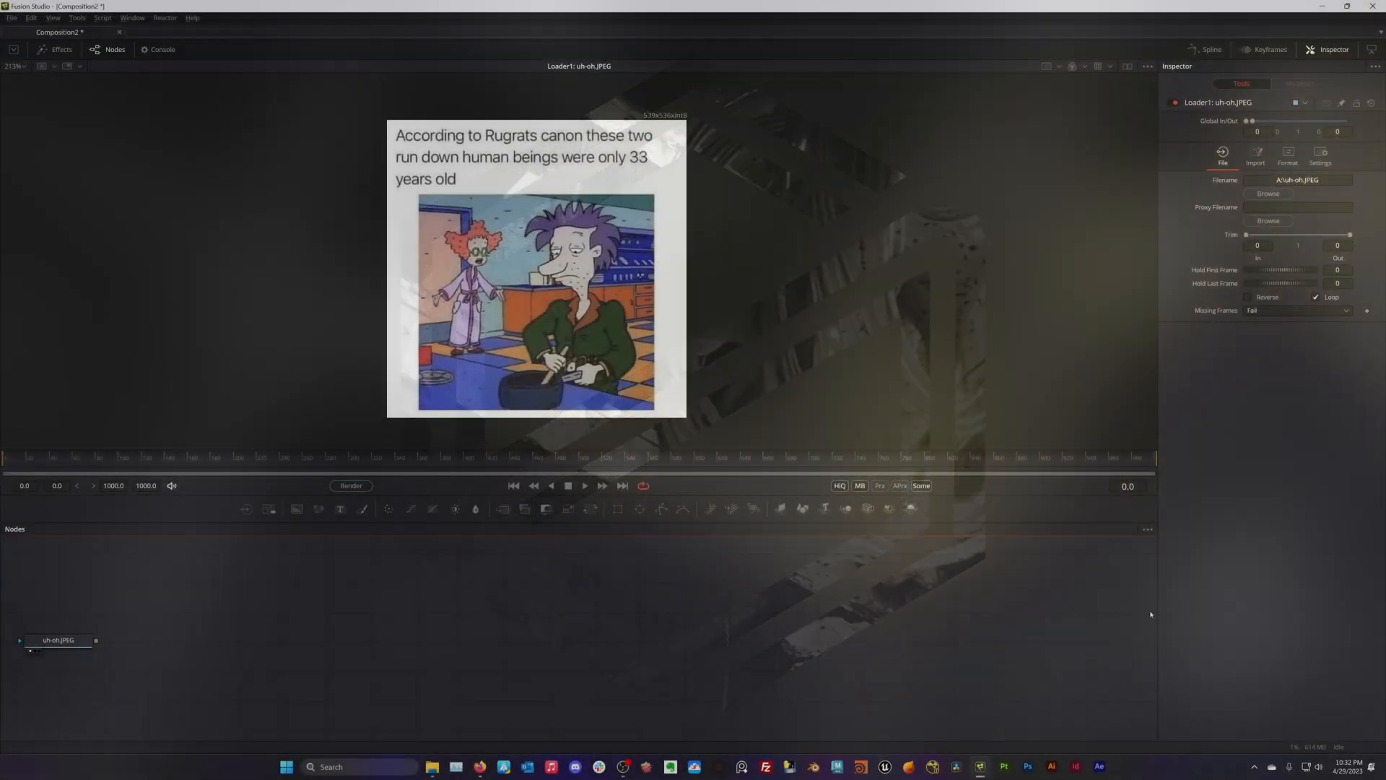
Open Reactor, browse the package list, and view the Clampus tool's description
click(164, 18)
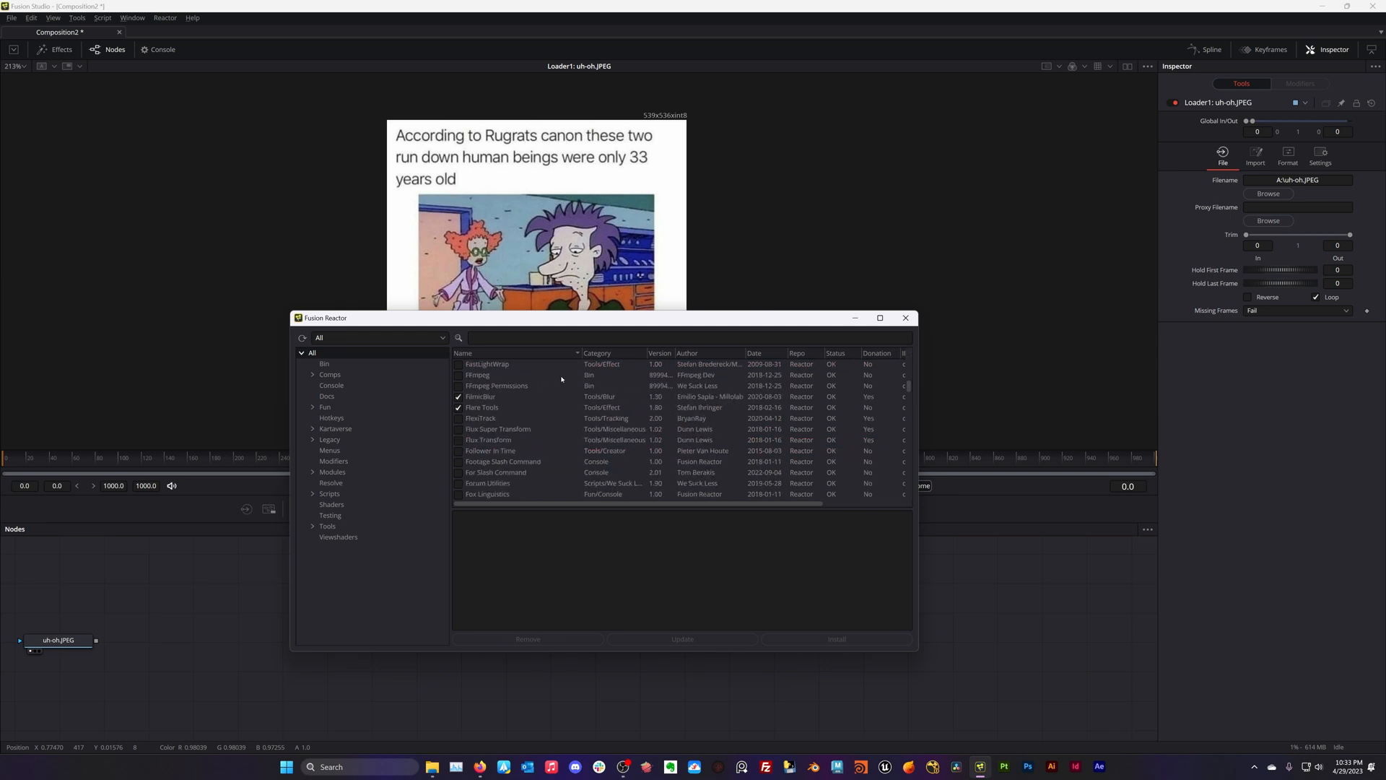
scroll(down, 3)
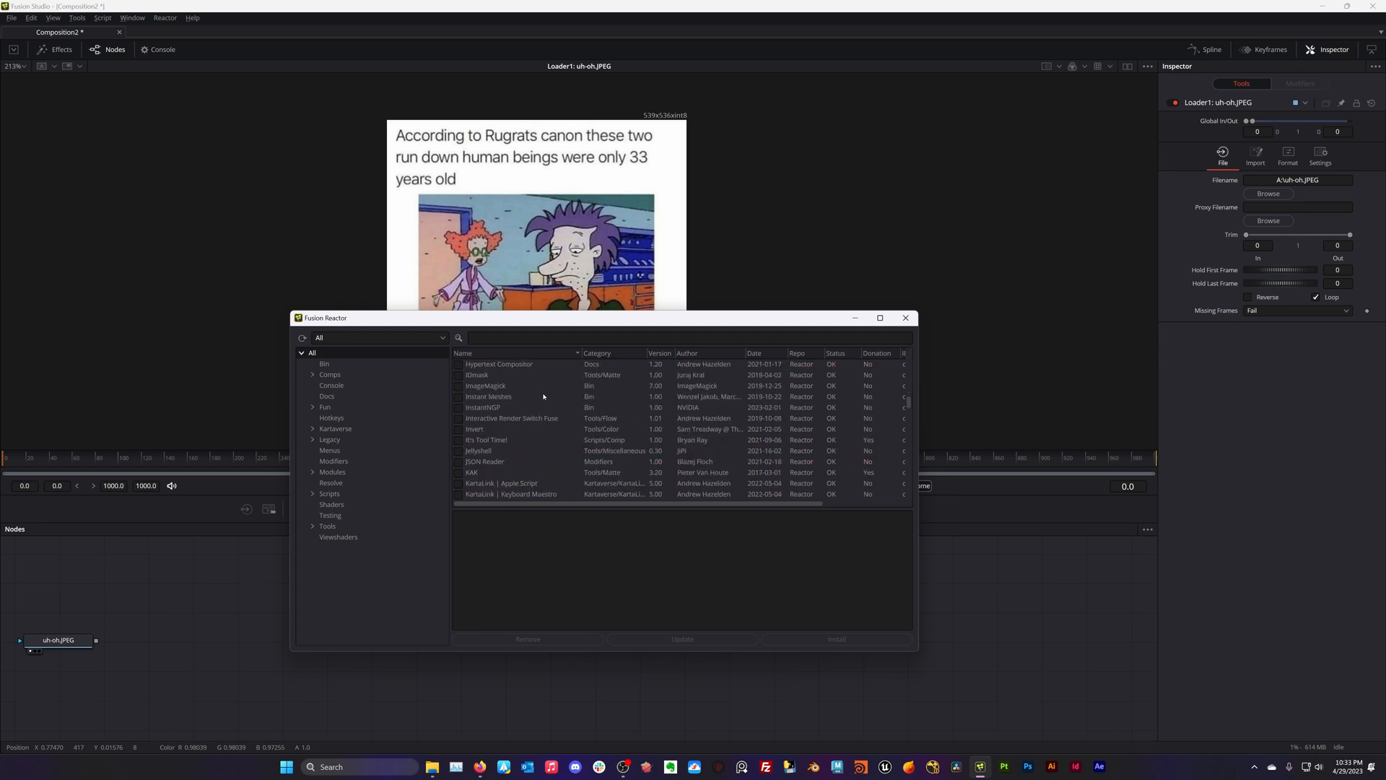
scroll(down, 3)
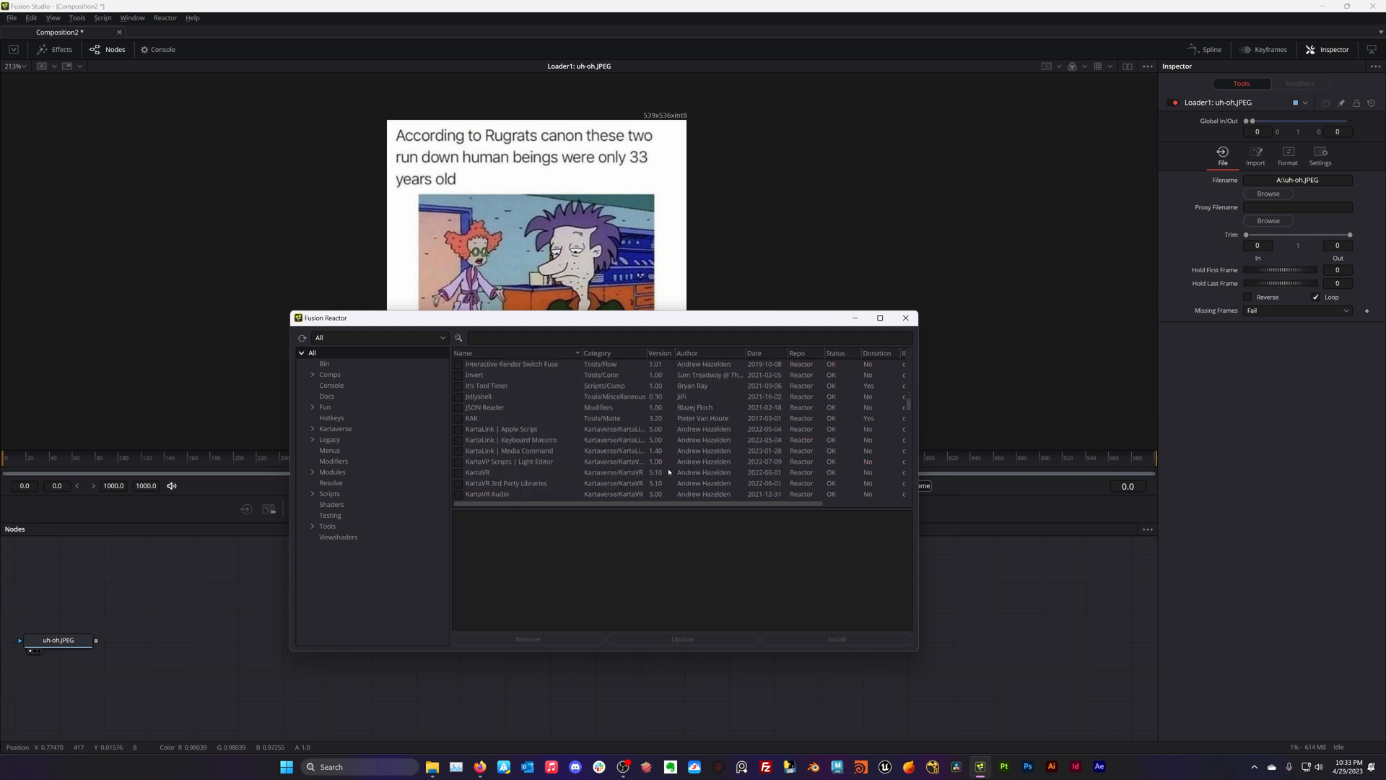
scroll(up, 3)
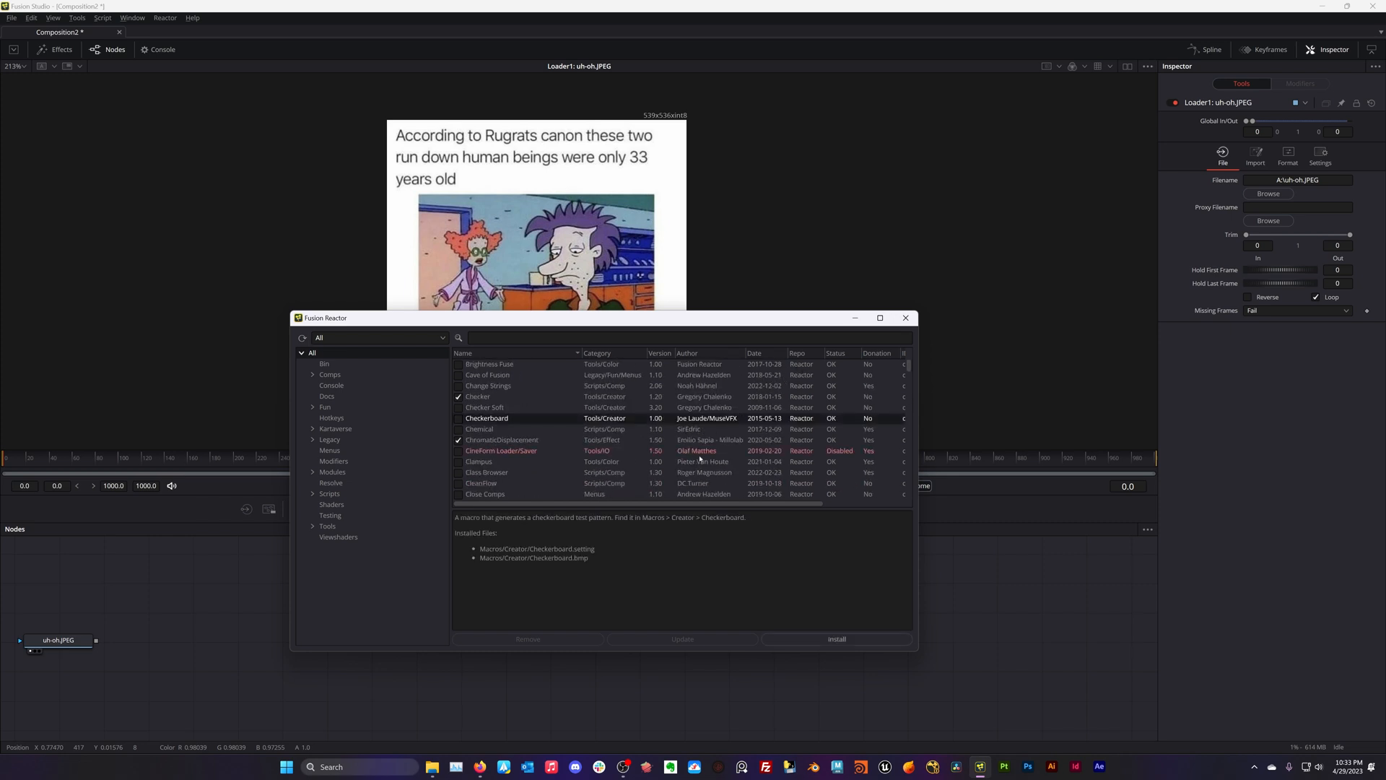
click(478, 460)
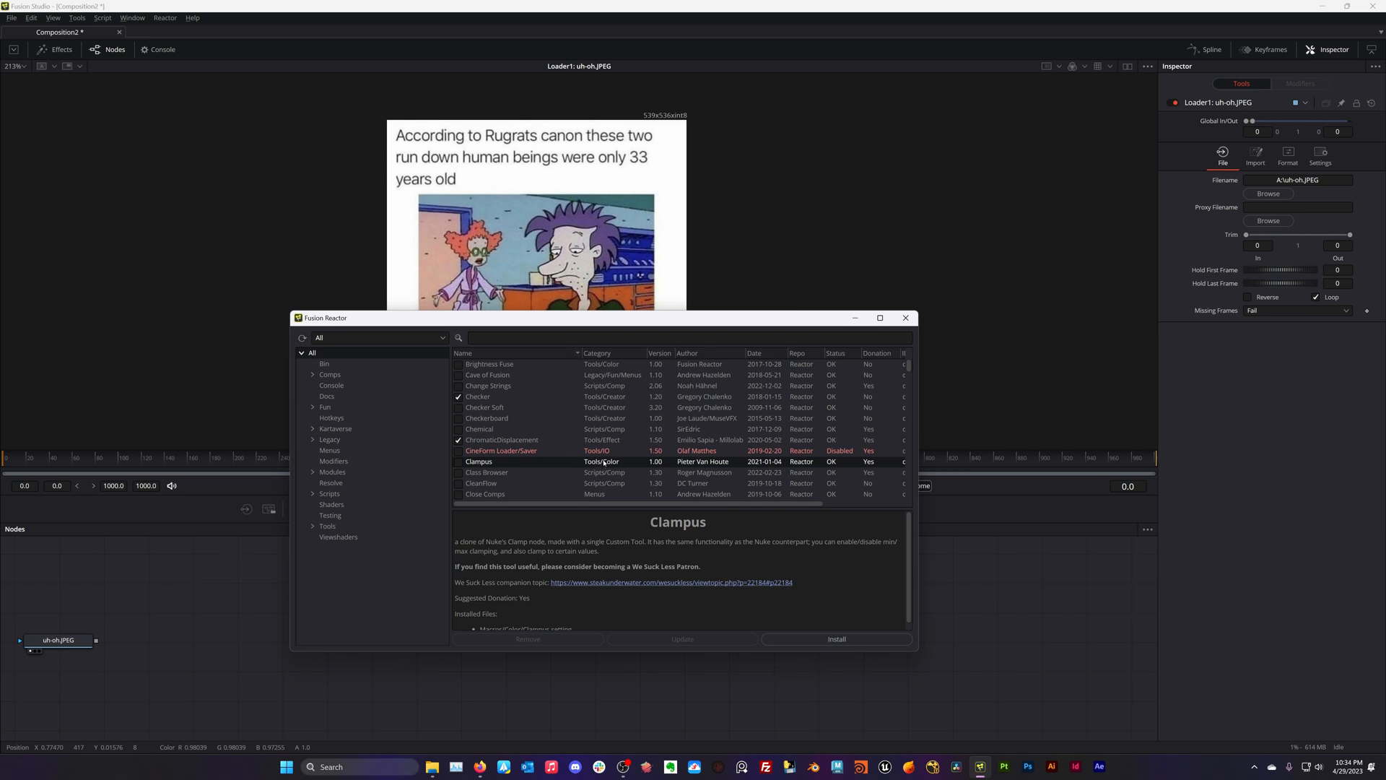
mouse_move(582, 478)
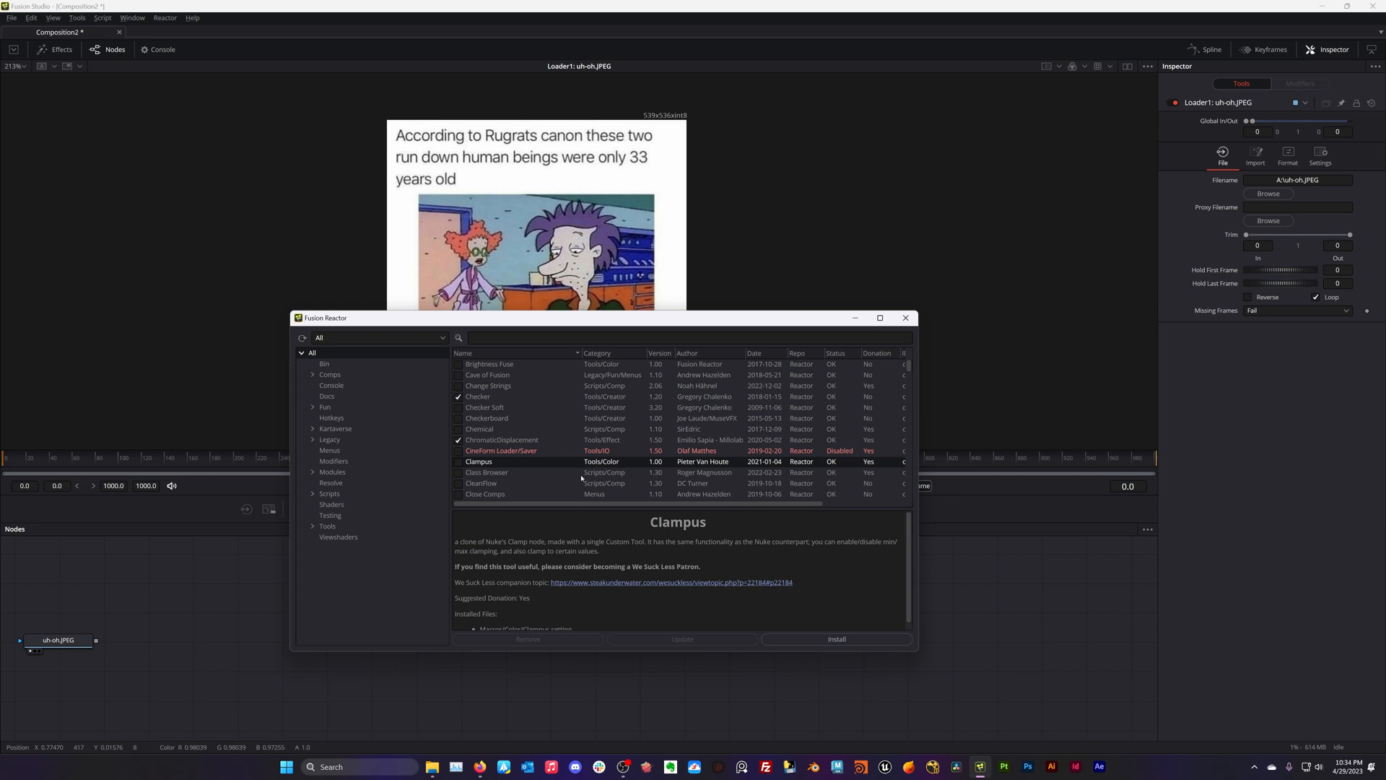
mouse_move(688, 454)
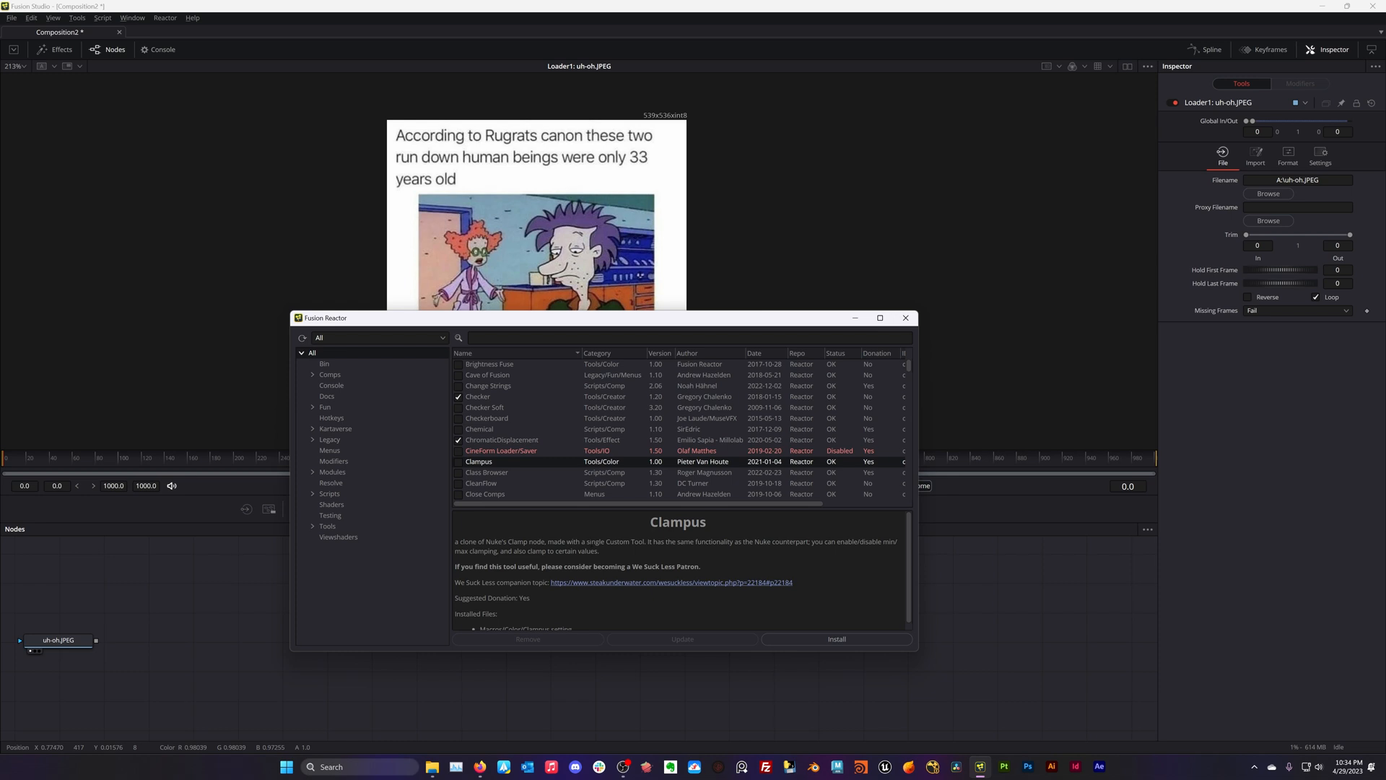
mouse_move(451, 671)
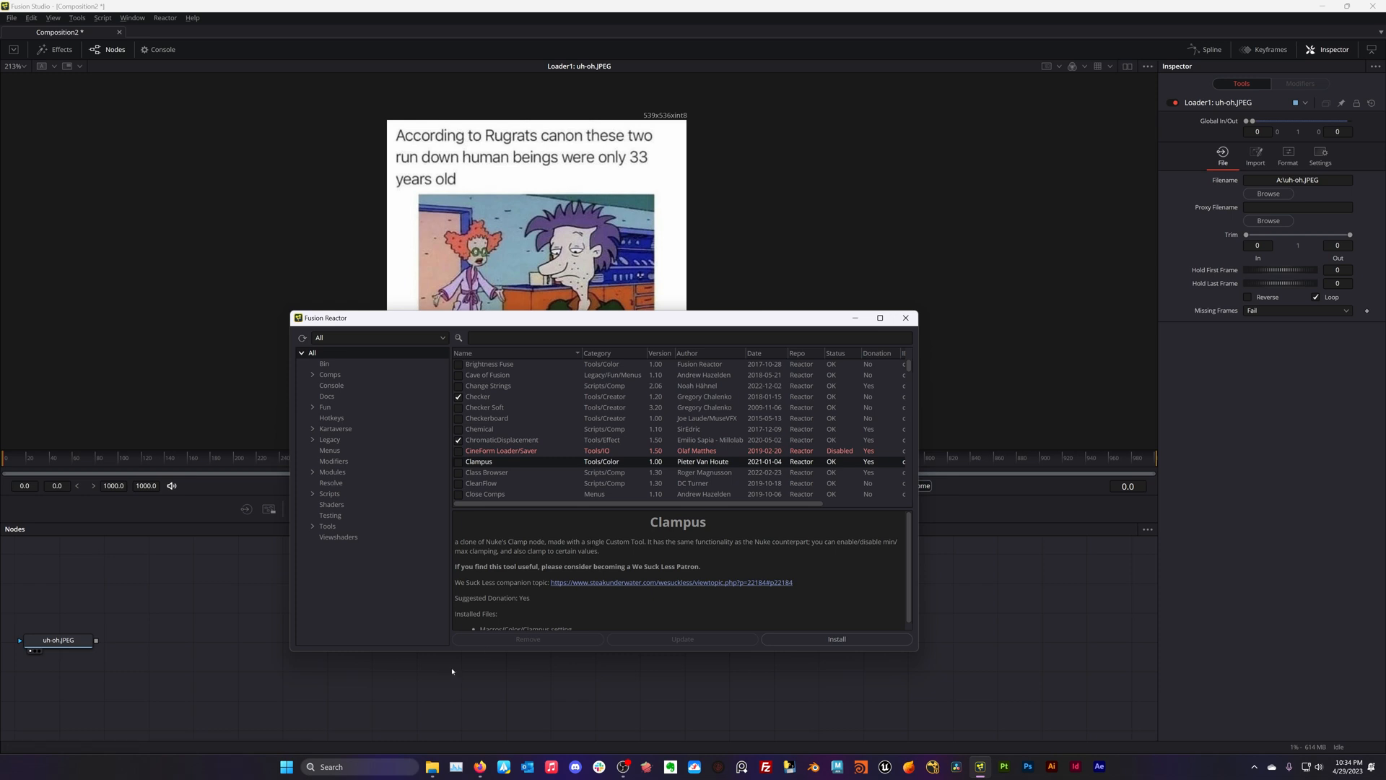
mouse_move(480, 755)
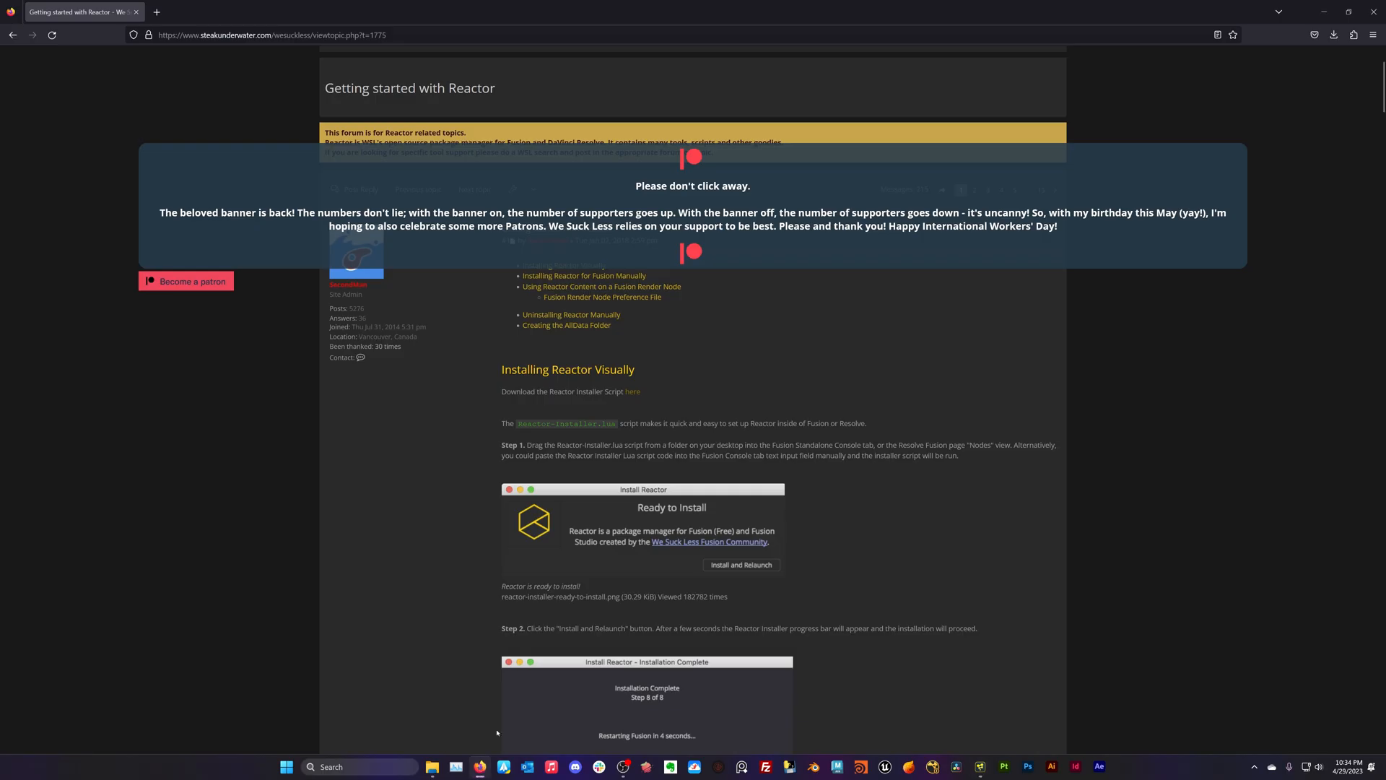
scroll(up, 3)
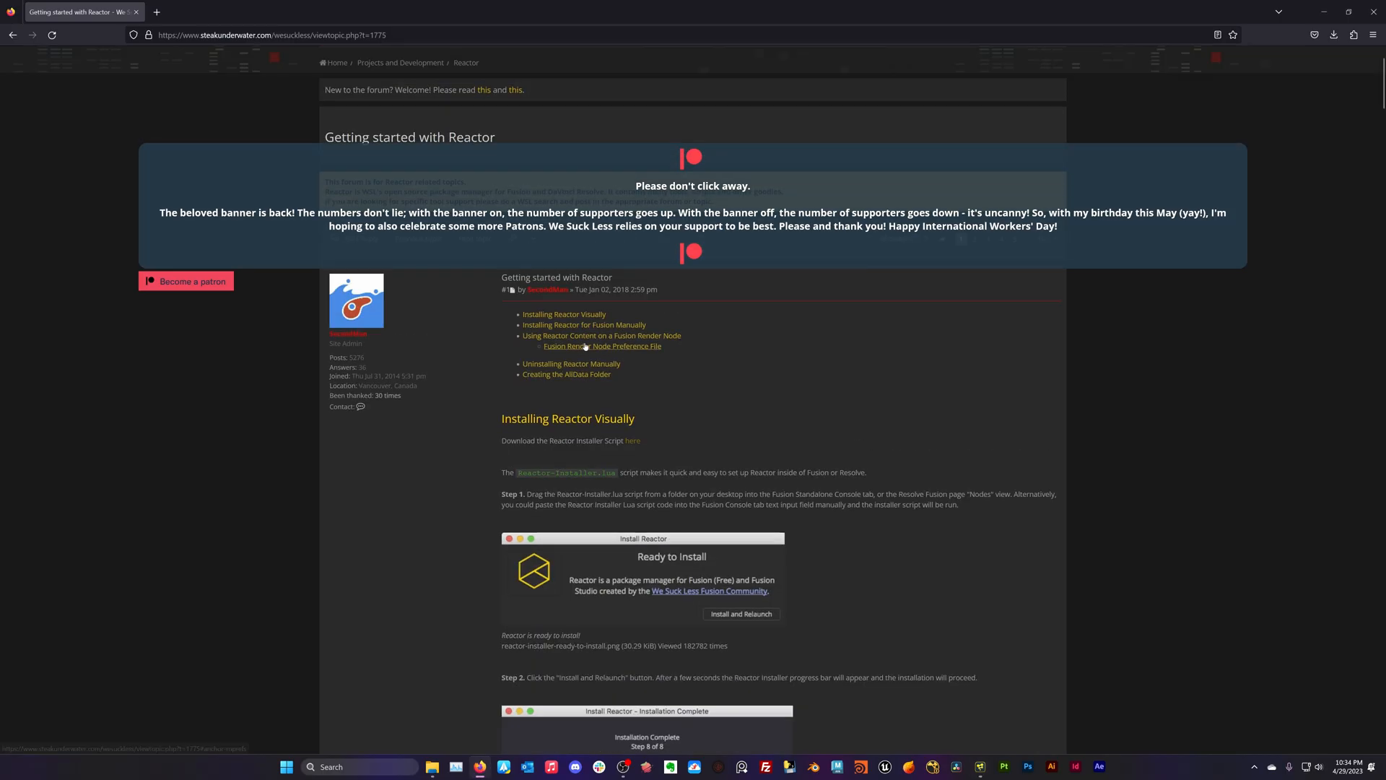
scroll(up, 3)
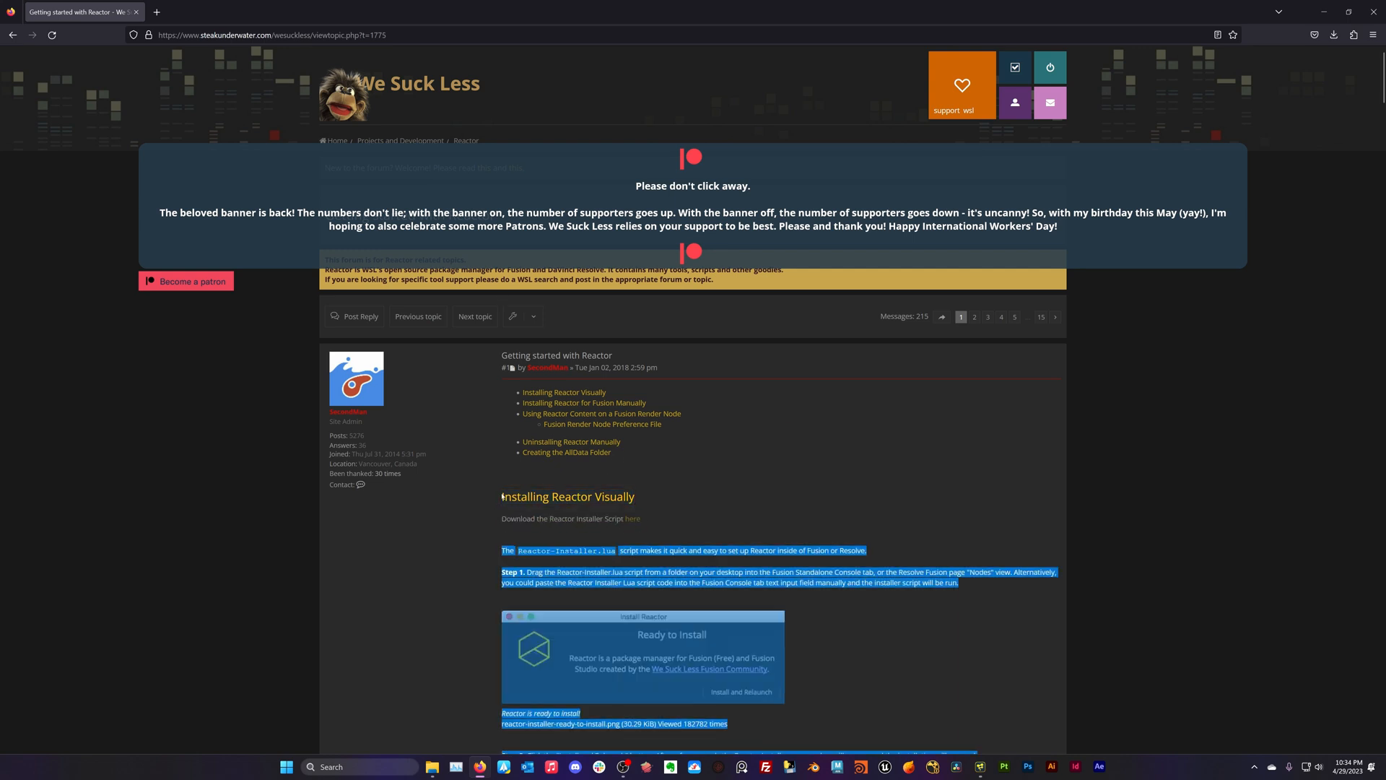
click(631, 520)
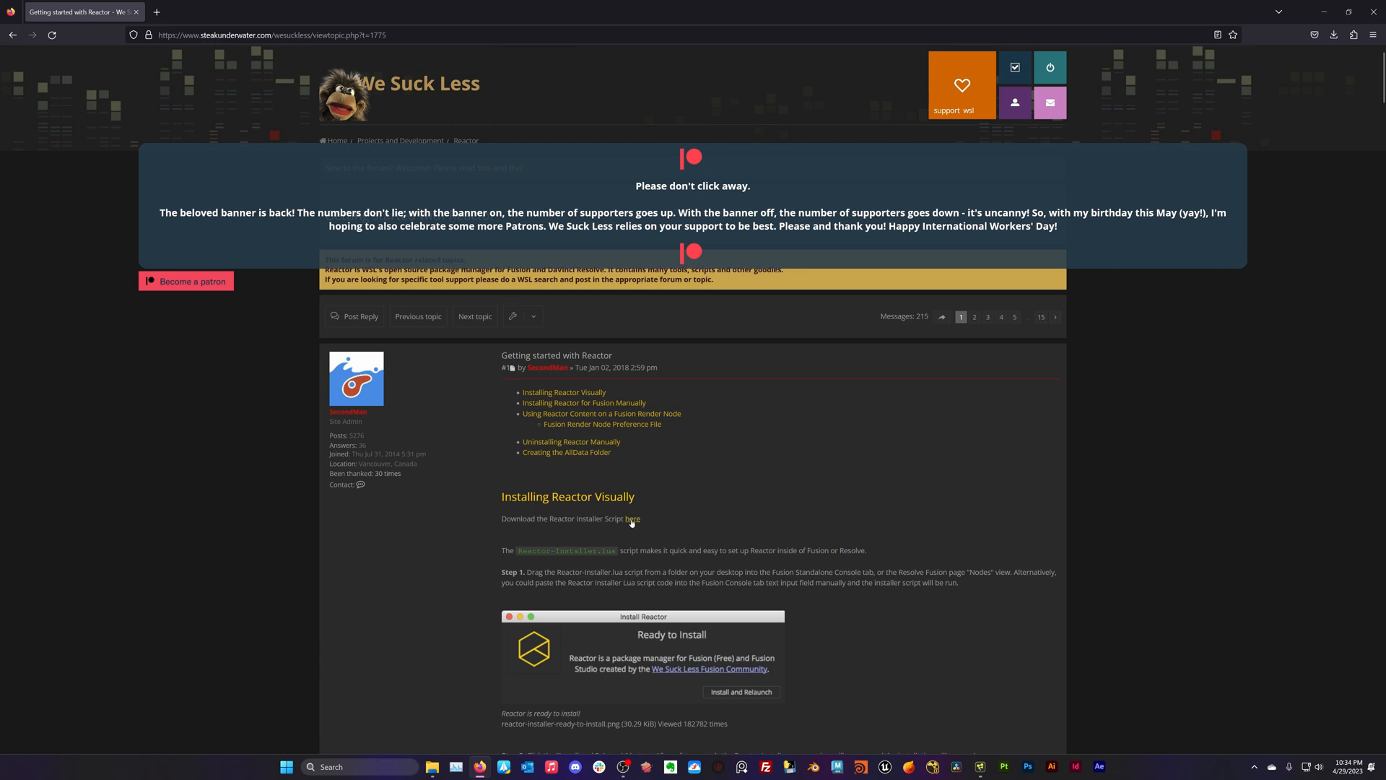
mouse_move(633, 518)
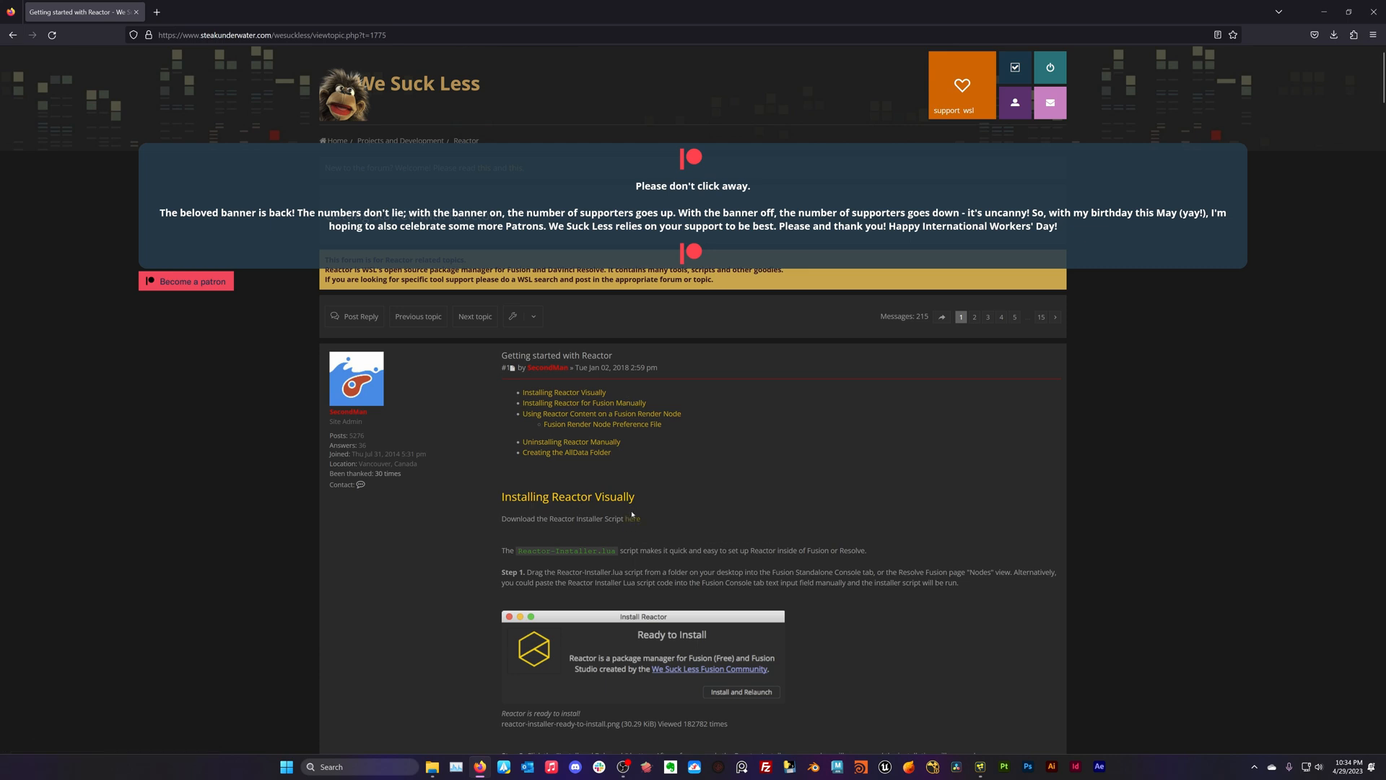
mouse_move(1014, 746)
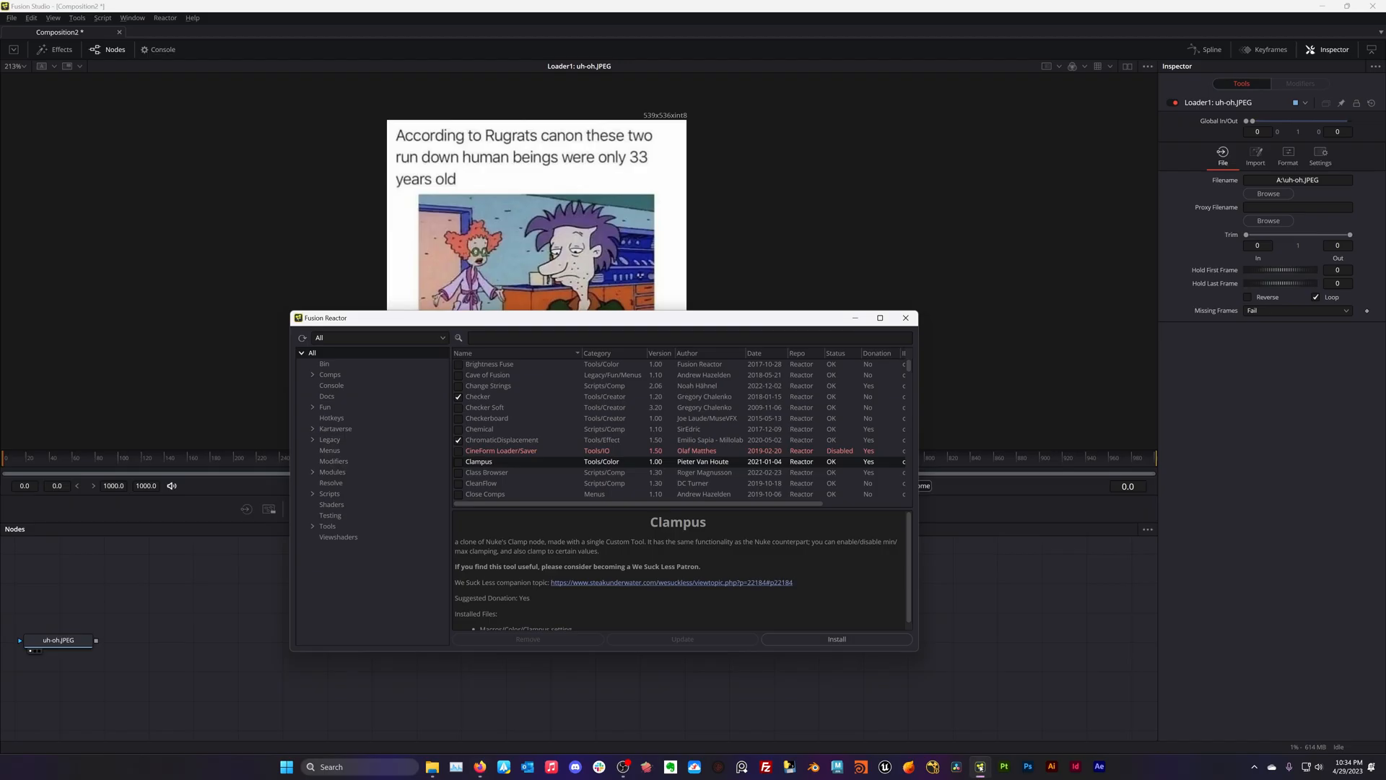
Close Reactor and run Reactor Installer.lua from the Reactor folder into Fusion
click(905, 318)
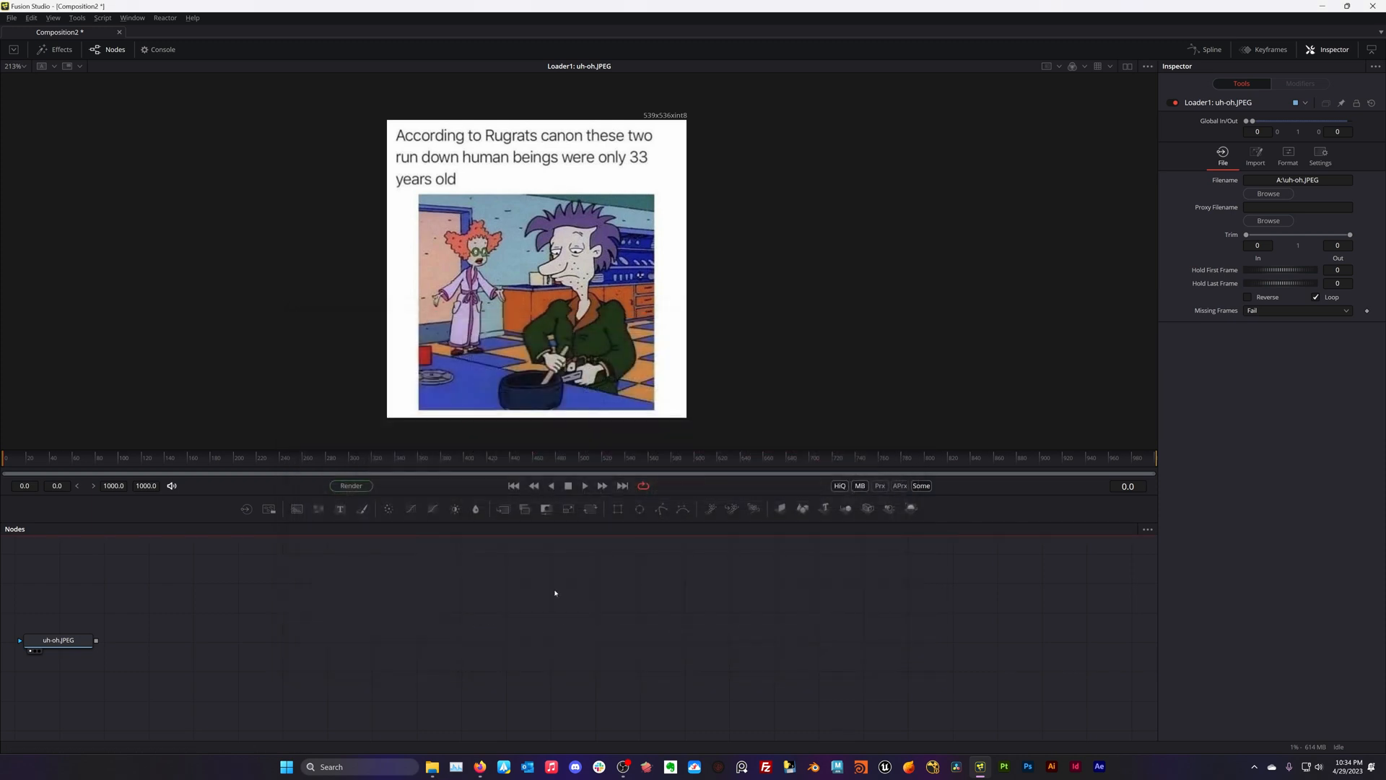
mouse_move(430, 766)
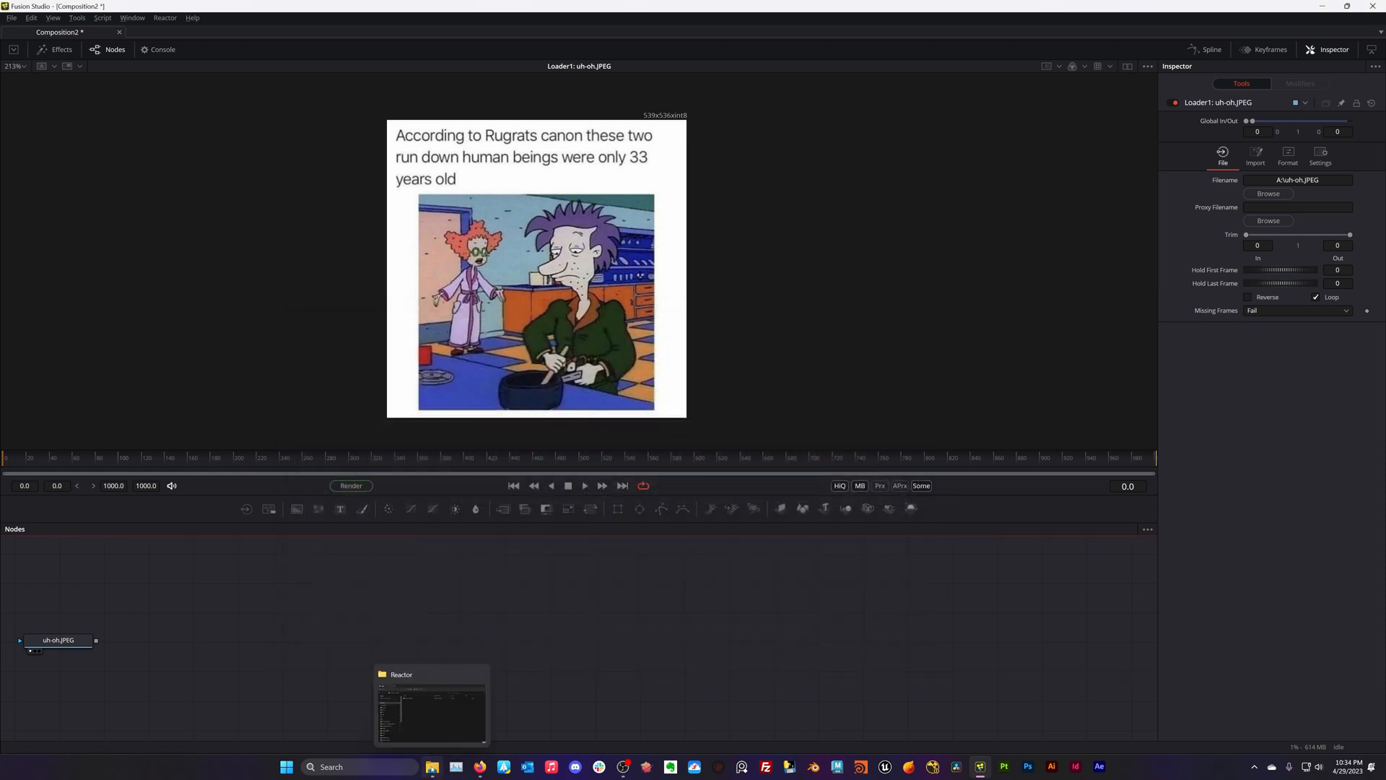
click(431, 707)
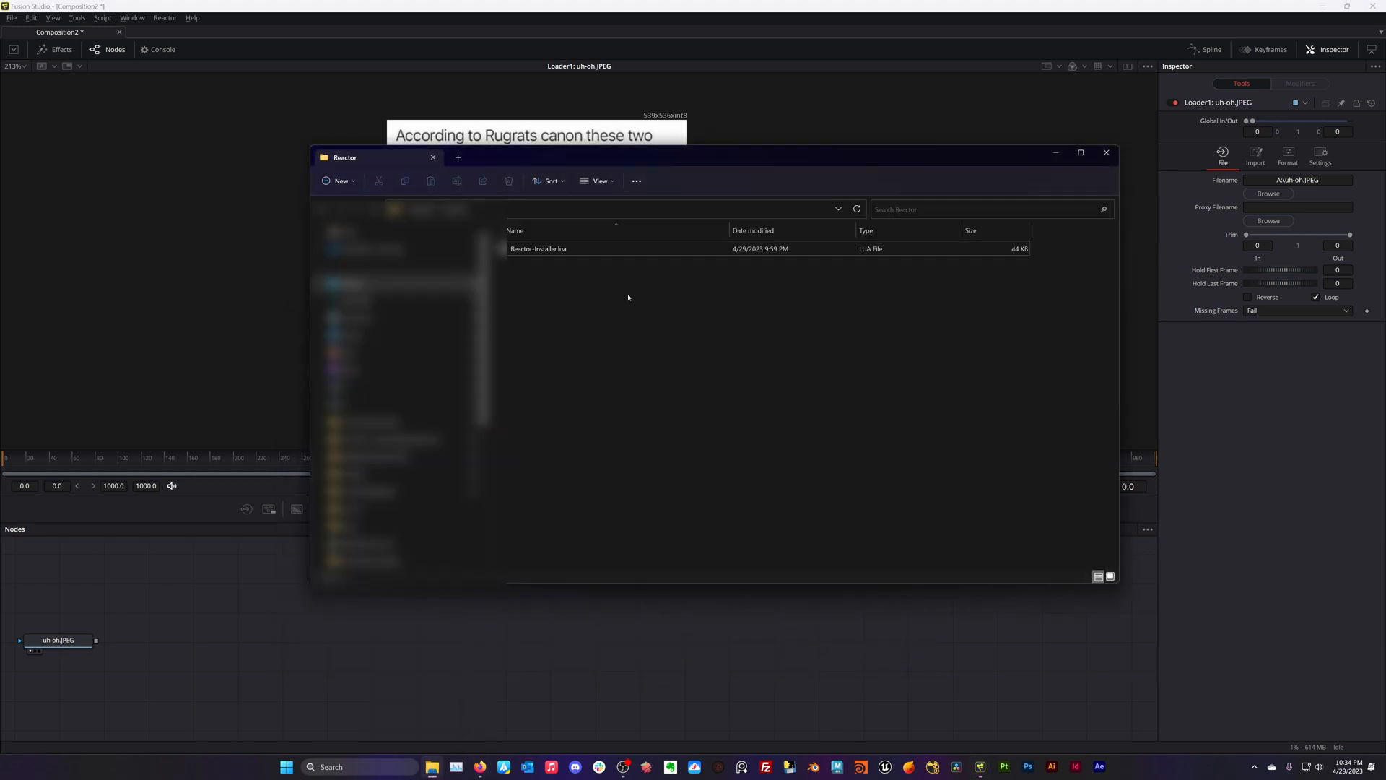
mouse_move(548, 253)
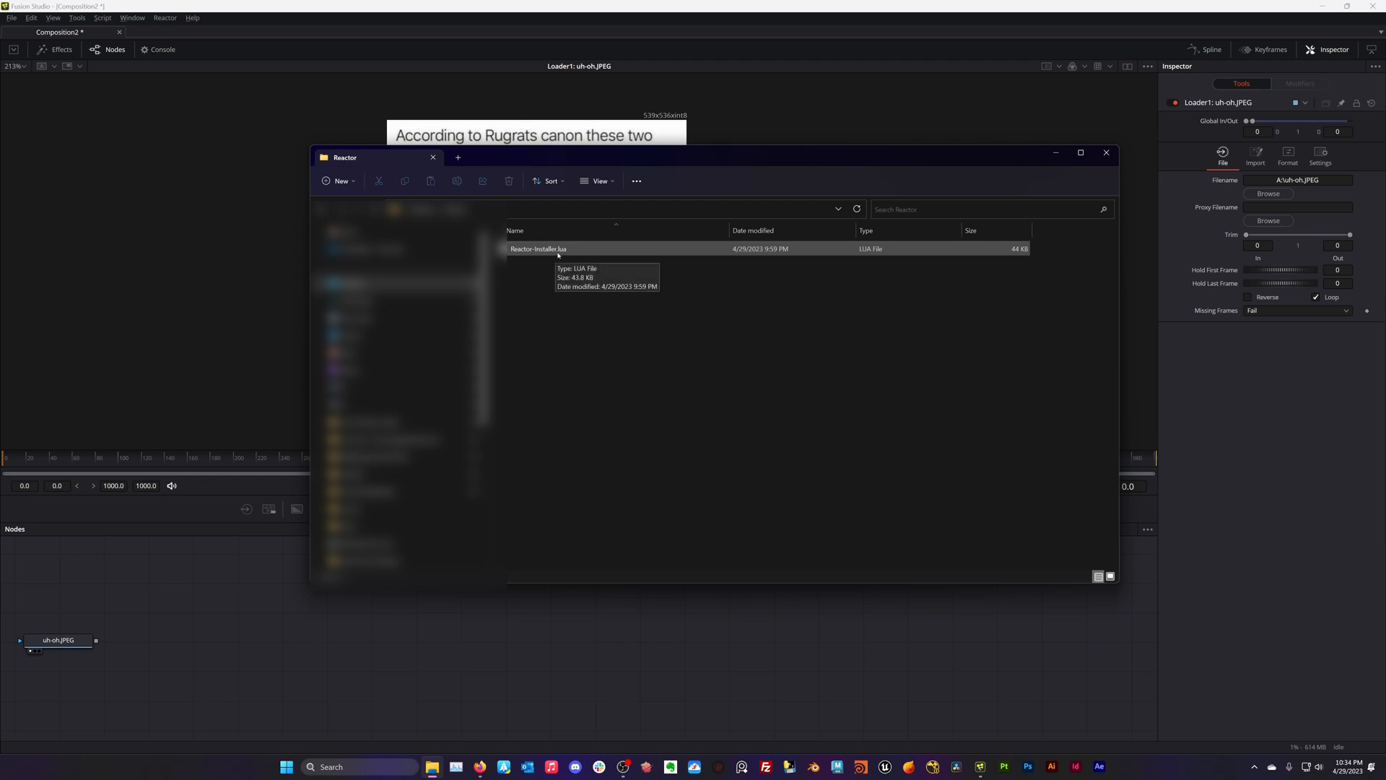
click(537, 248)
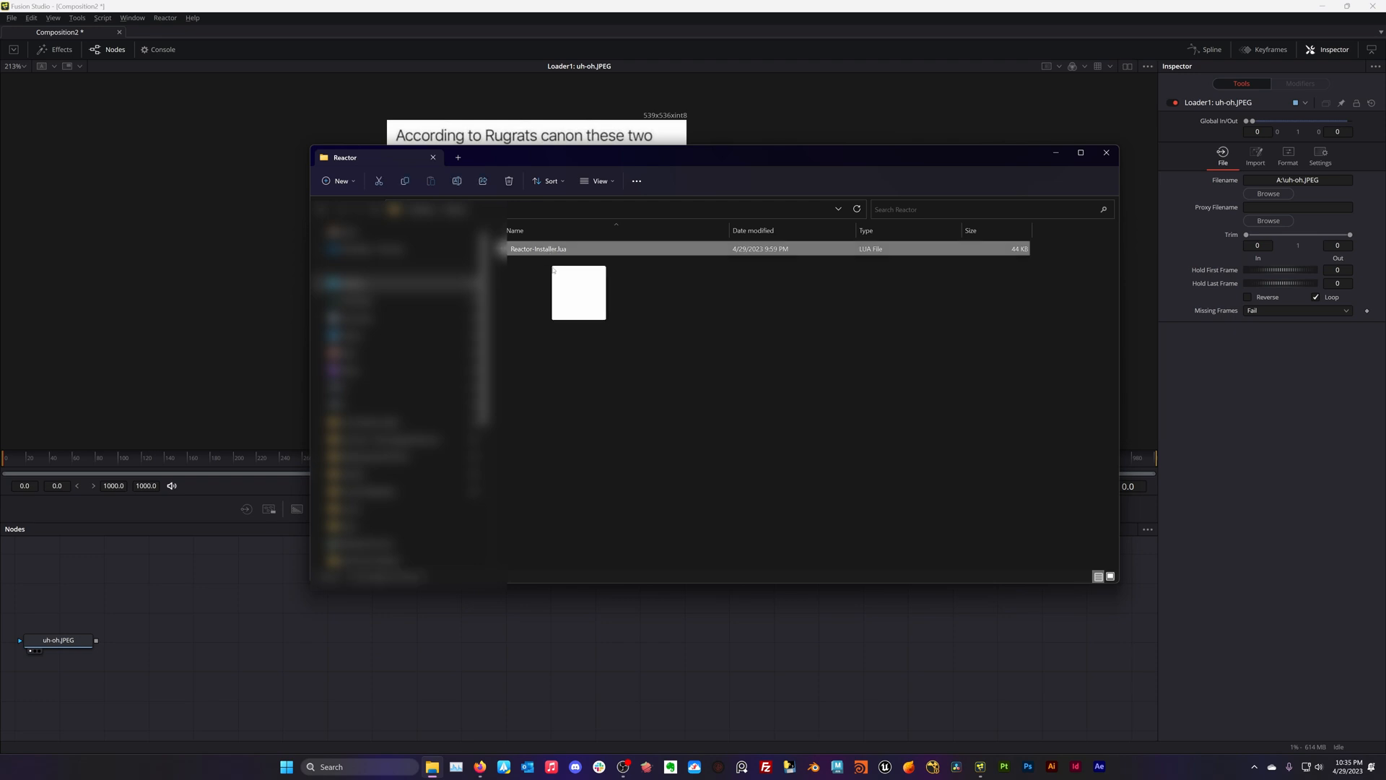
double_click(539, 249)
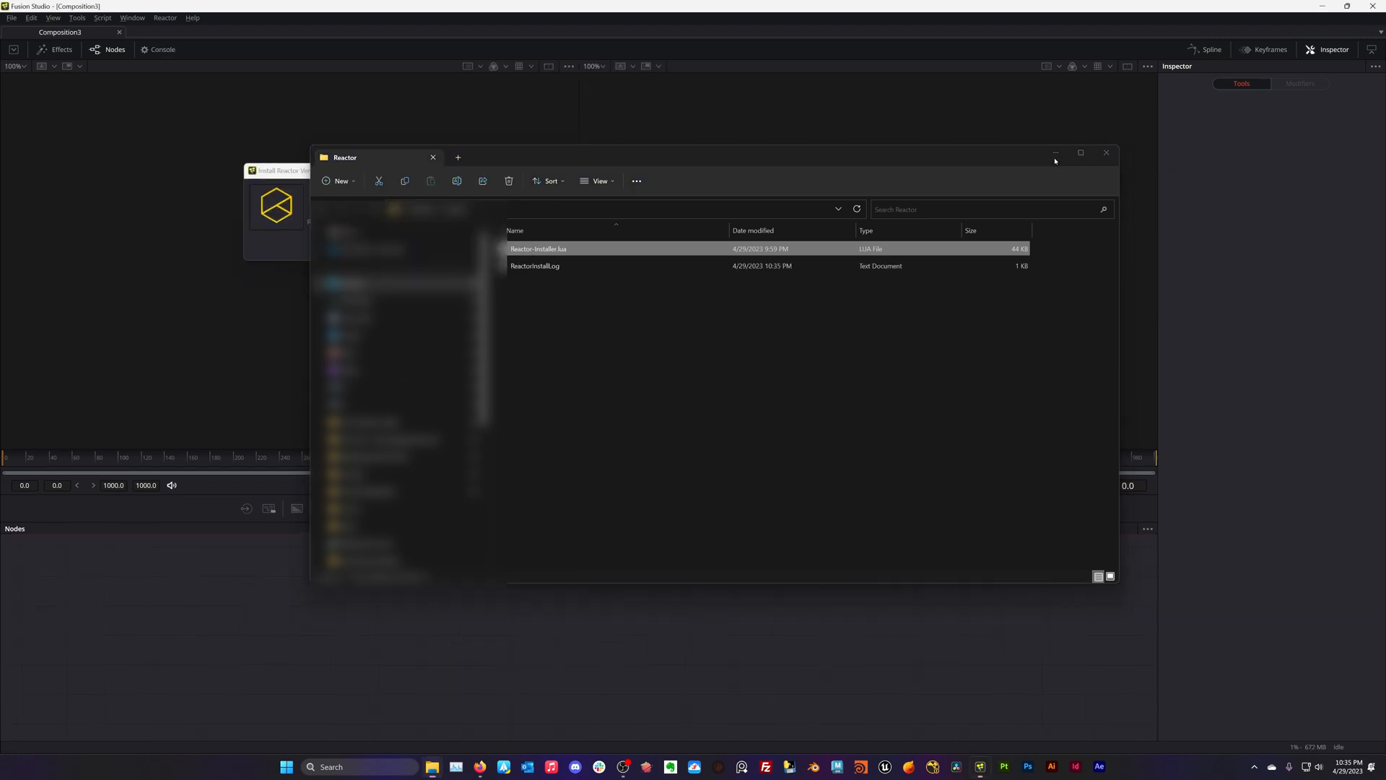
Hide File Explorer and dismiss the Install Reactor dialog without installing
double_click(537, 248)
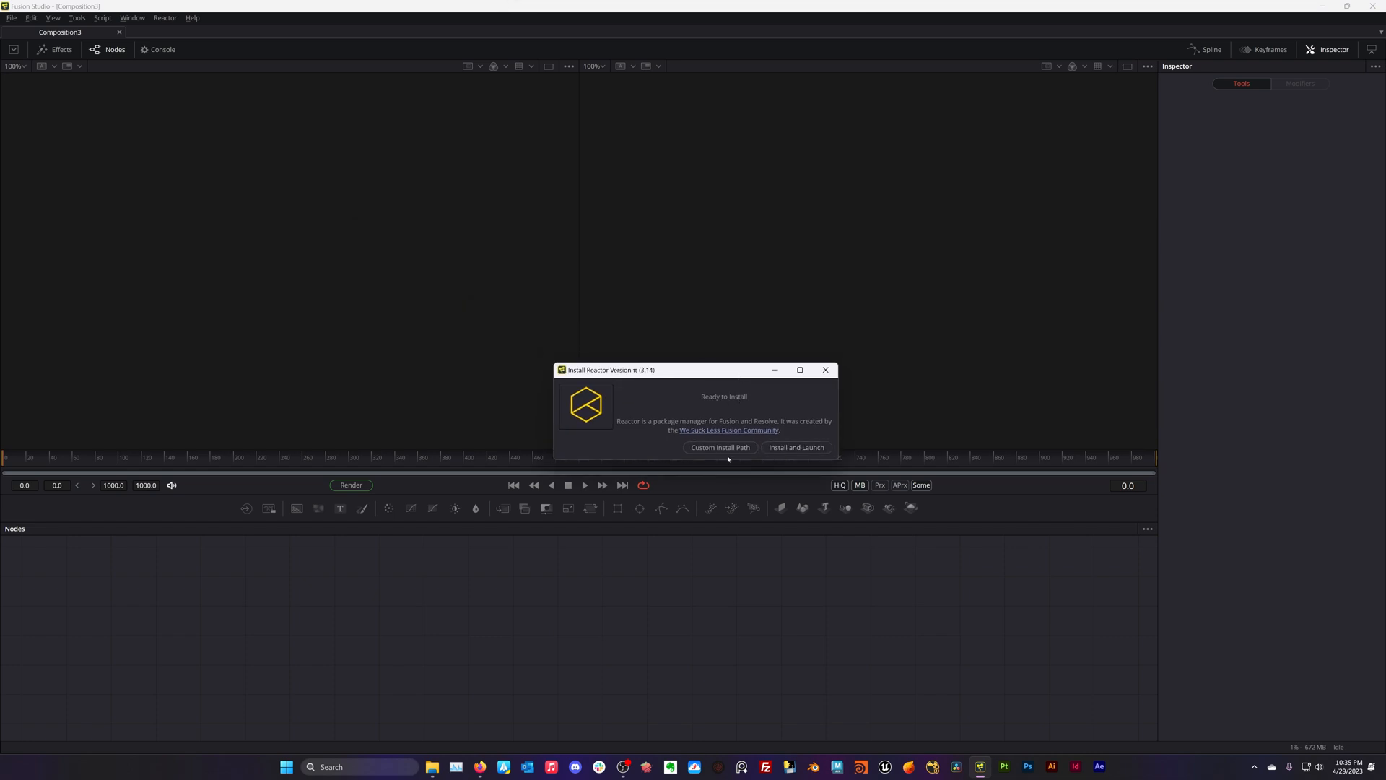
mouse_move(719, 447)
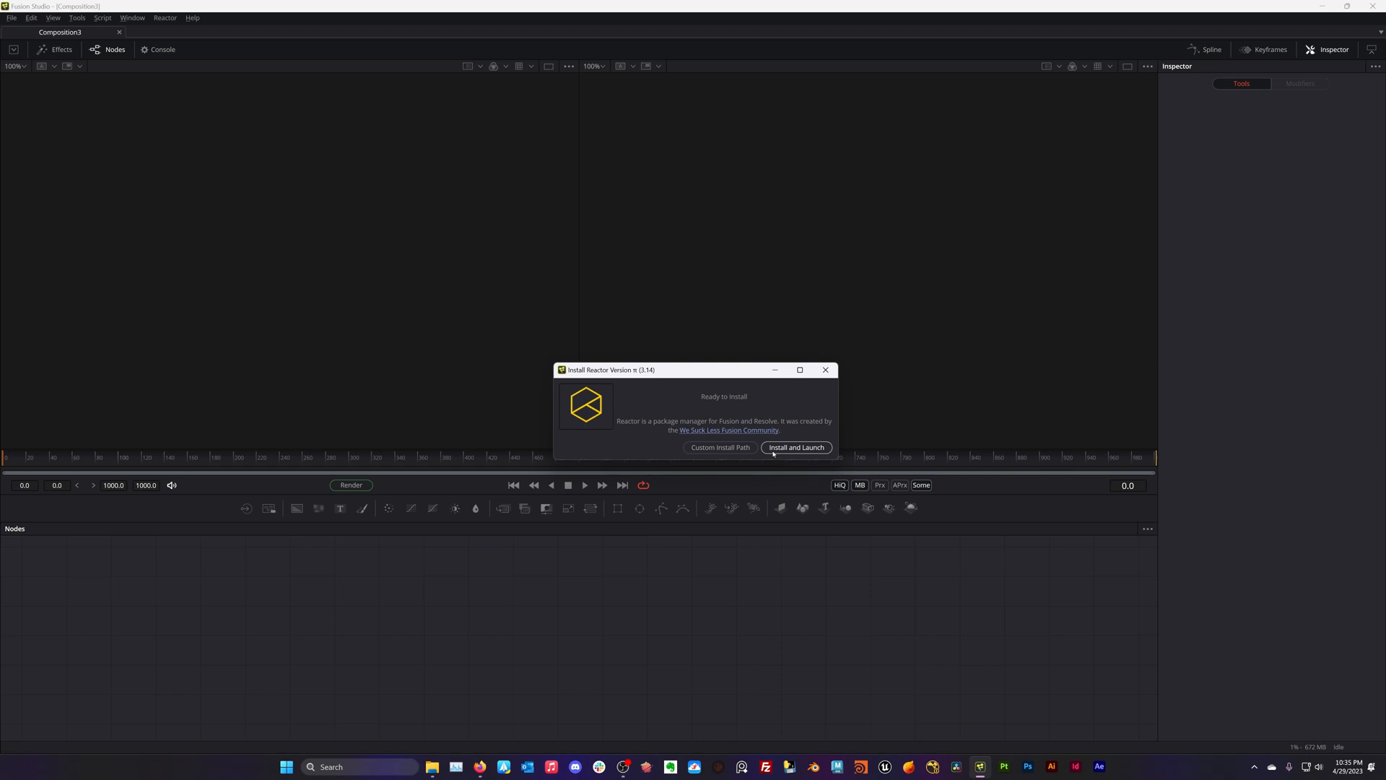
mouse_move(795, 446)
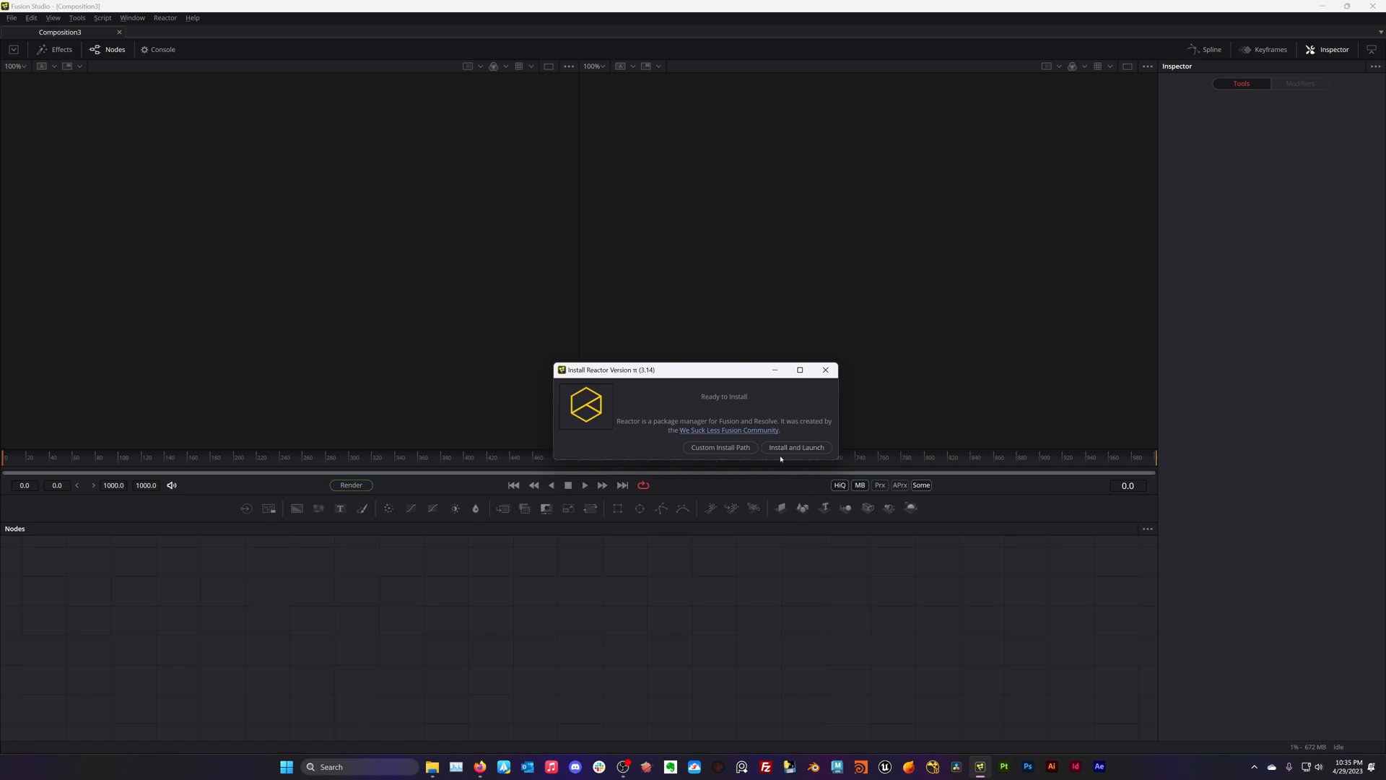
mouse_move(825, 369)
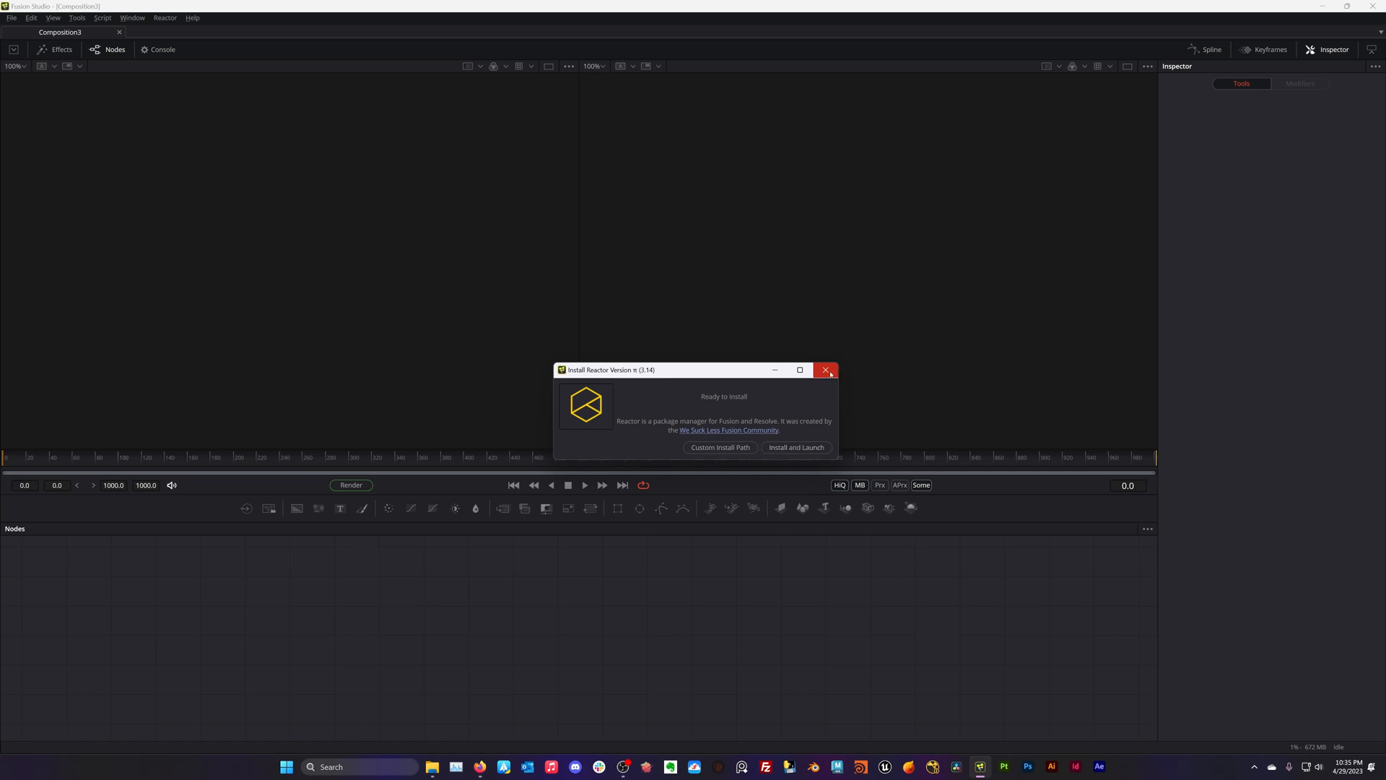
mouse_move(822, 394)
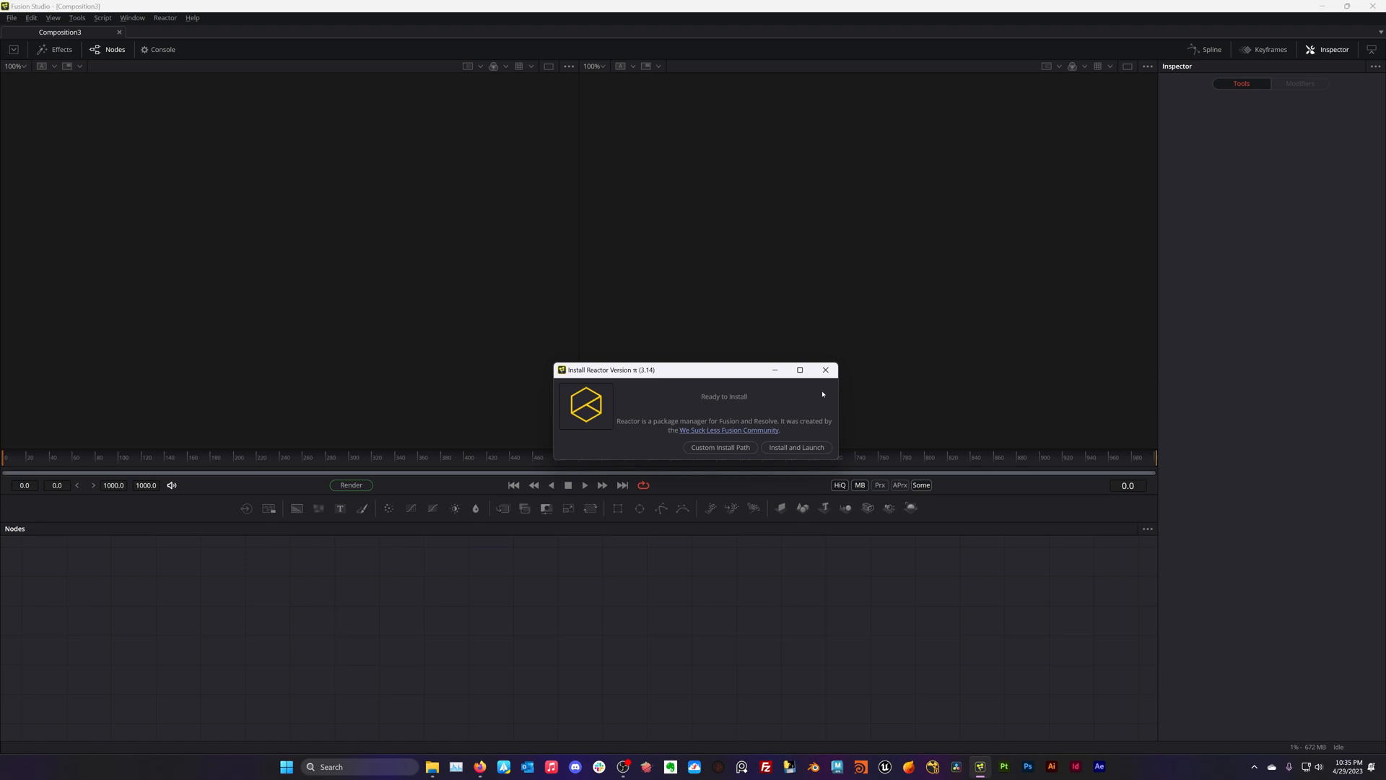
click(824, 370)
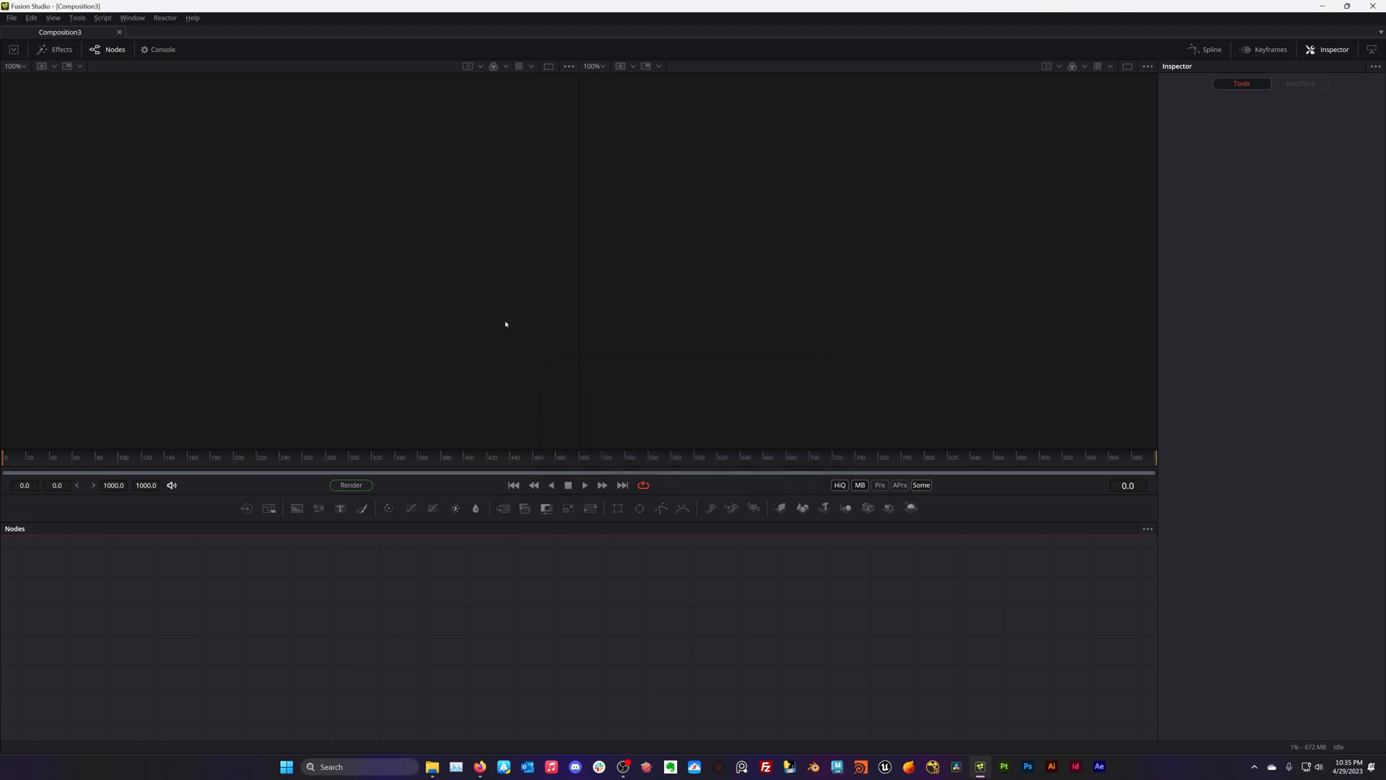
Reopen Reactor, scroll to the AudioWaveform add-on and install it
click(165, 17)
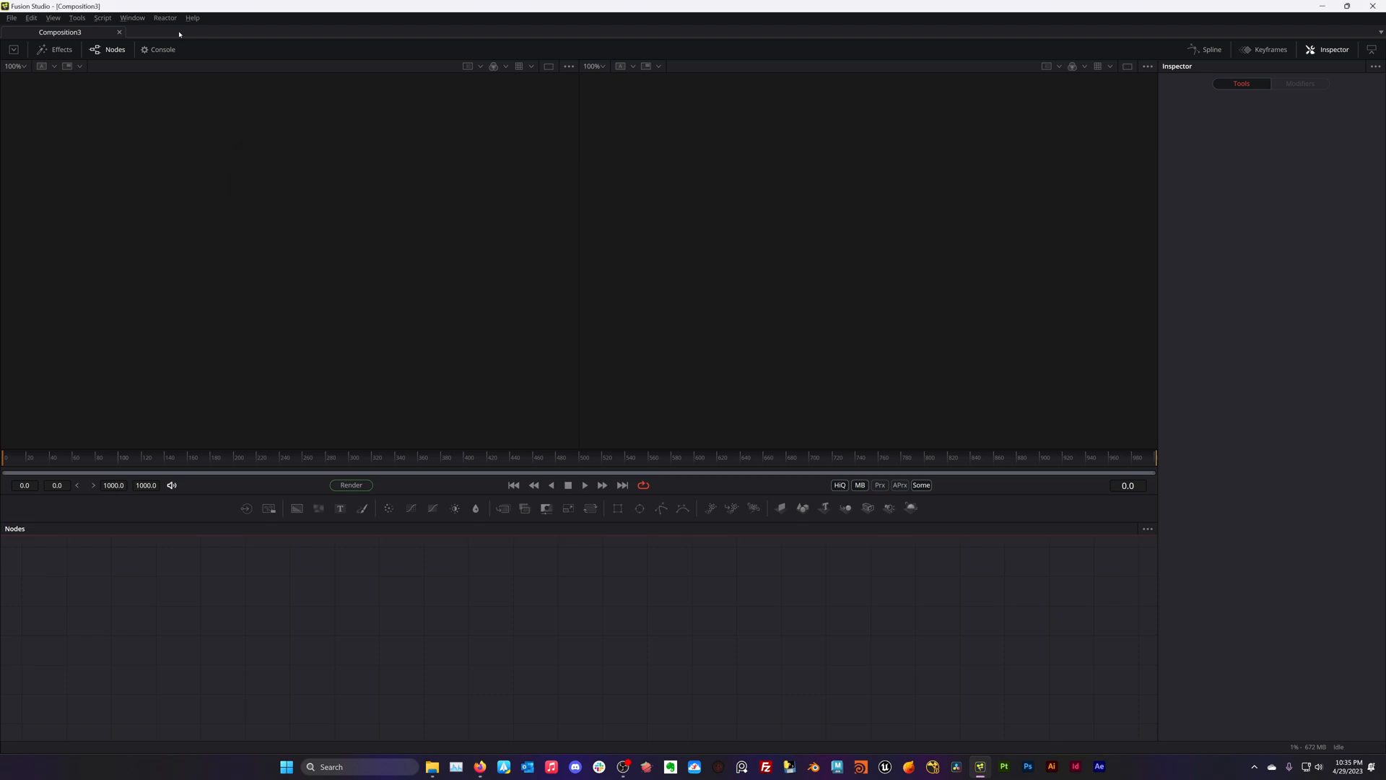
click(164, 17)
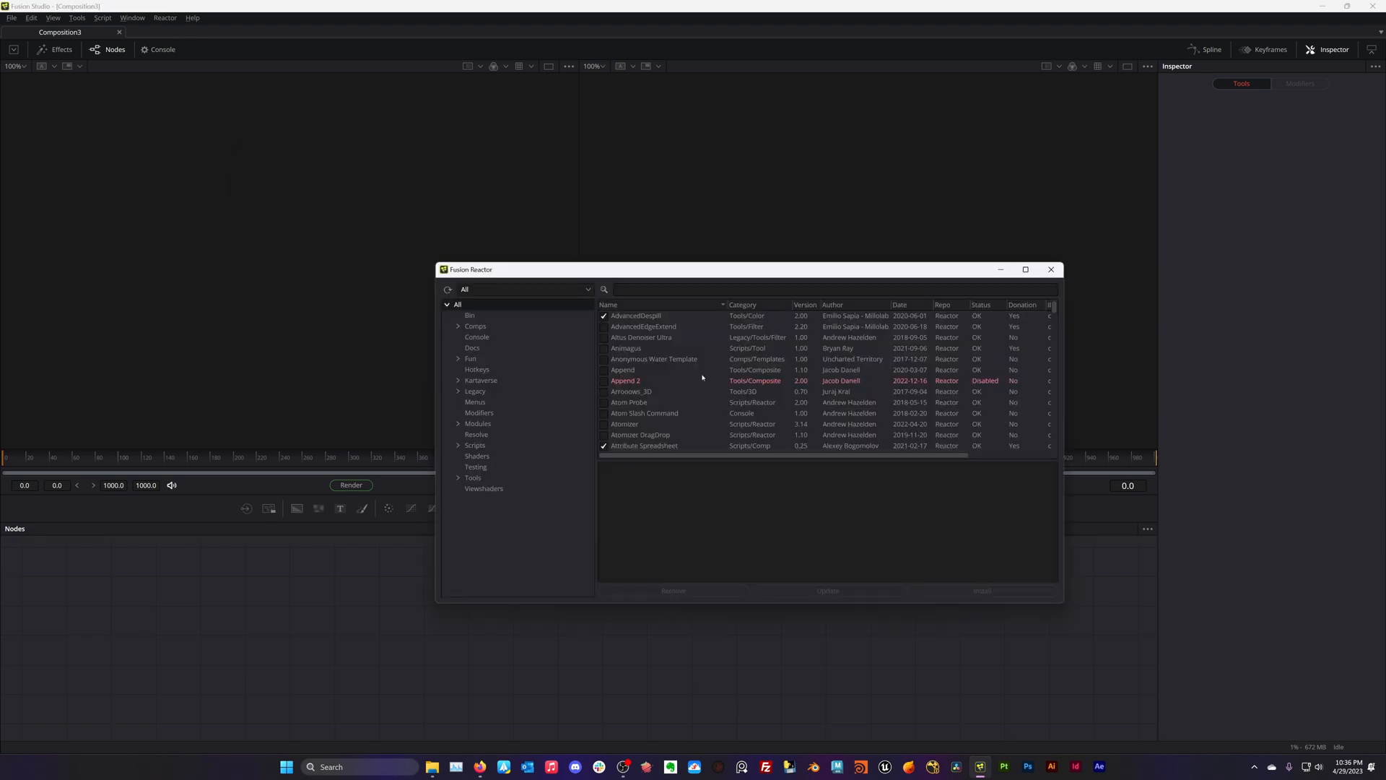
mouse_move(662, 402)
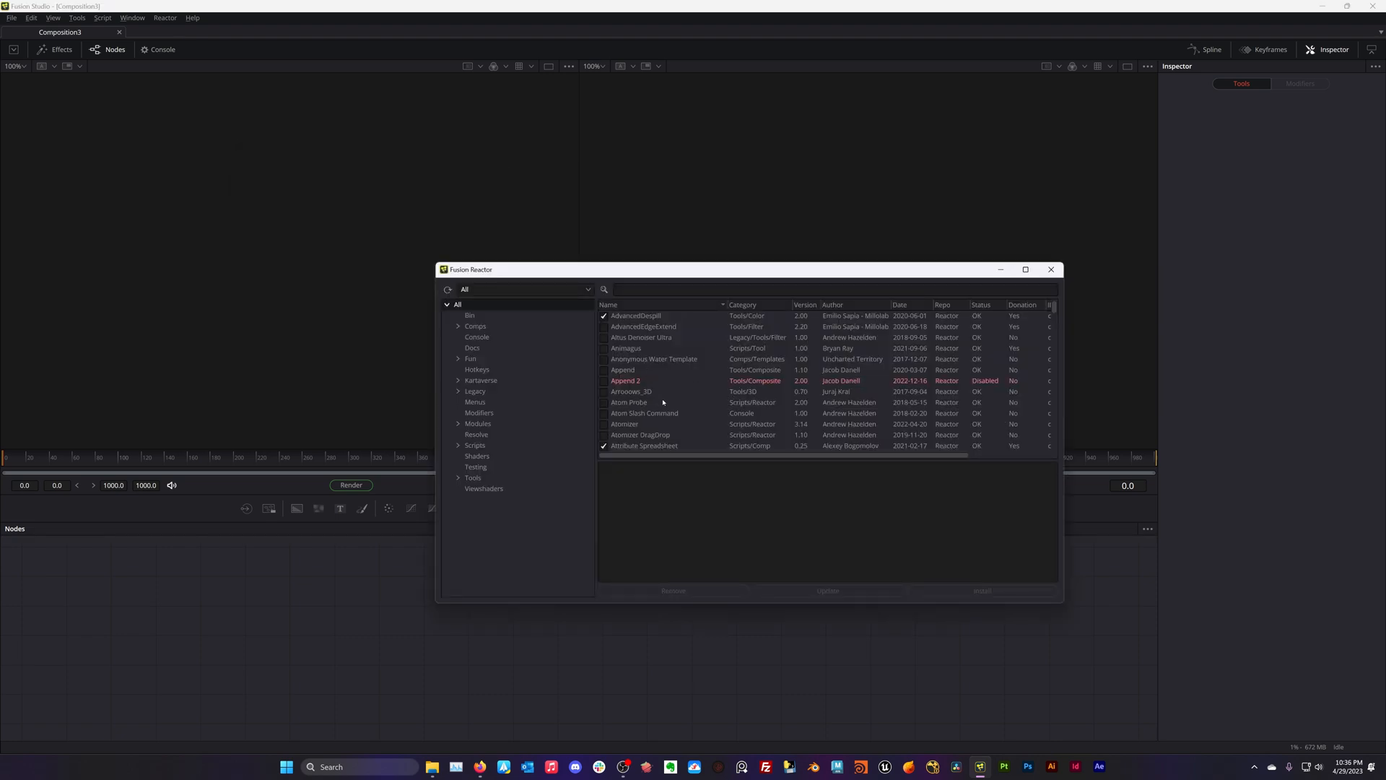
scroll(down, 3)
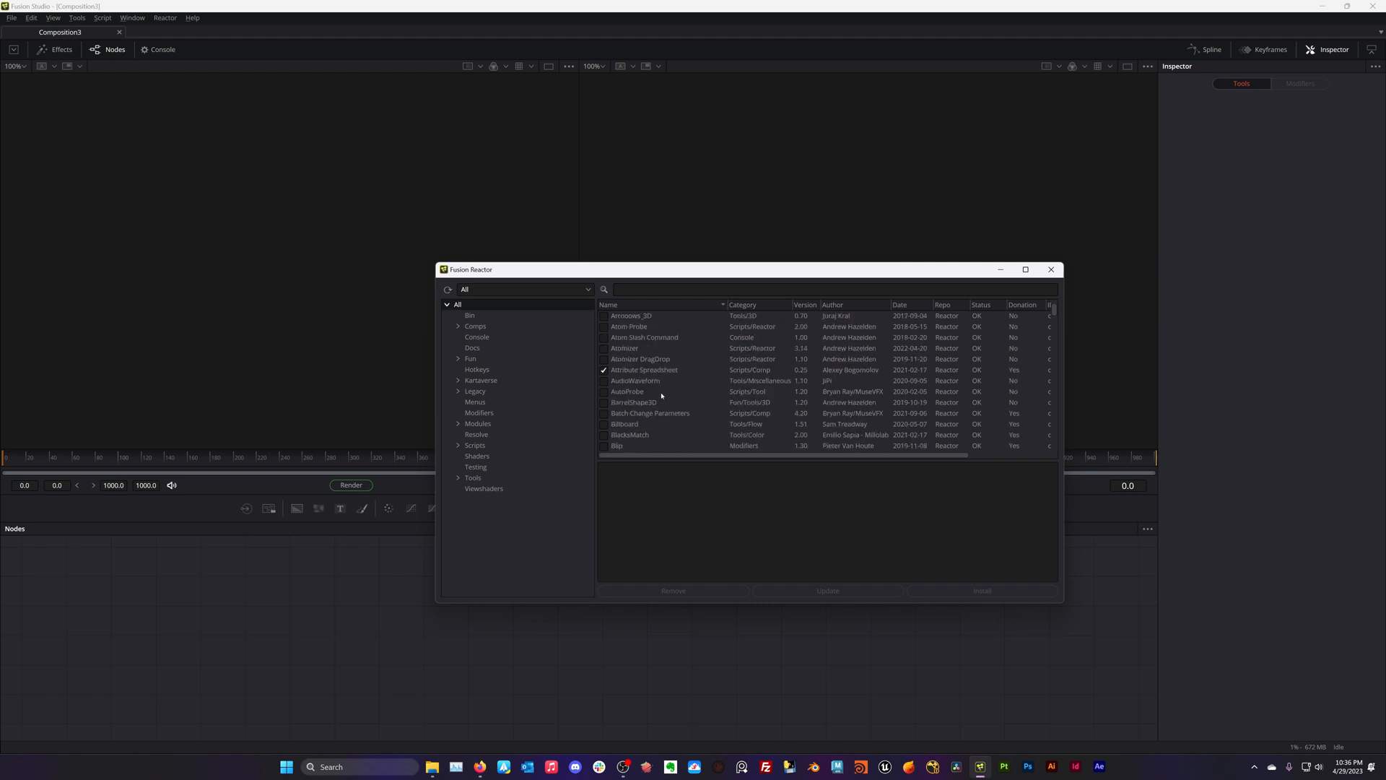
click(635, 381)
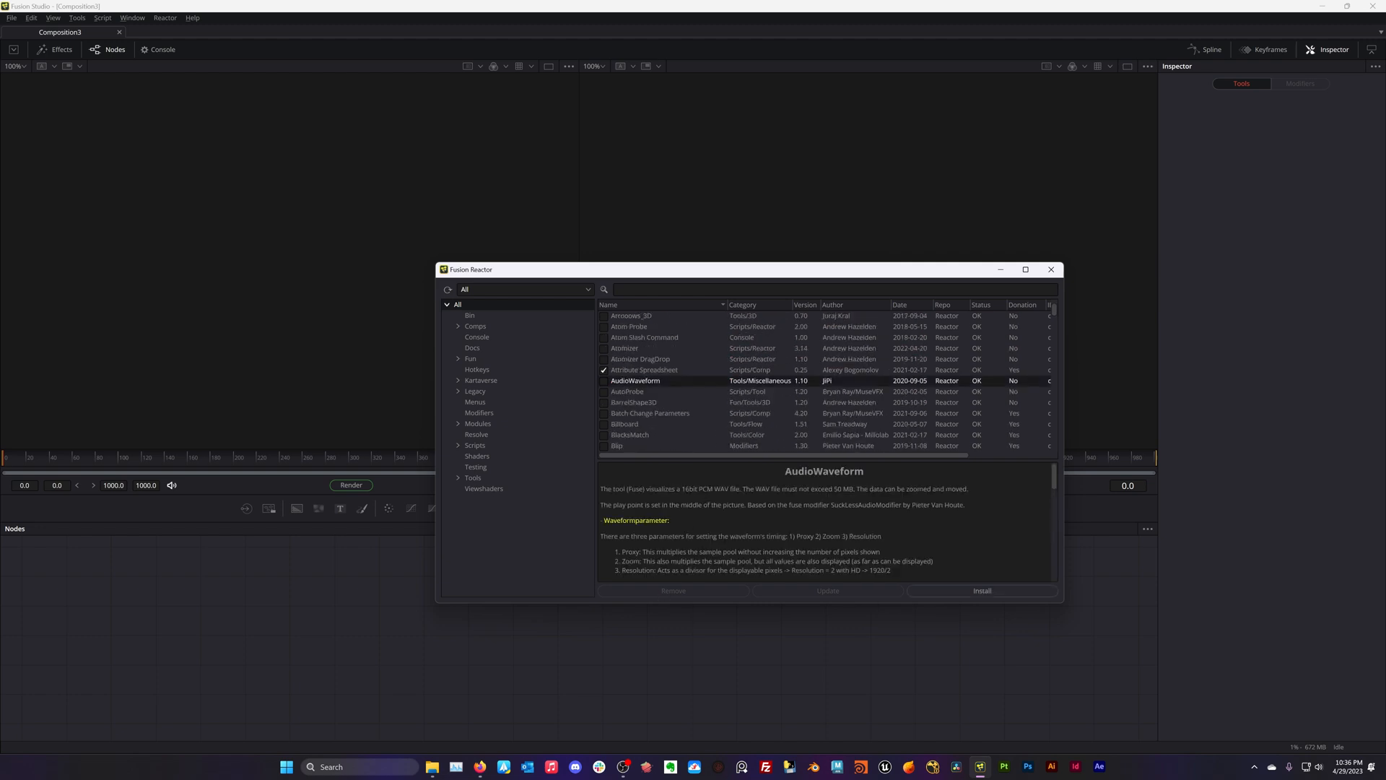
click(627, 391)
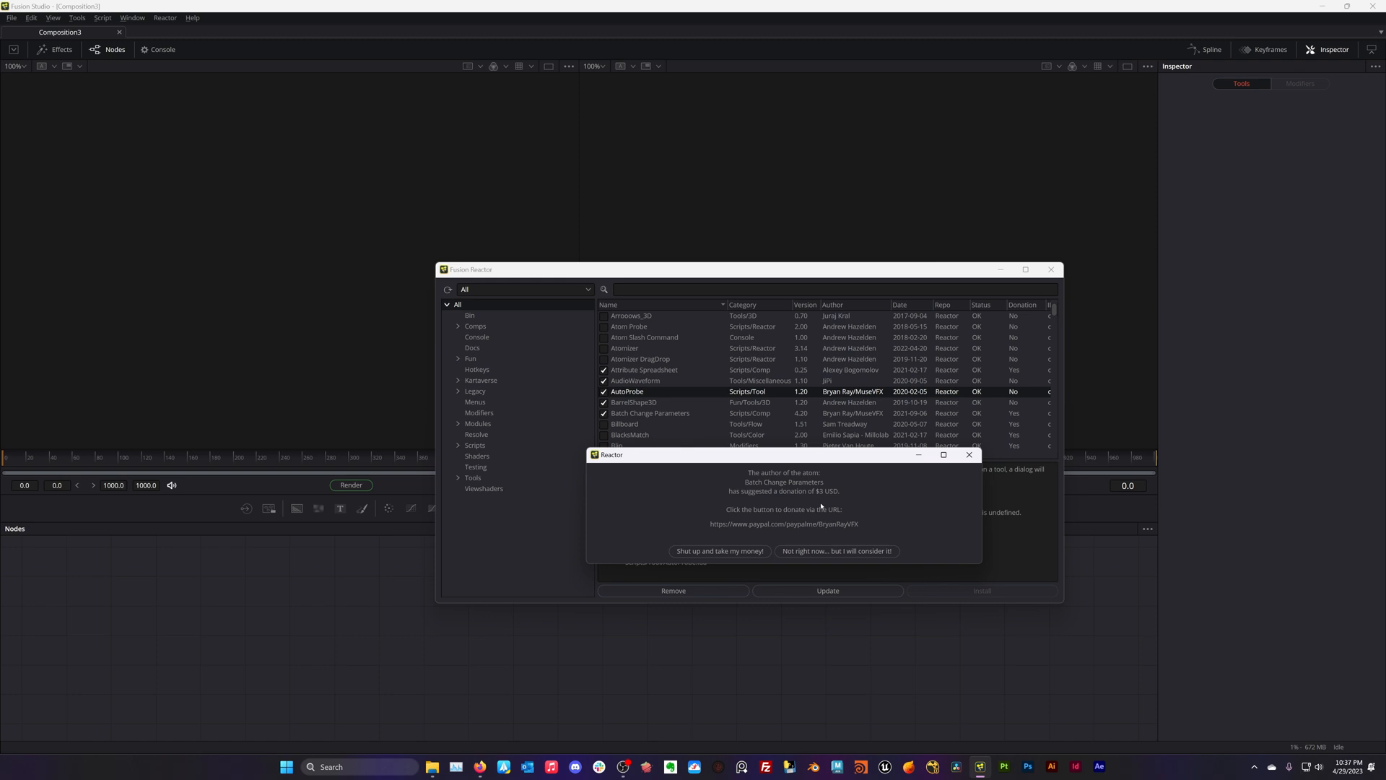
mouse_move(804, 524)
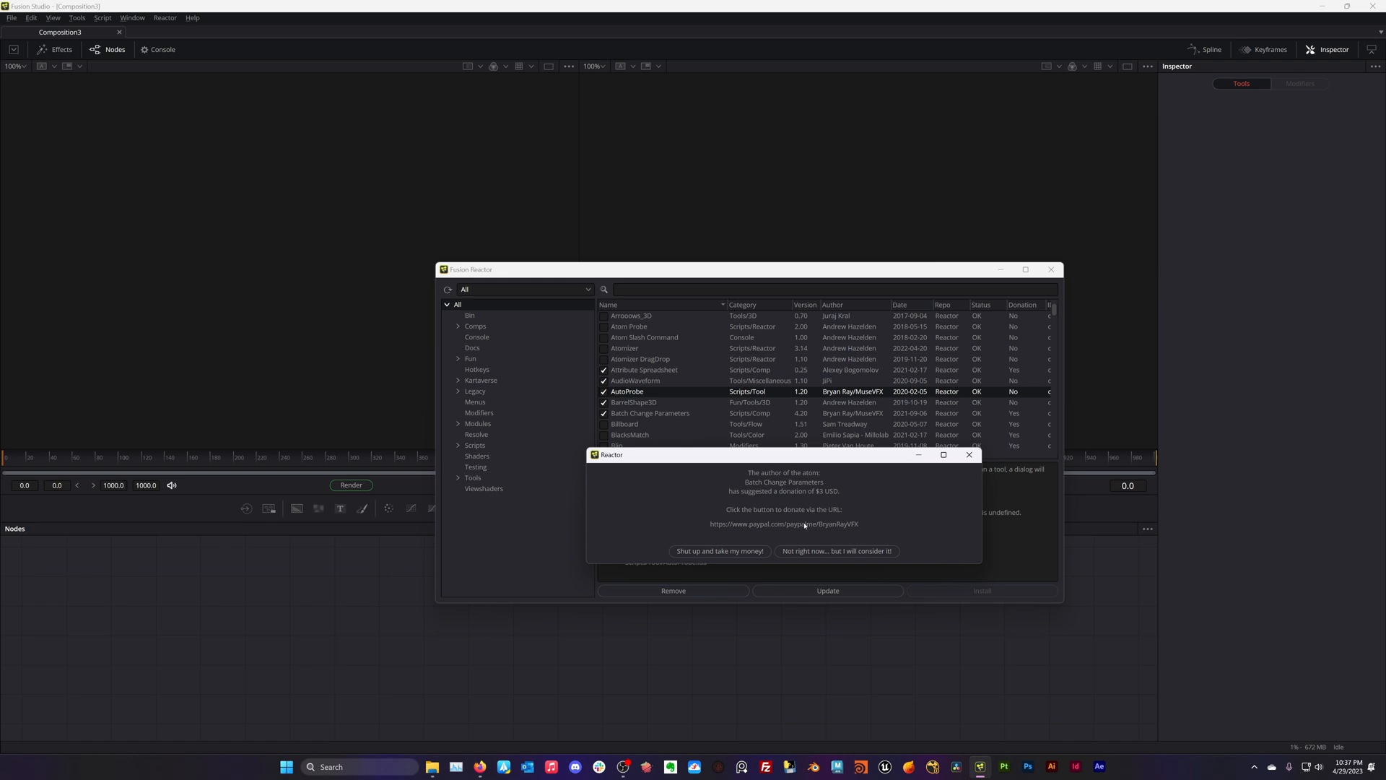
mouse_move(772, 537)
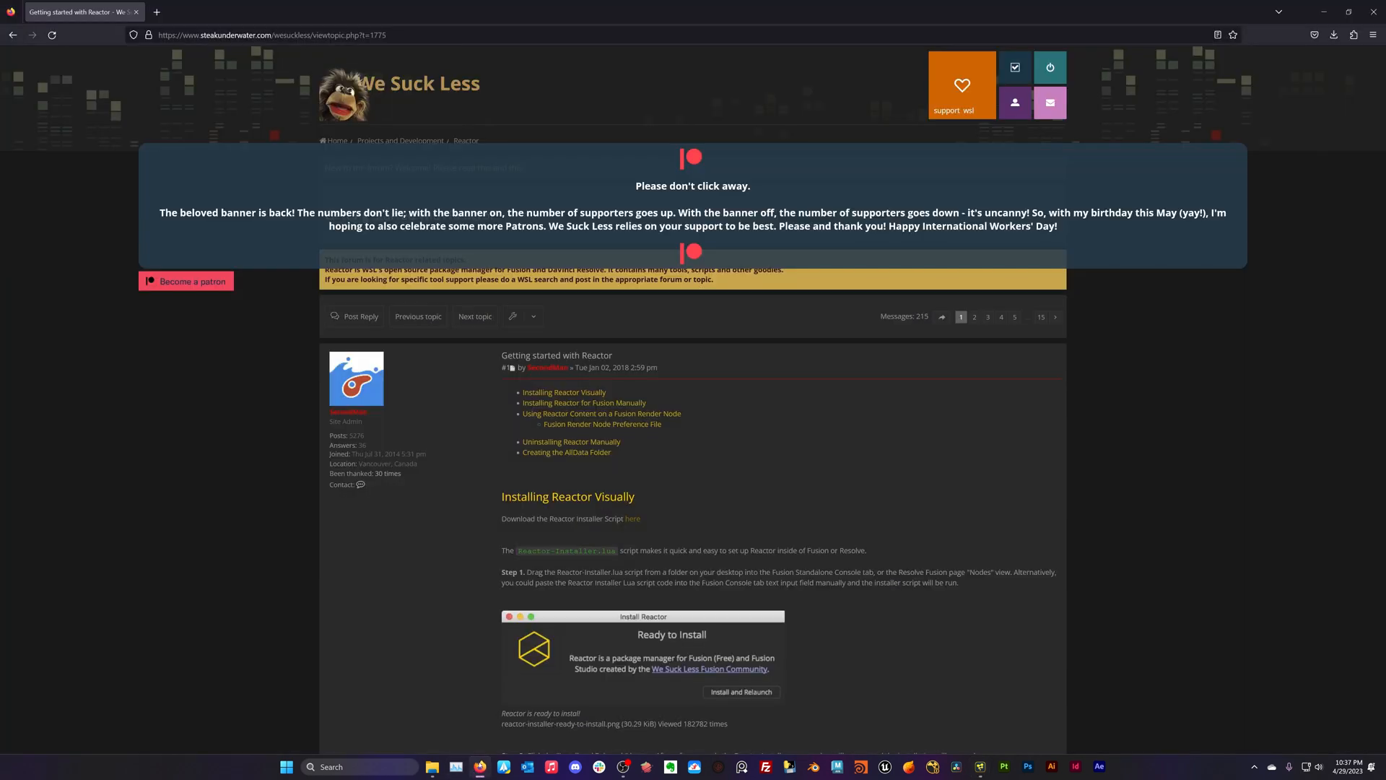
mouse_move(186, 281)
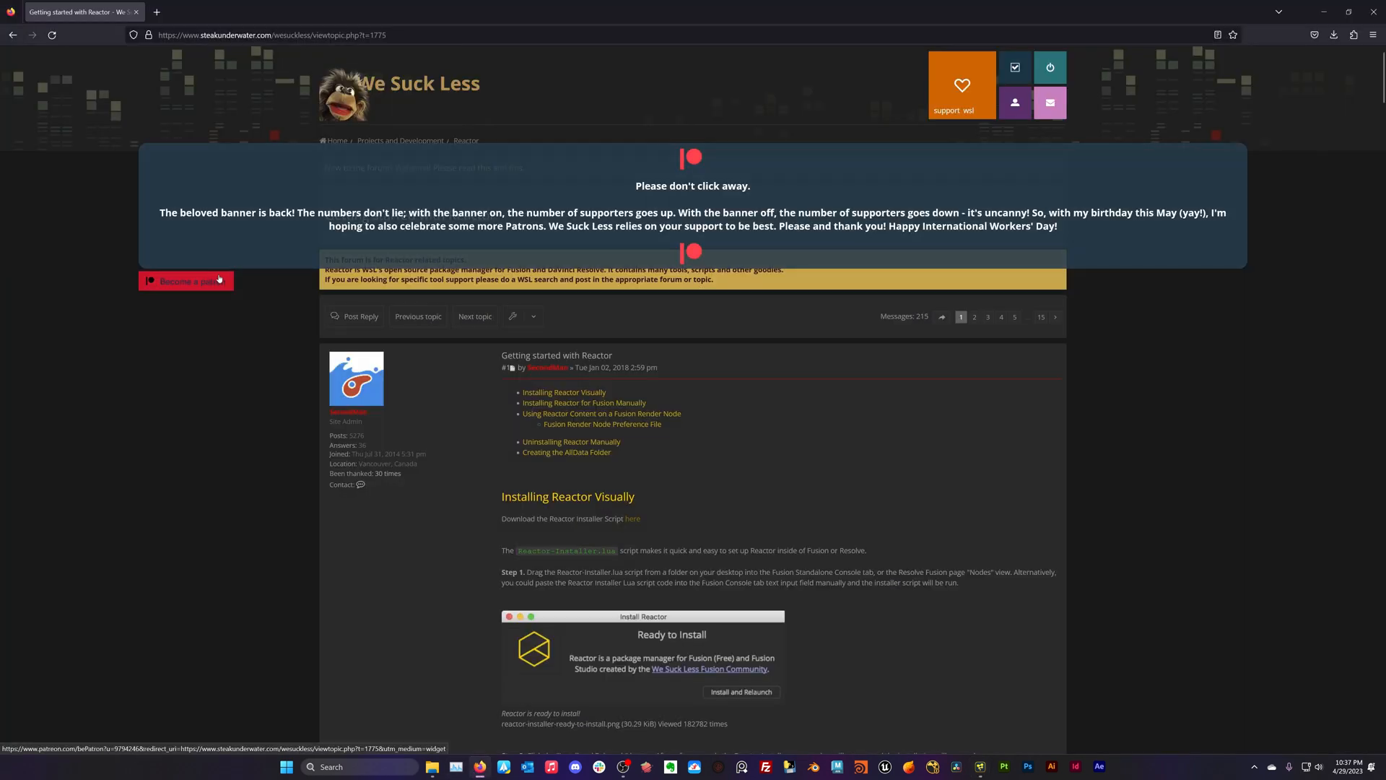
Open the We Suck Less Patreon page and browse tiers from $1 to $11 monthly
click(186, 280)
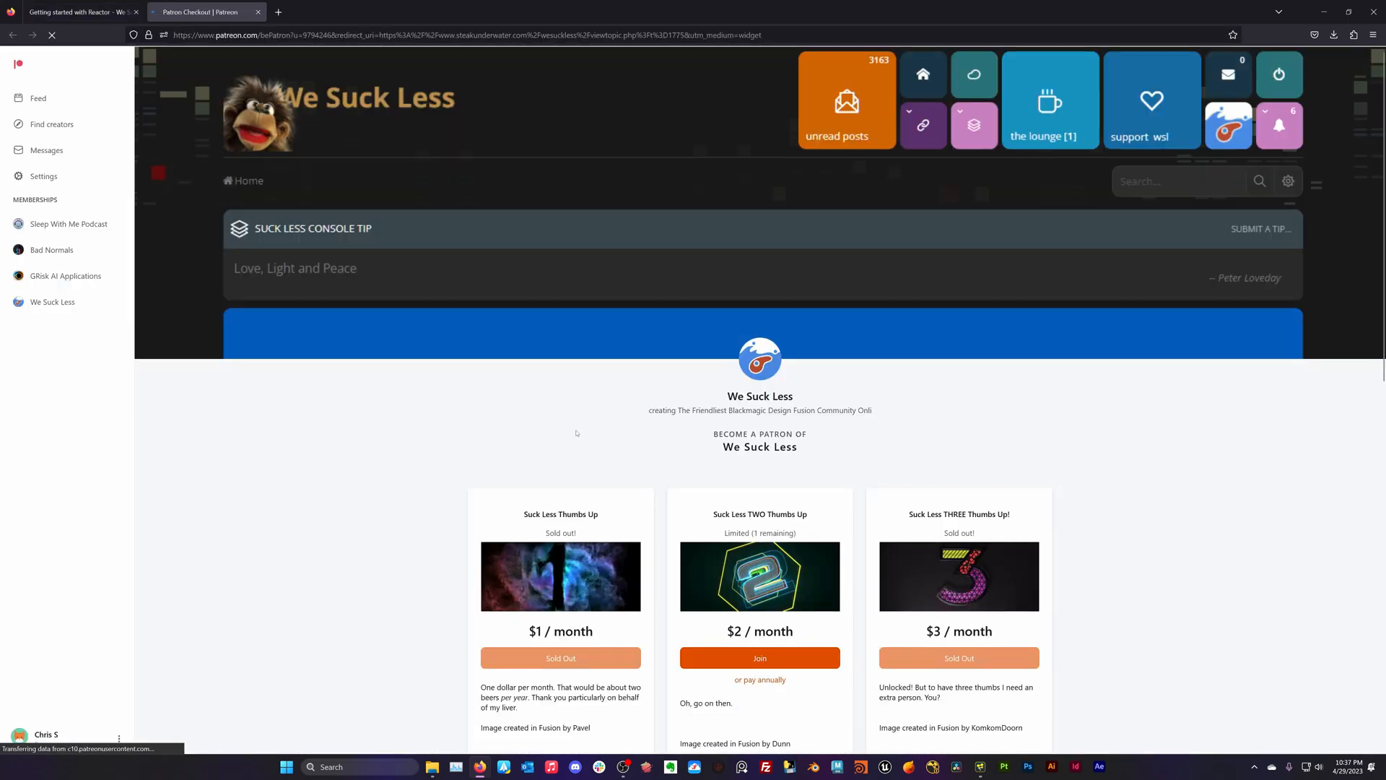
scroll(down, 3)
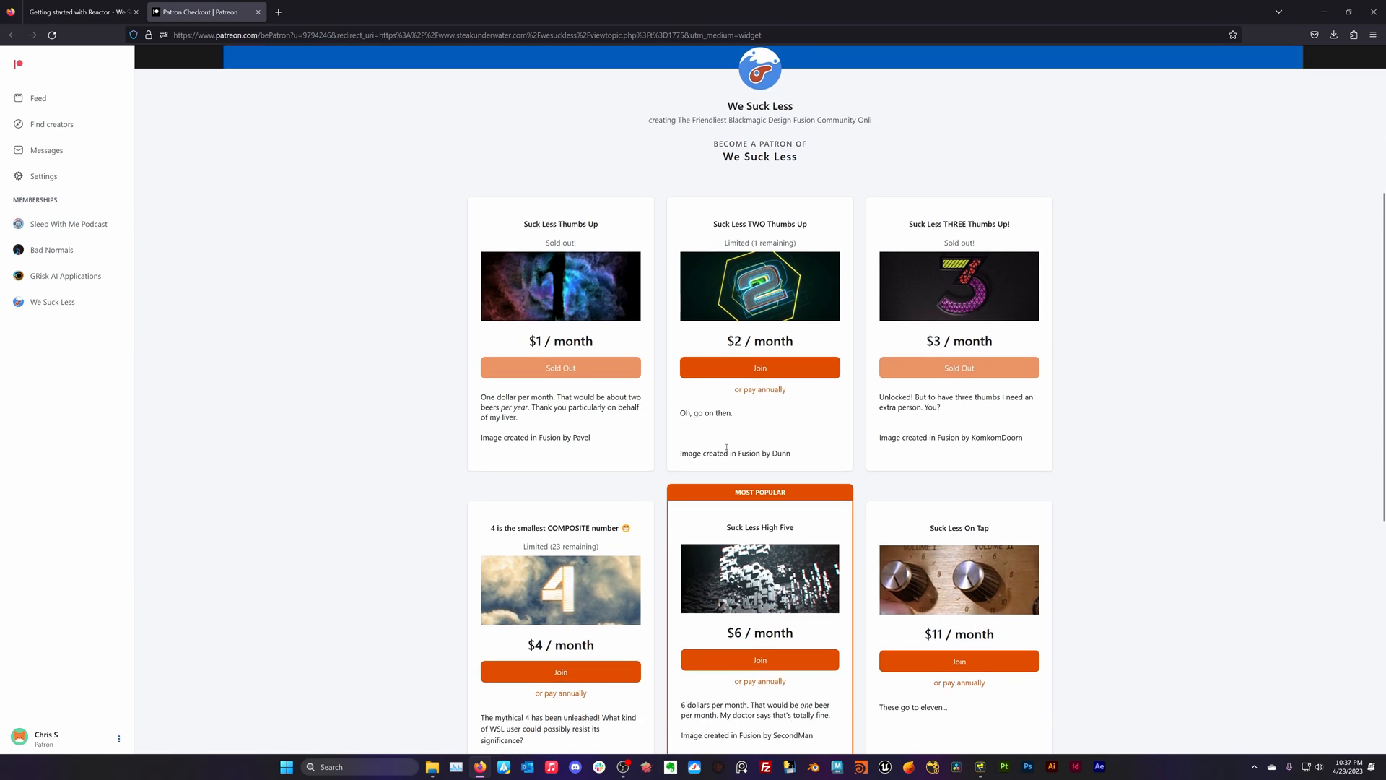
scroll(down, 3)
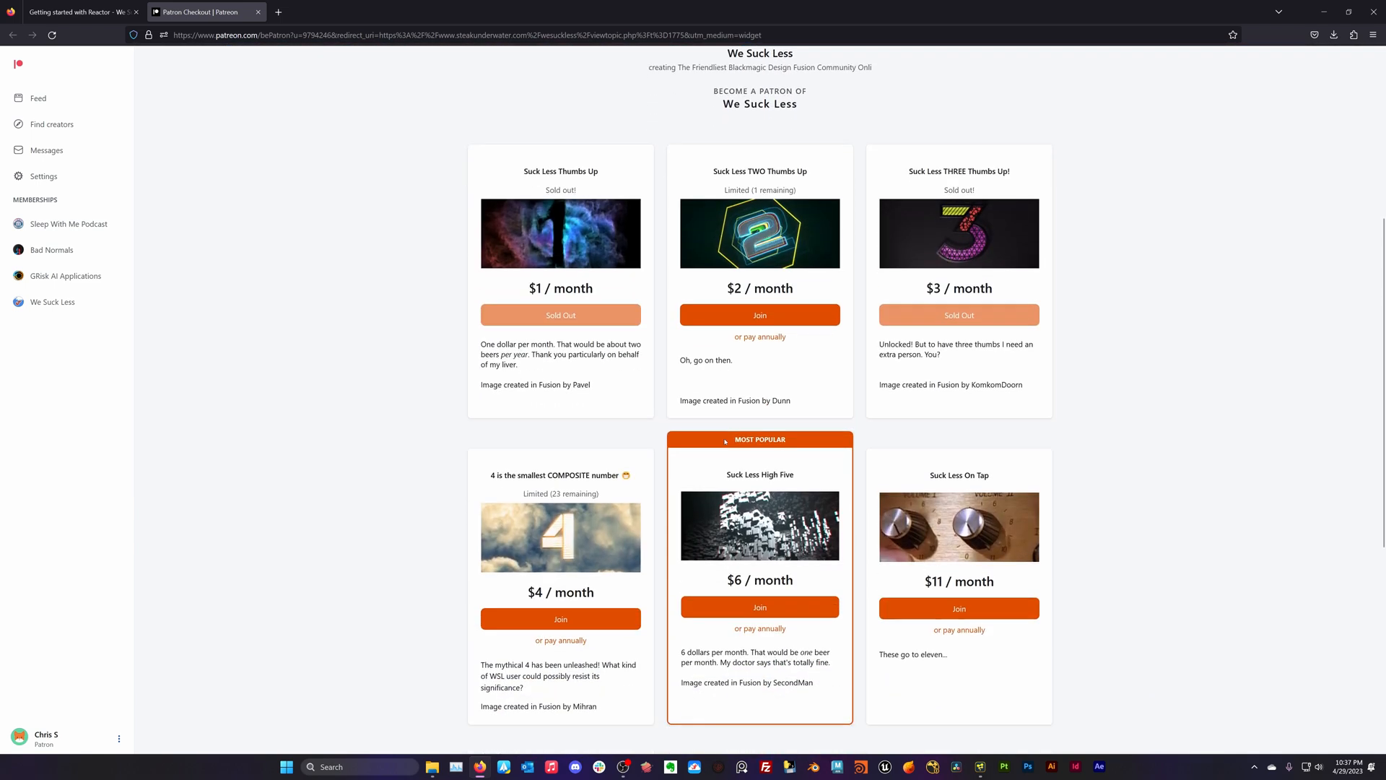
scroll(down, 3)
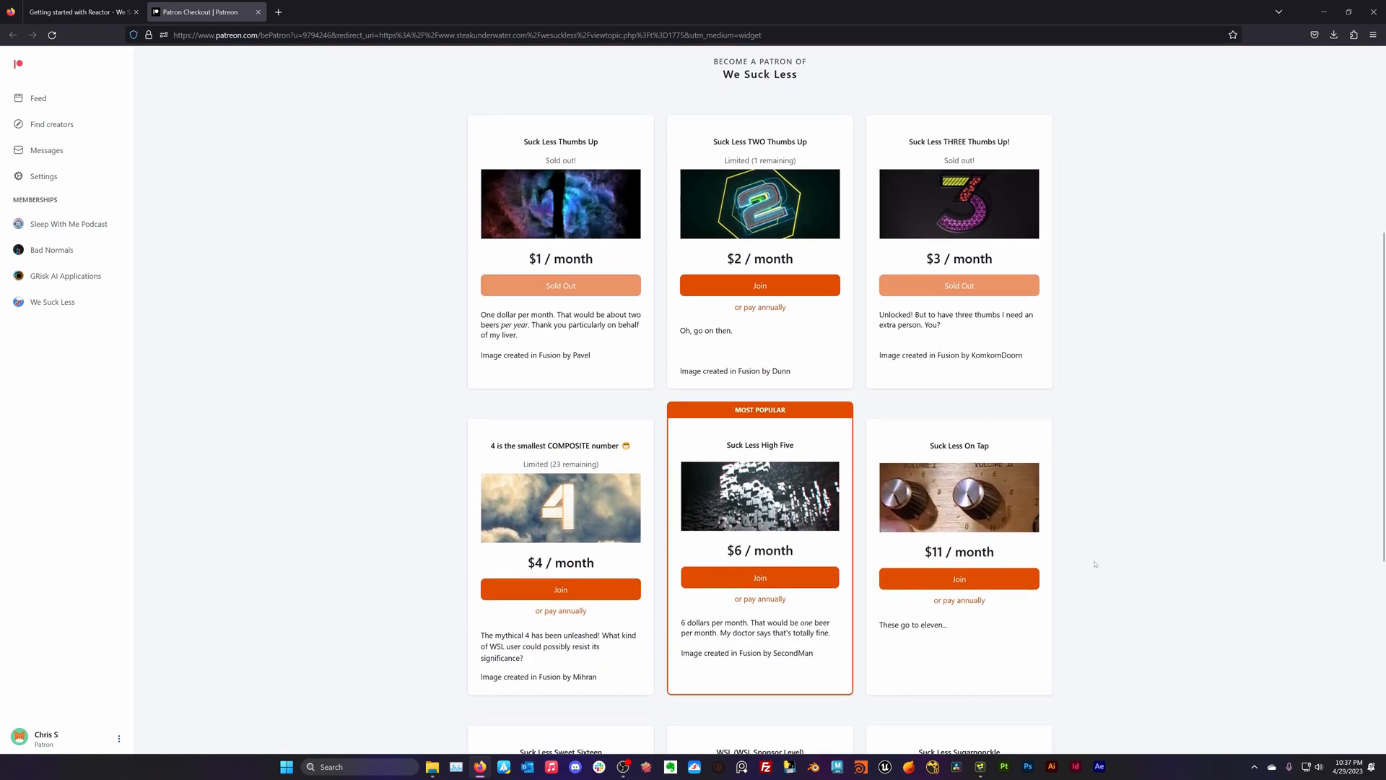
mouse_move(795, 425)
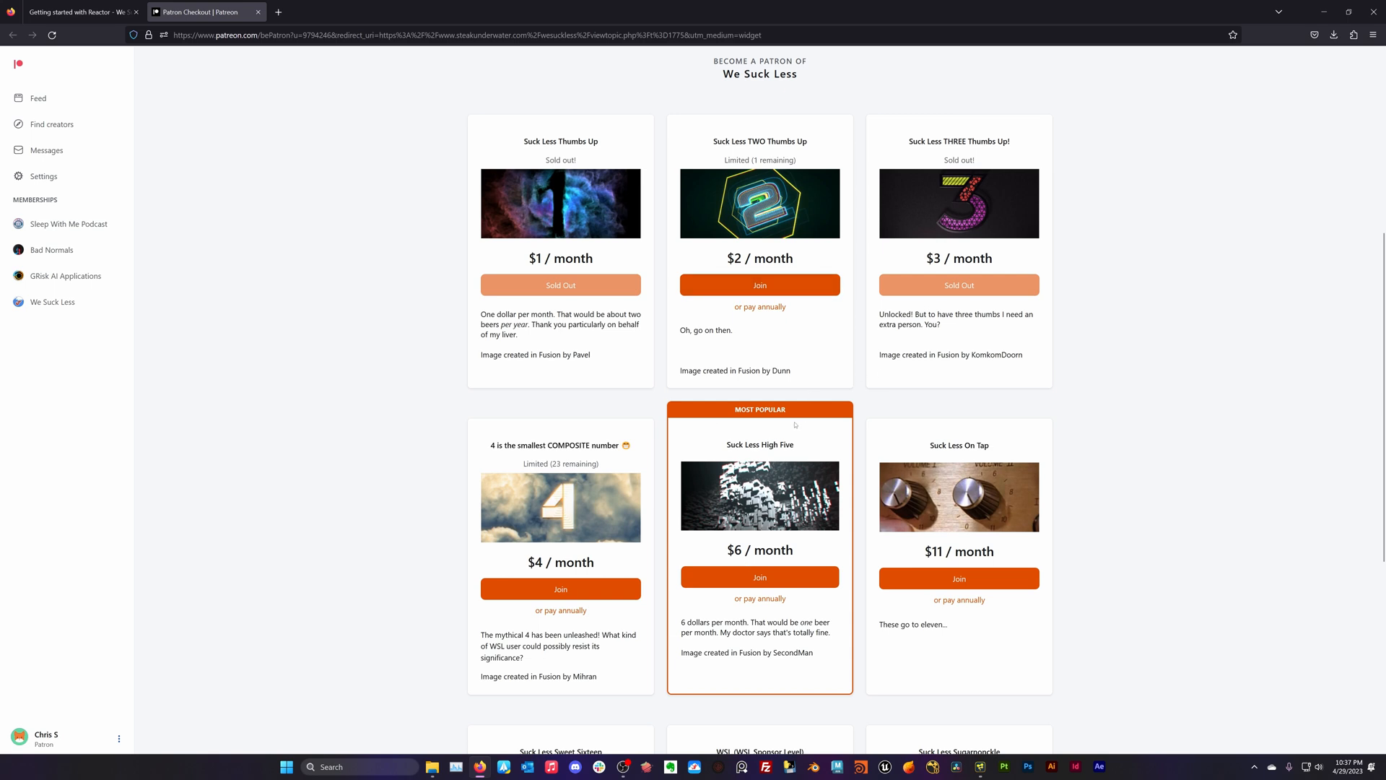
mouse_move(799, 413)
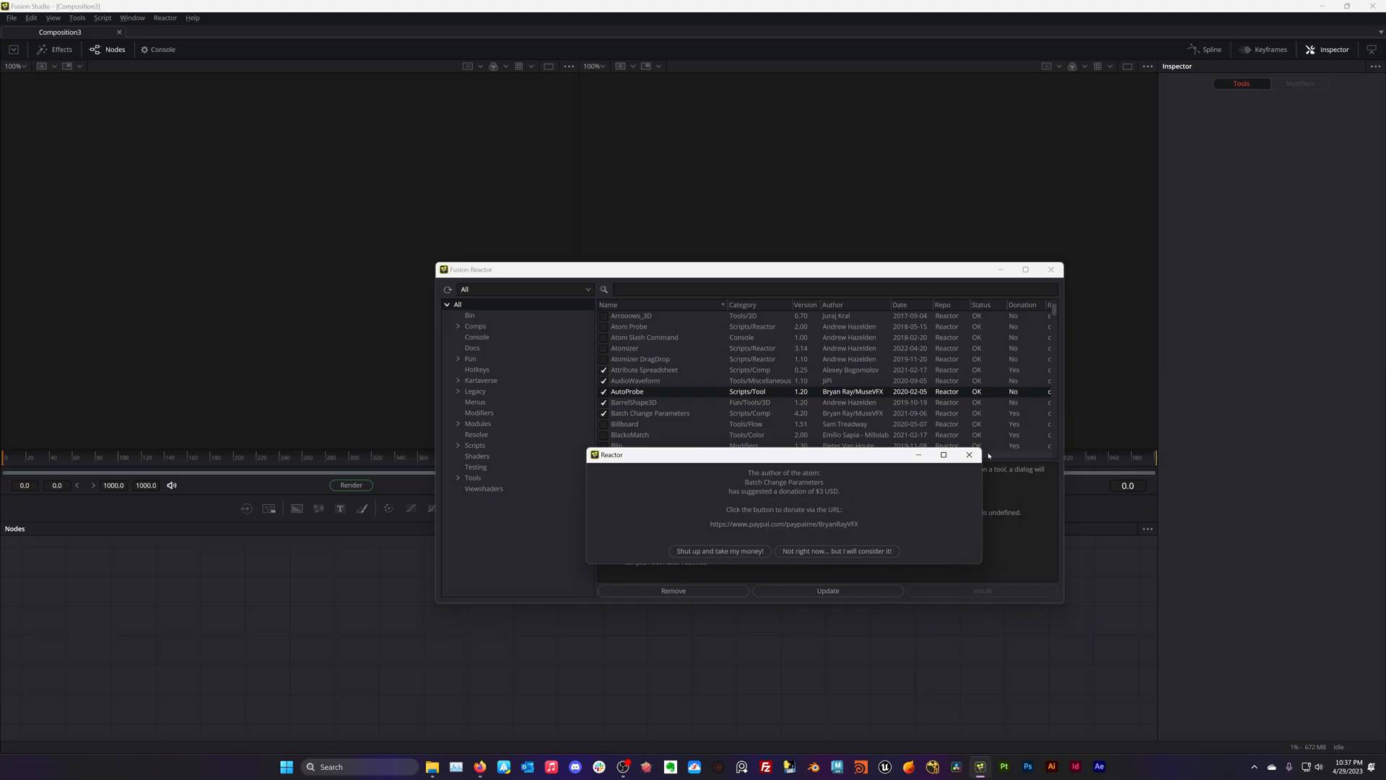
Choose 'Not right now... but I will consider it!' and scroll the Reactor add-on list
click(969, 454)
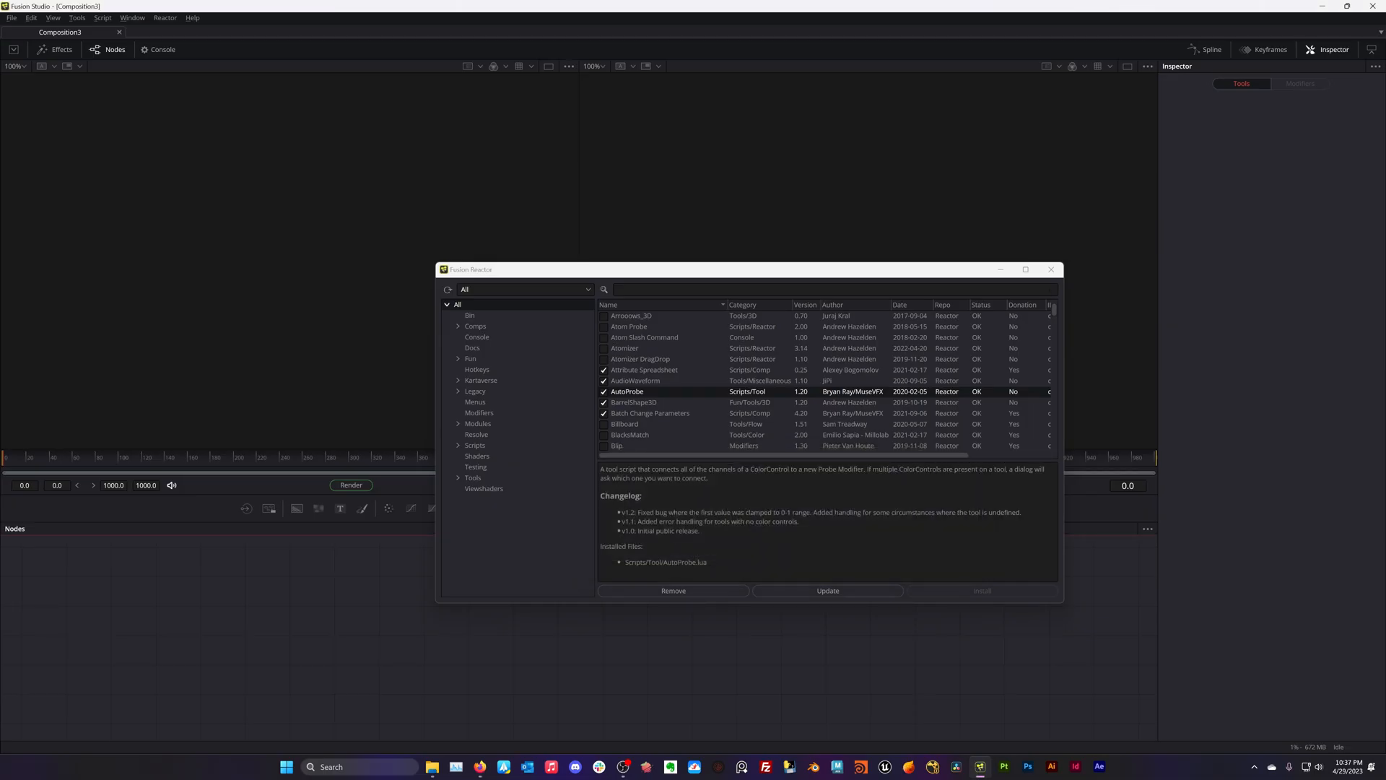
scroll(down, 3)
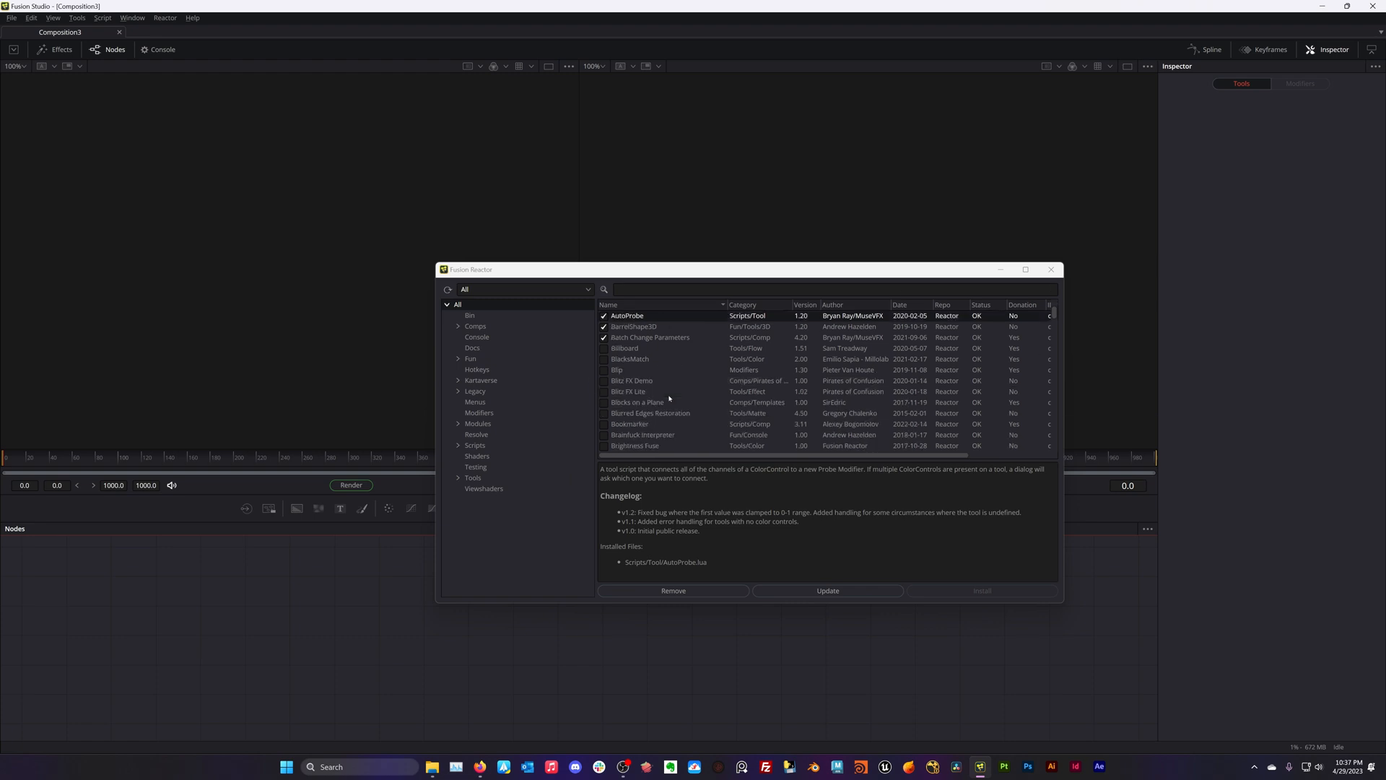
scroll(up, 3)
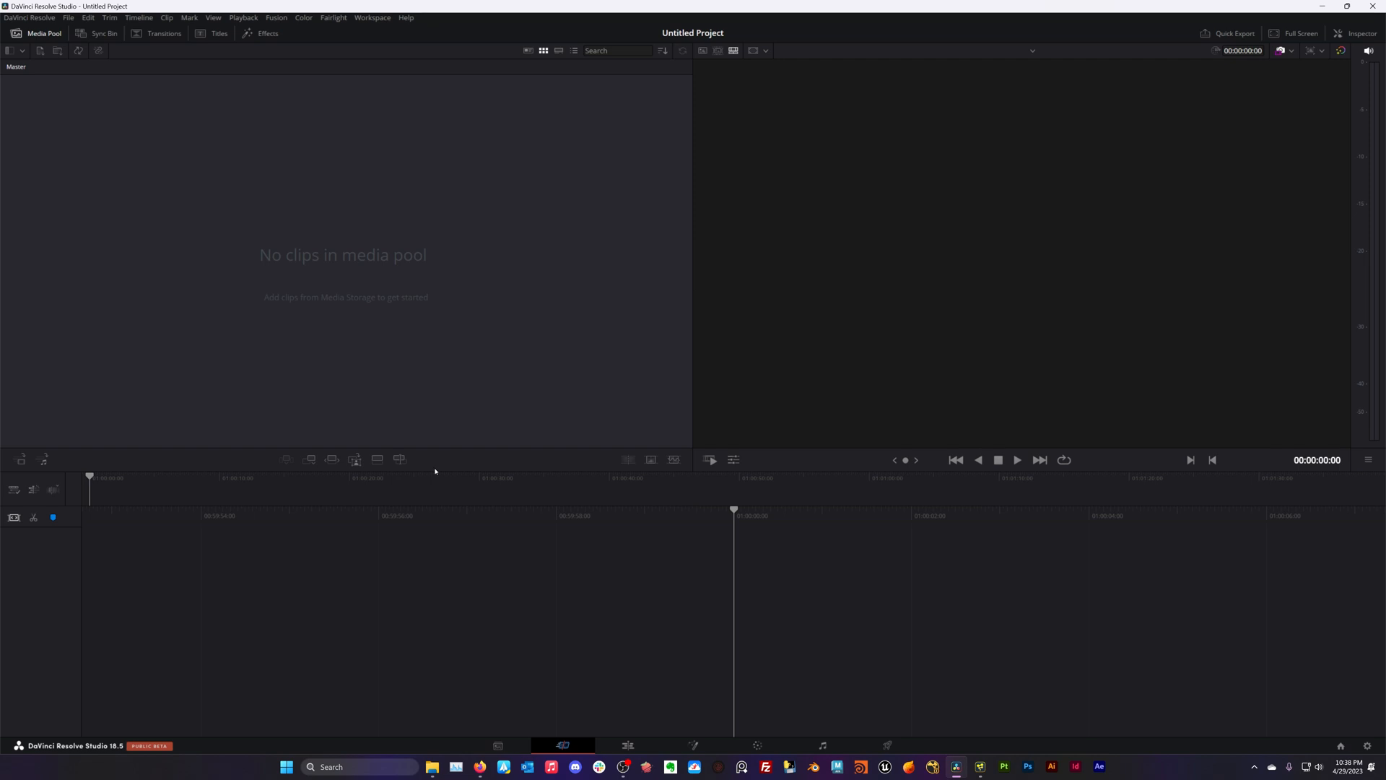
mouse_move(520, 544)
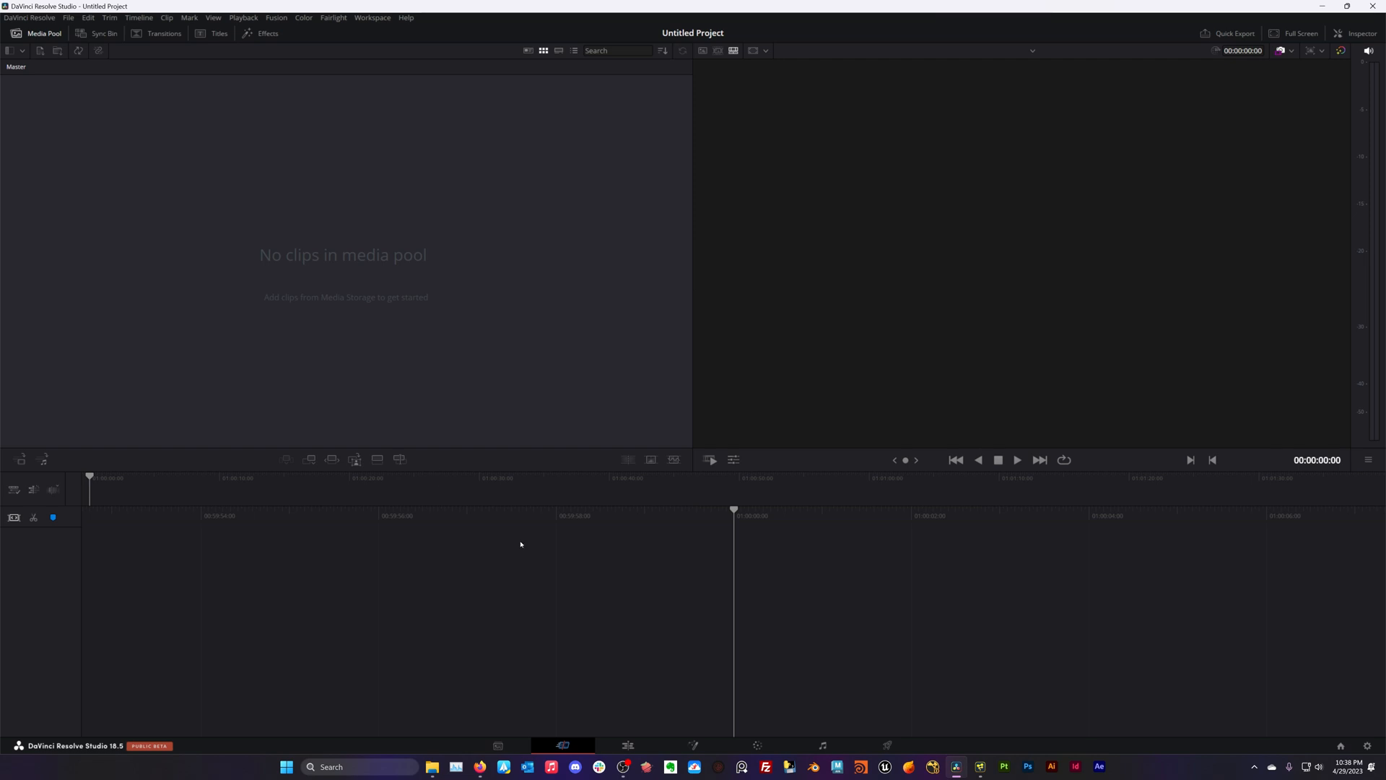
mouse_move(488, 288)
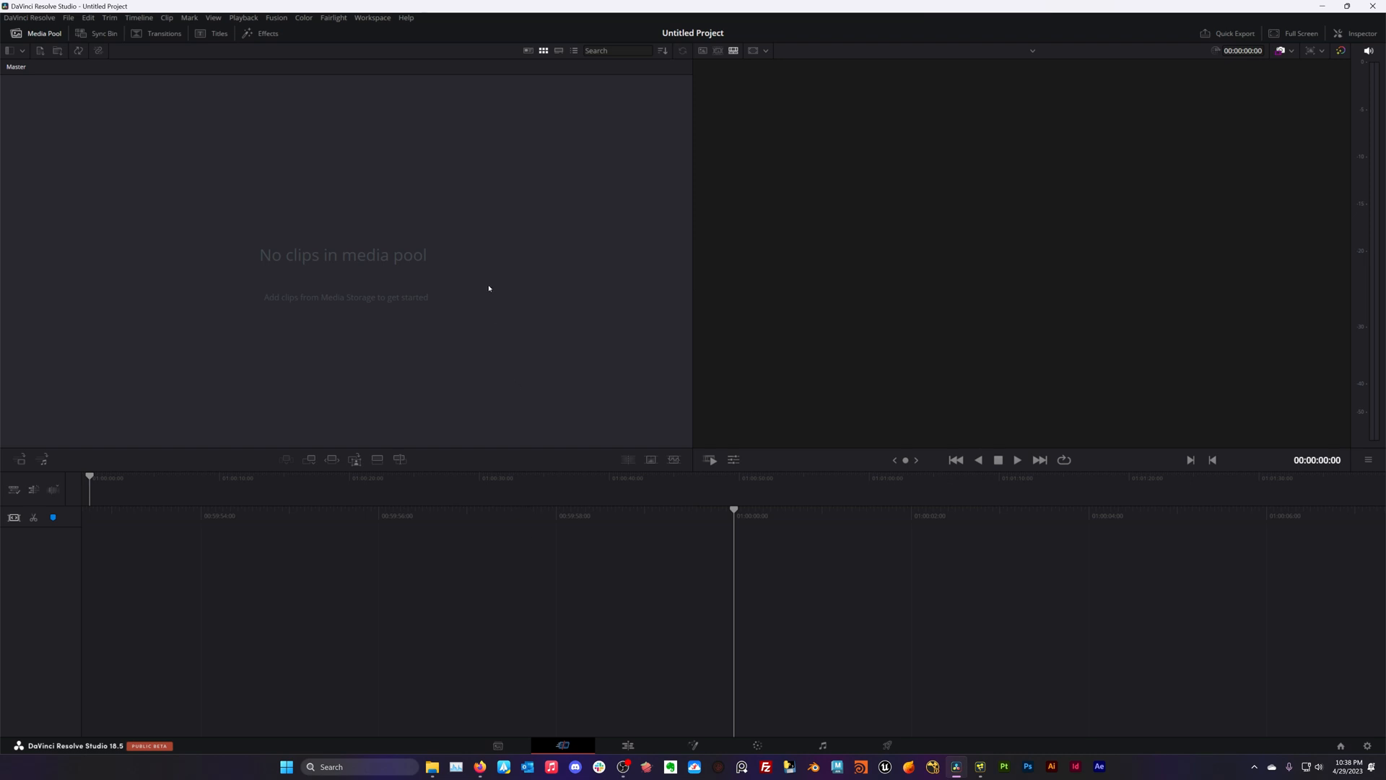
mouse_move(567, 442)
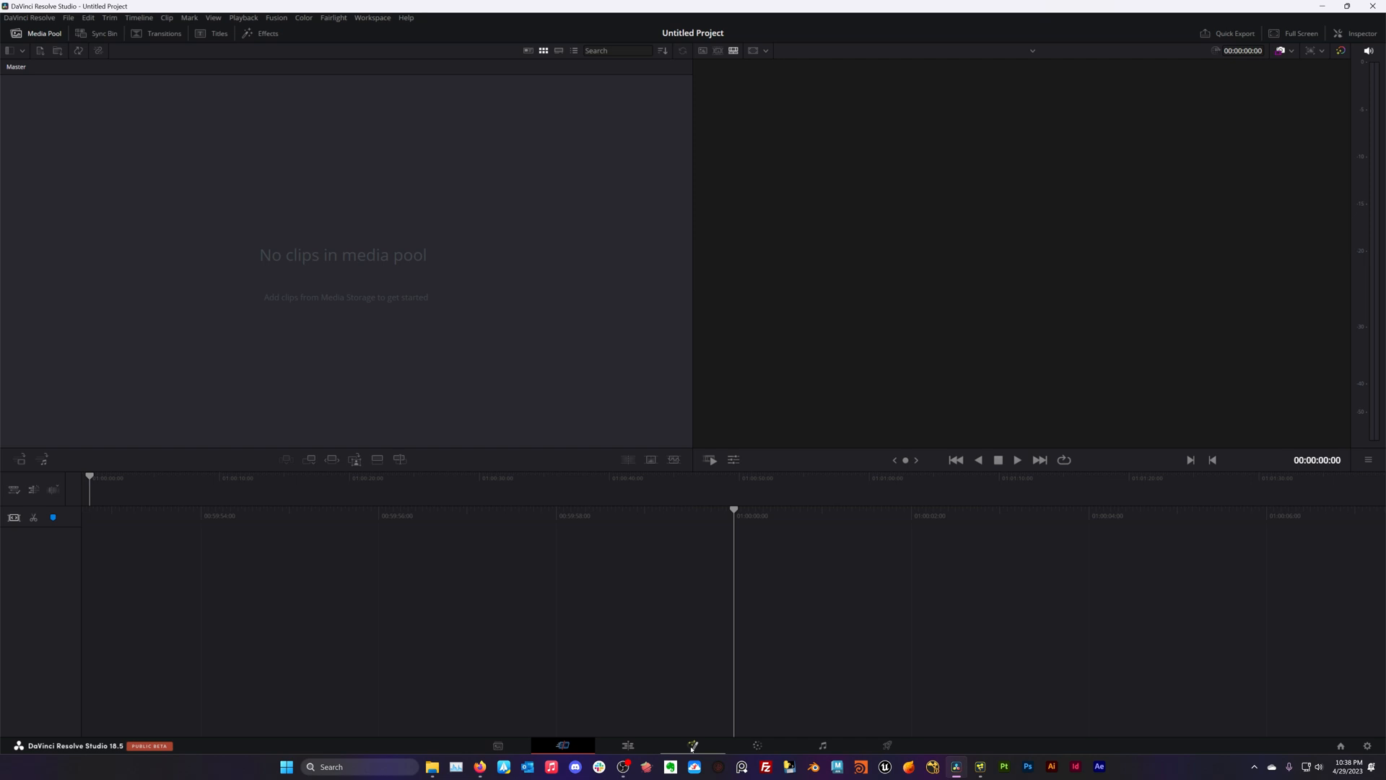
Switch Resolve to the Fusion page and show the Workspace Scripts submenu
click(693, 745)
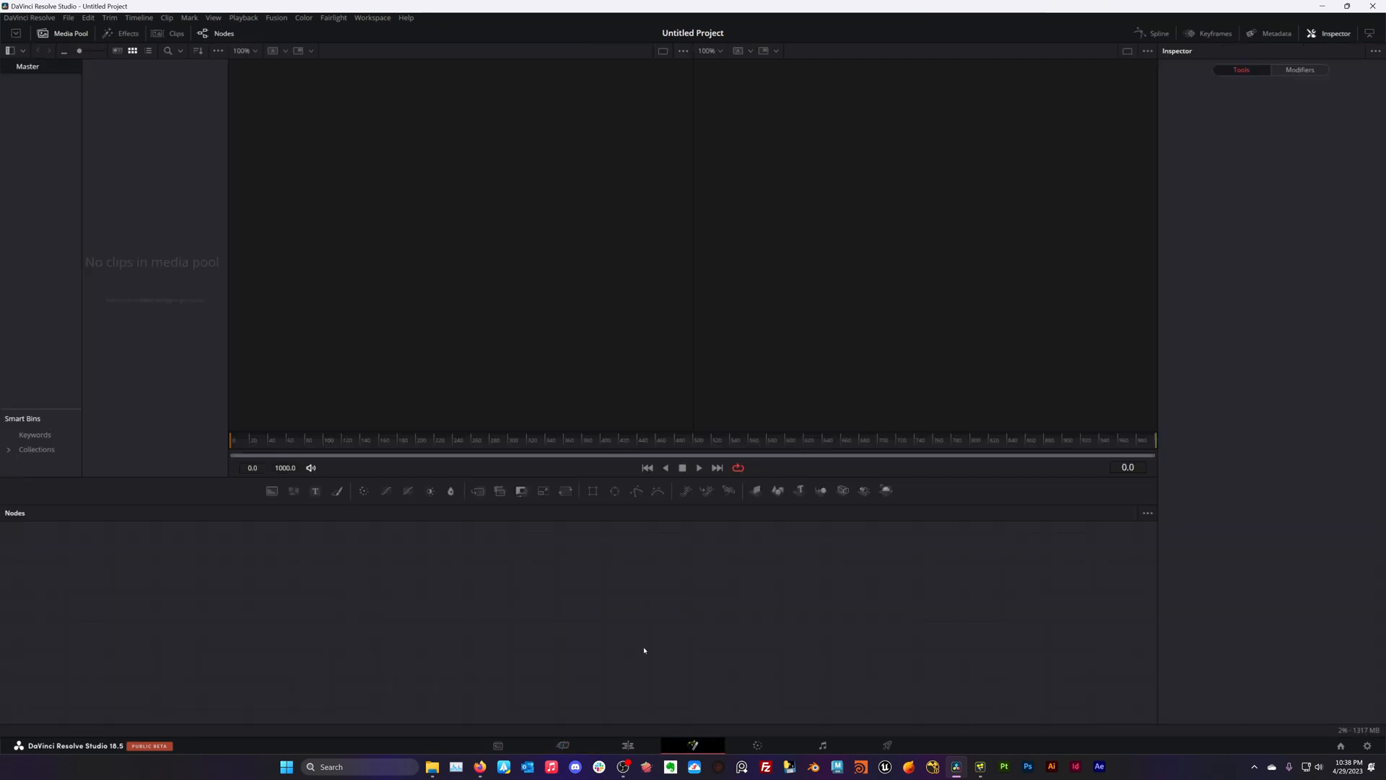
mouse_move(674, 664)
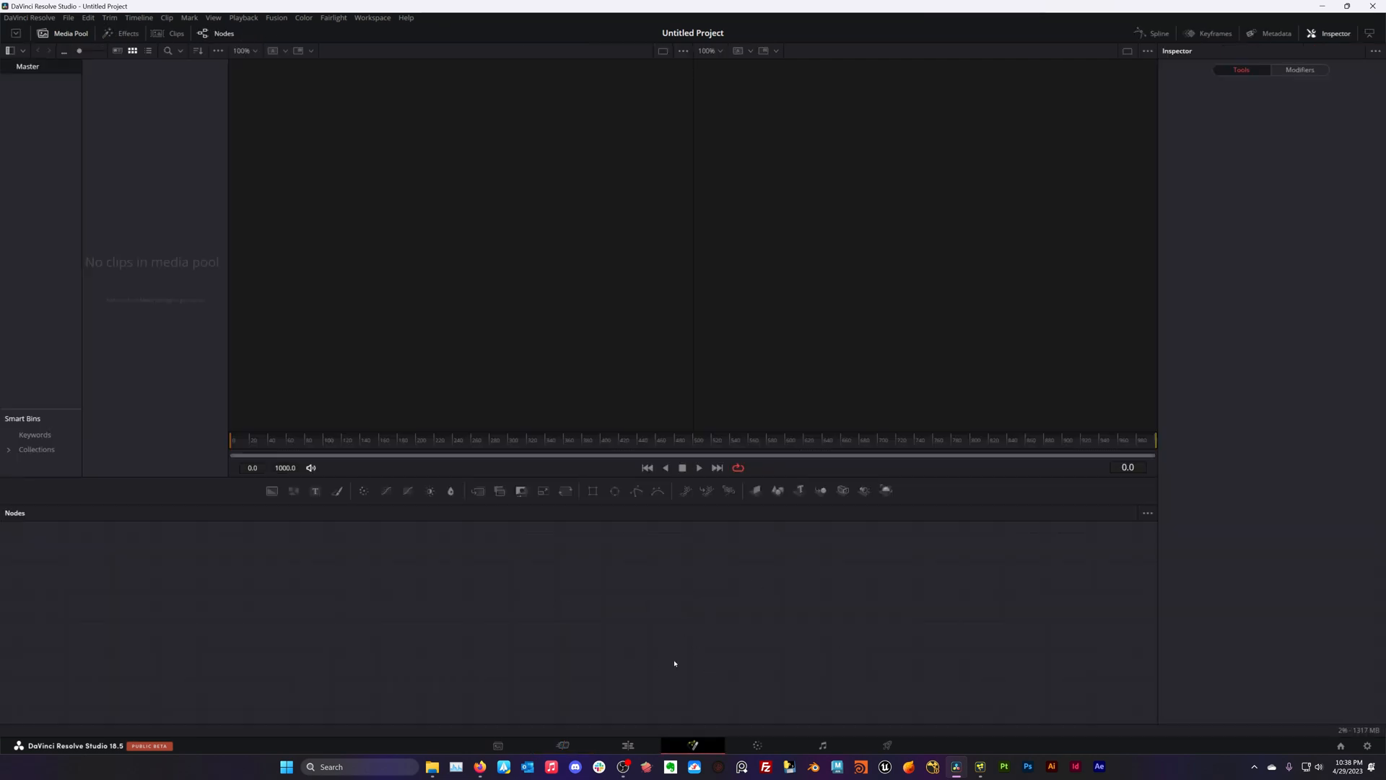
mouse_move(704, 630)
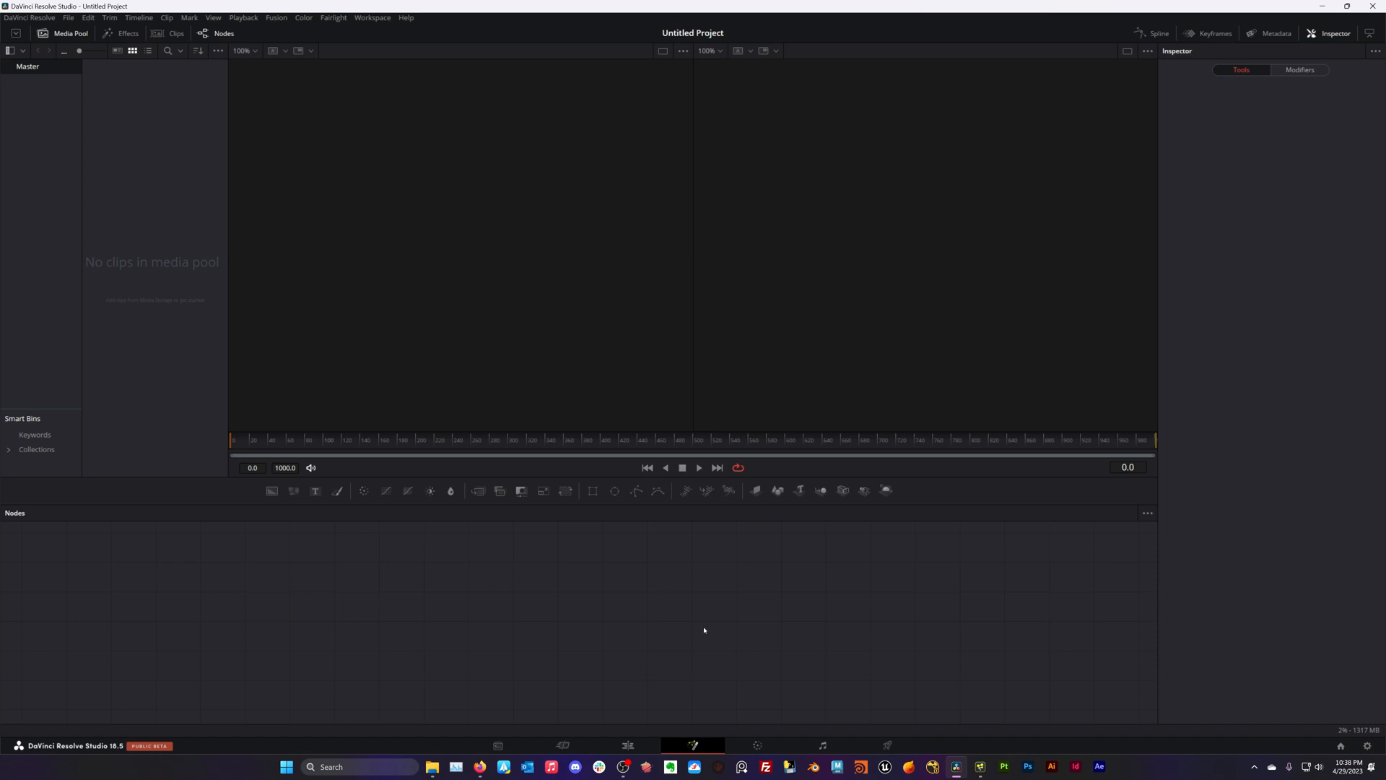
mouse_move(445, 162)
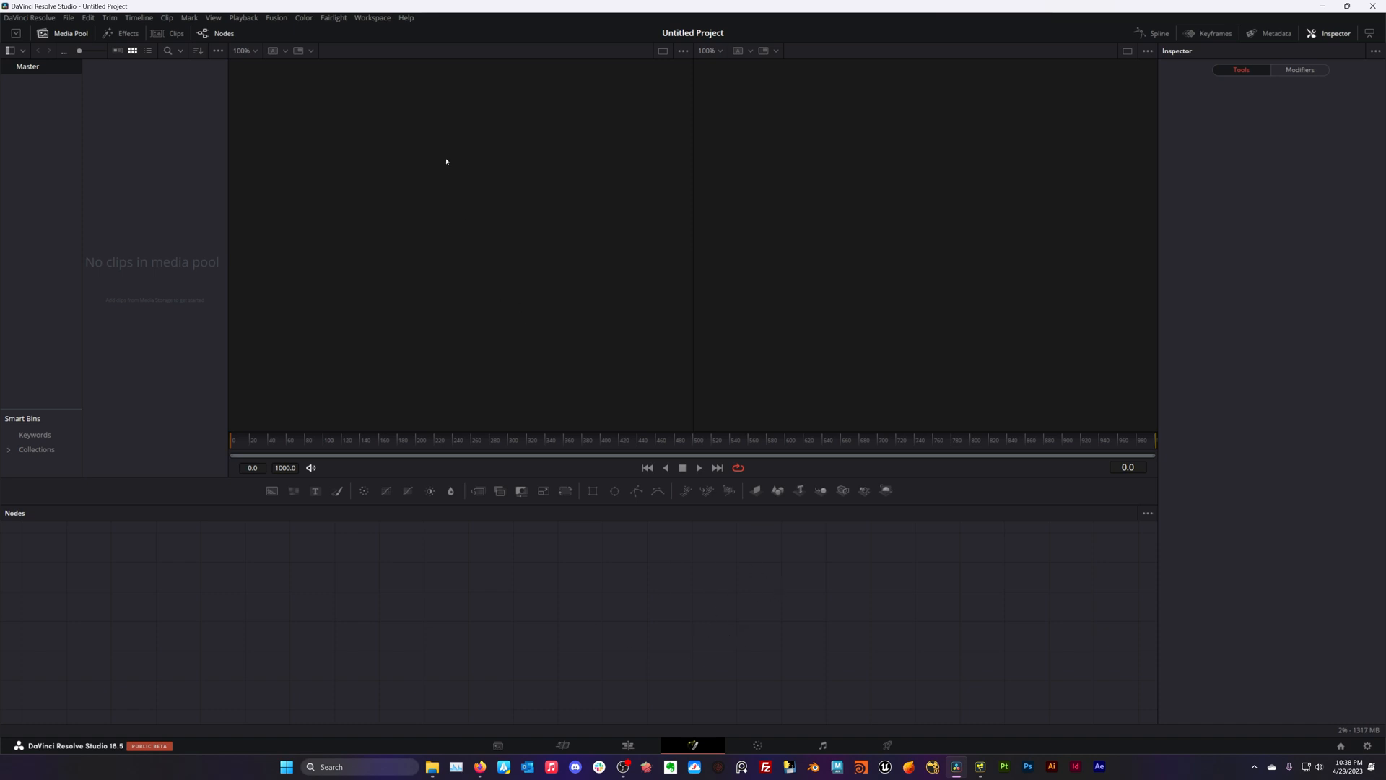
click(372, 18)
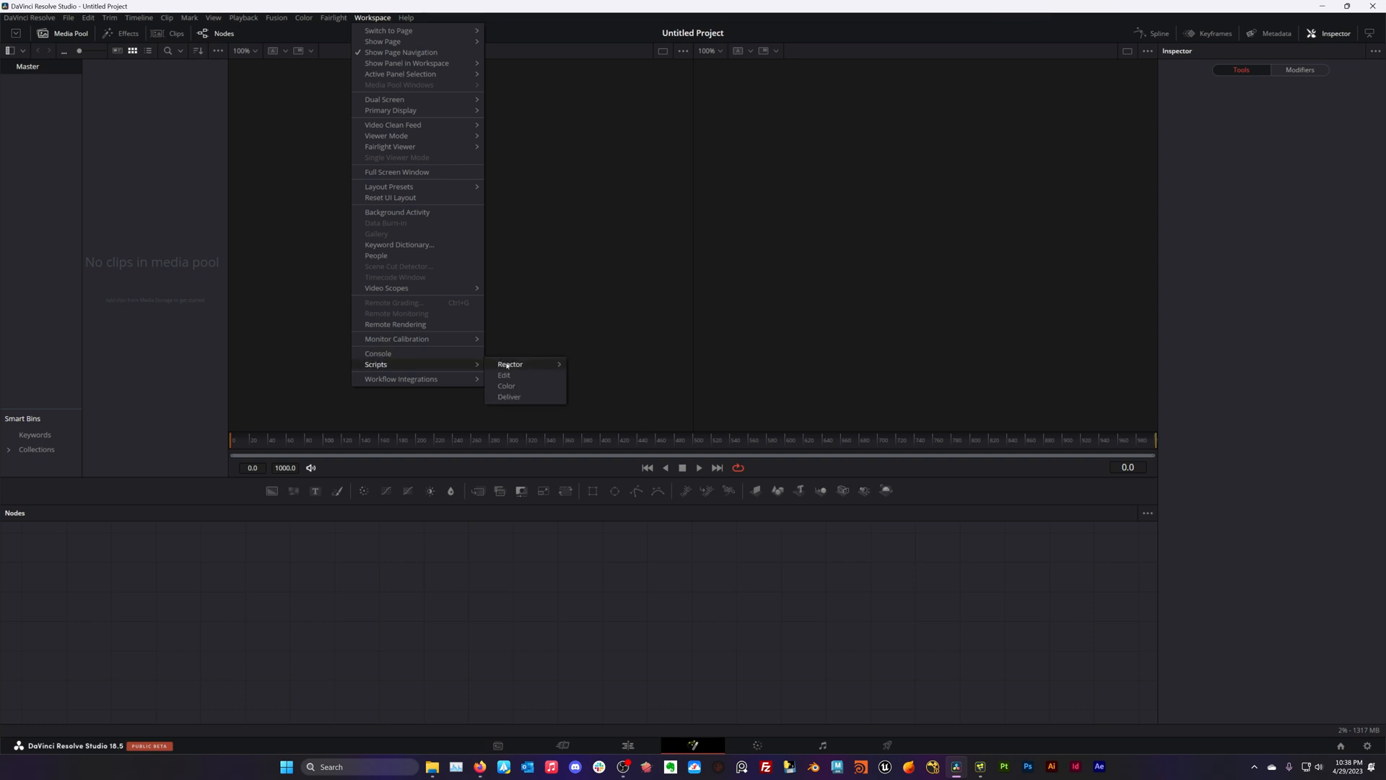
click(618, 401)
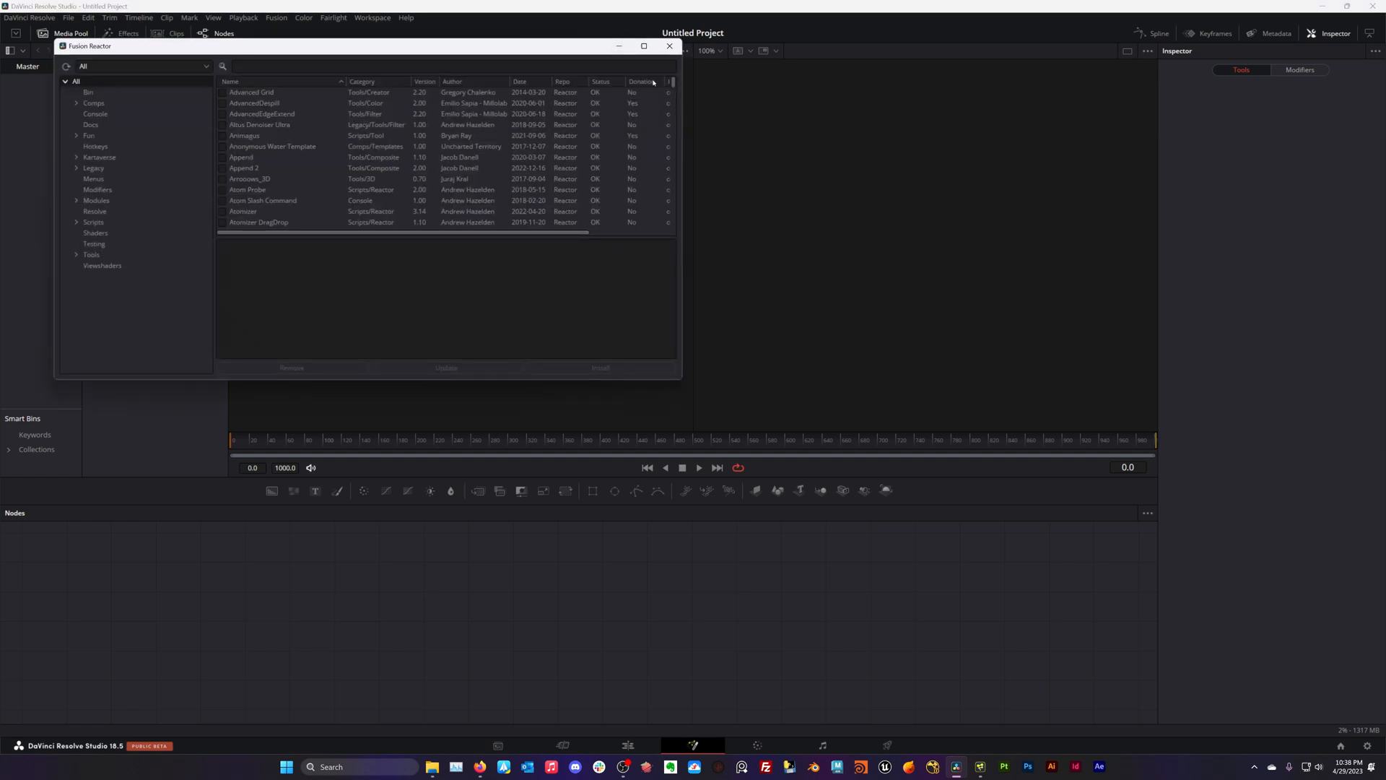
click(669, 46)
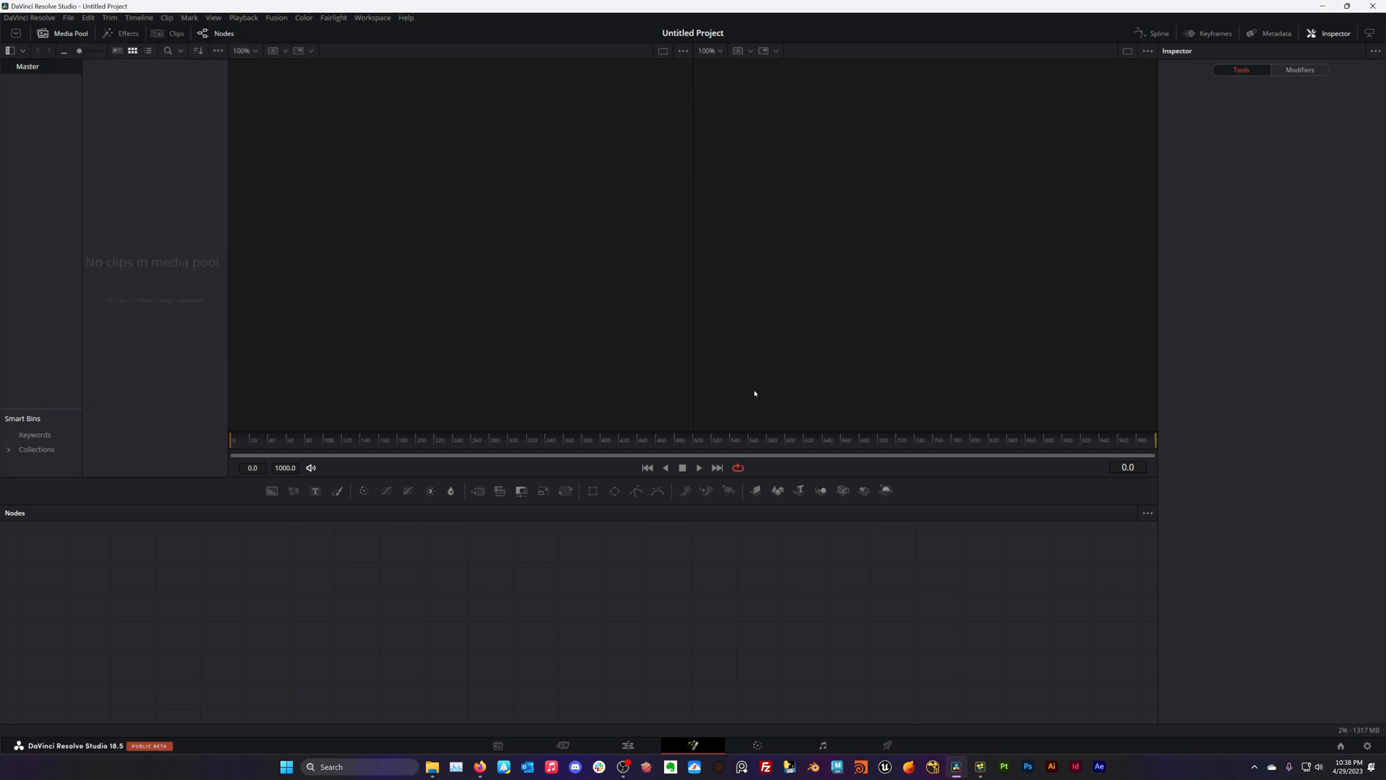
mouse_move(723, 359)
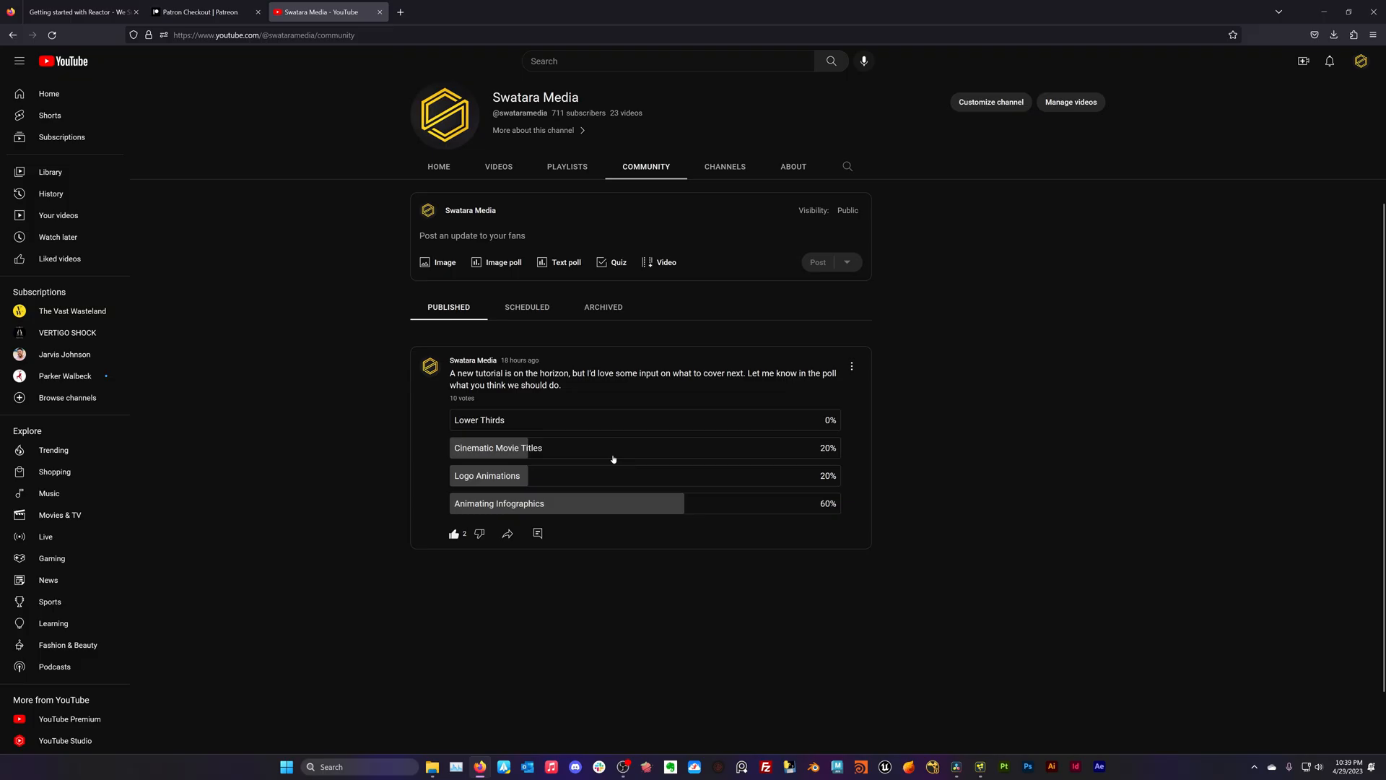
mouse_move(644, 512)
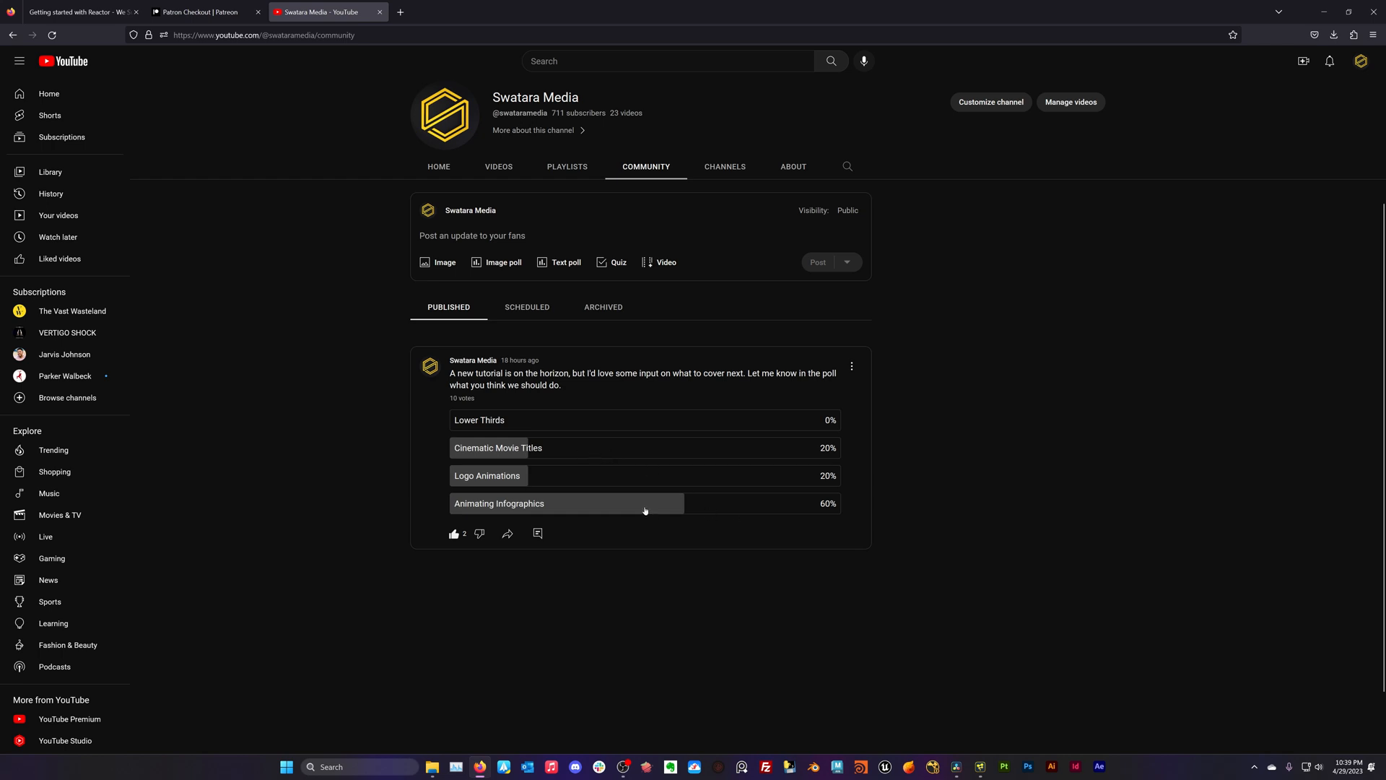
mouse_move(493, 507)
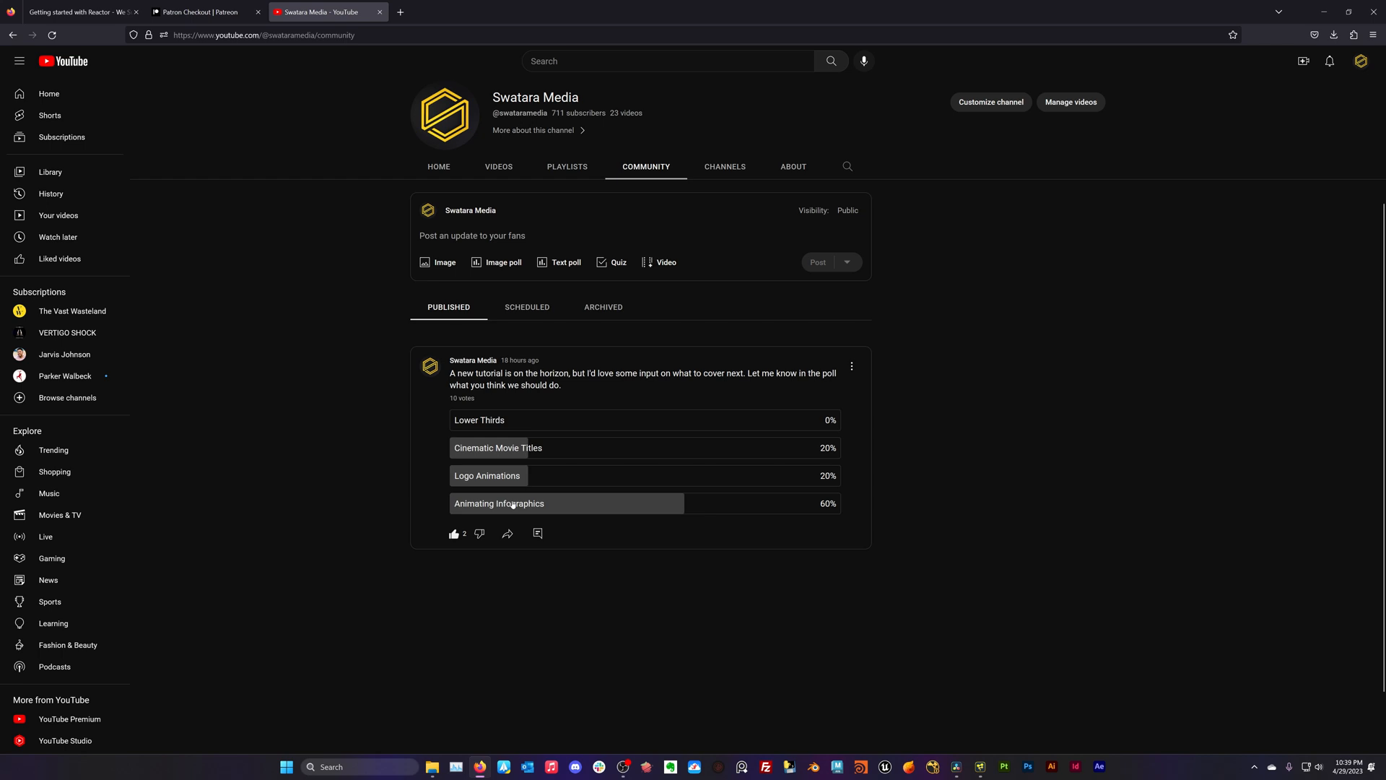
mouse_move(583, 521)
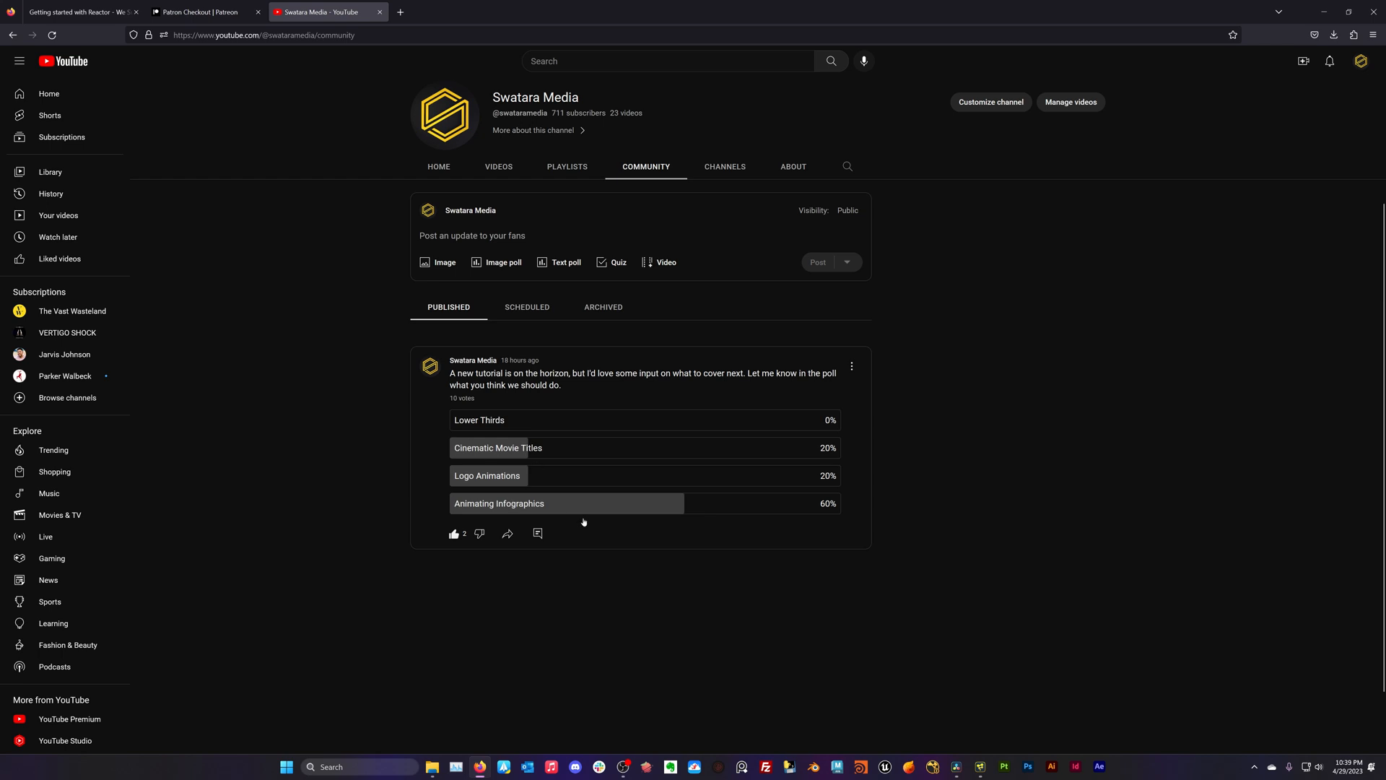
mouse_move(591, 508)
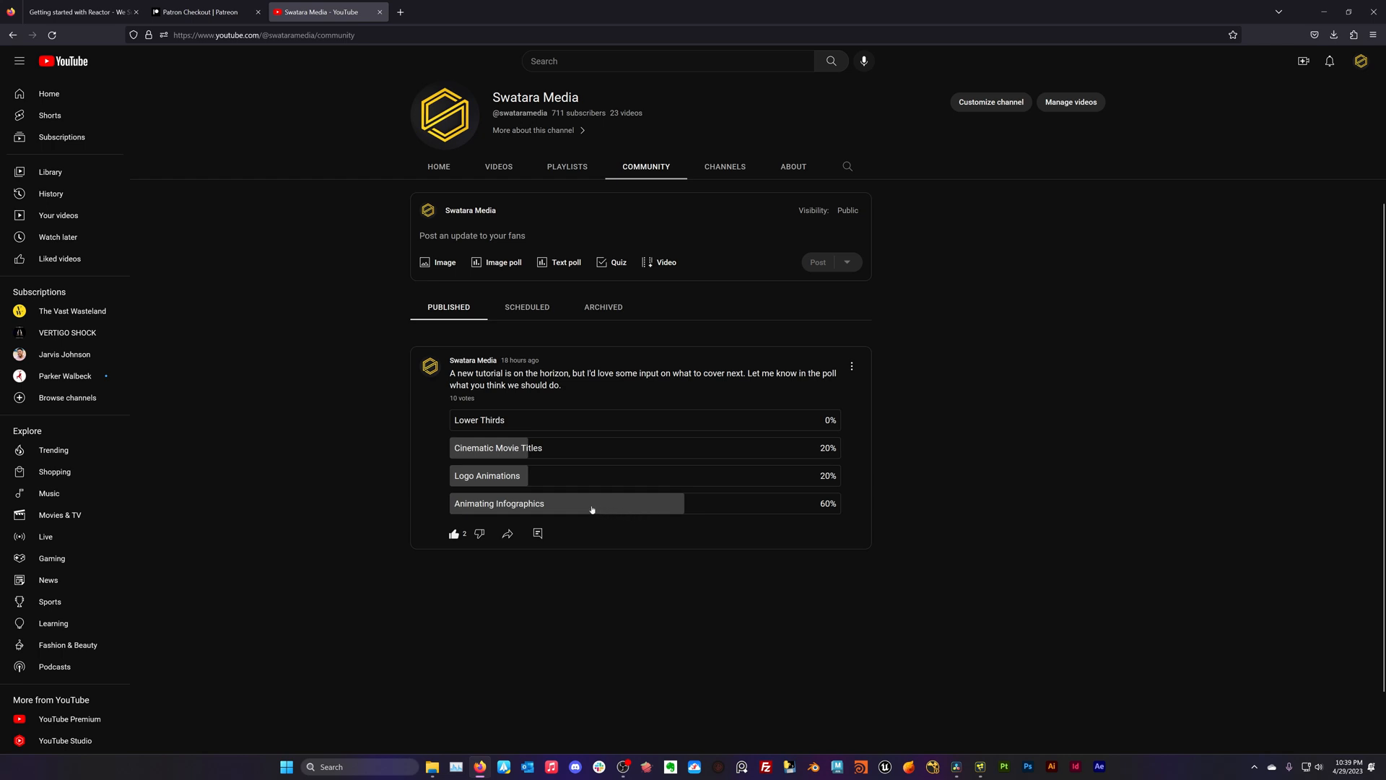
mouse_move(540, 511)
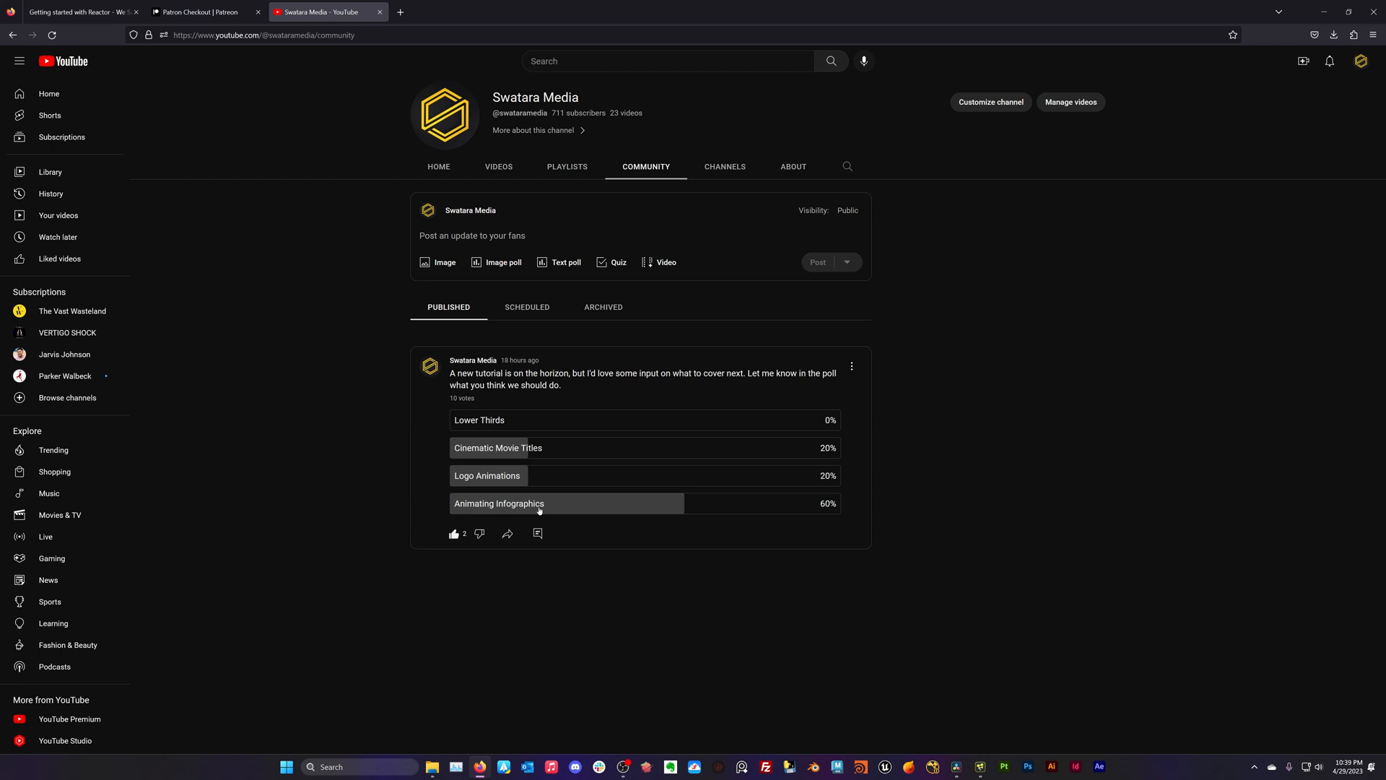
mouse_move(585, 507)
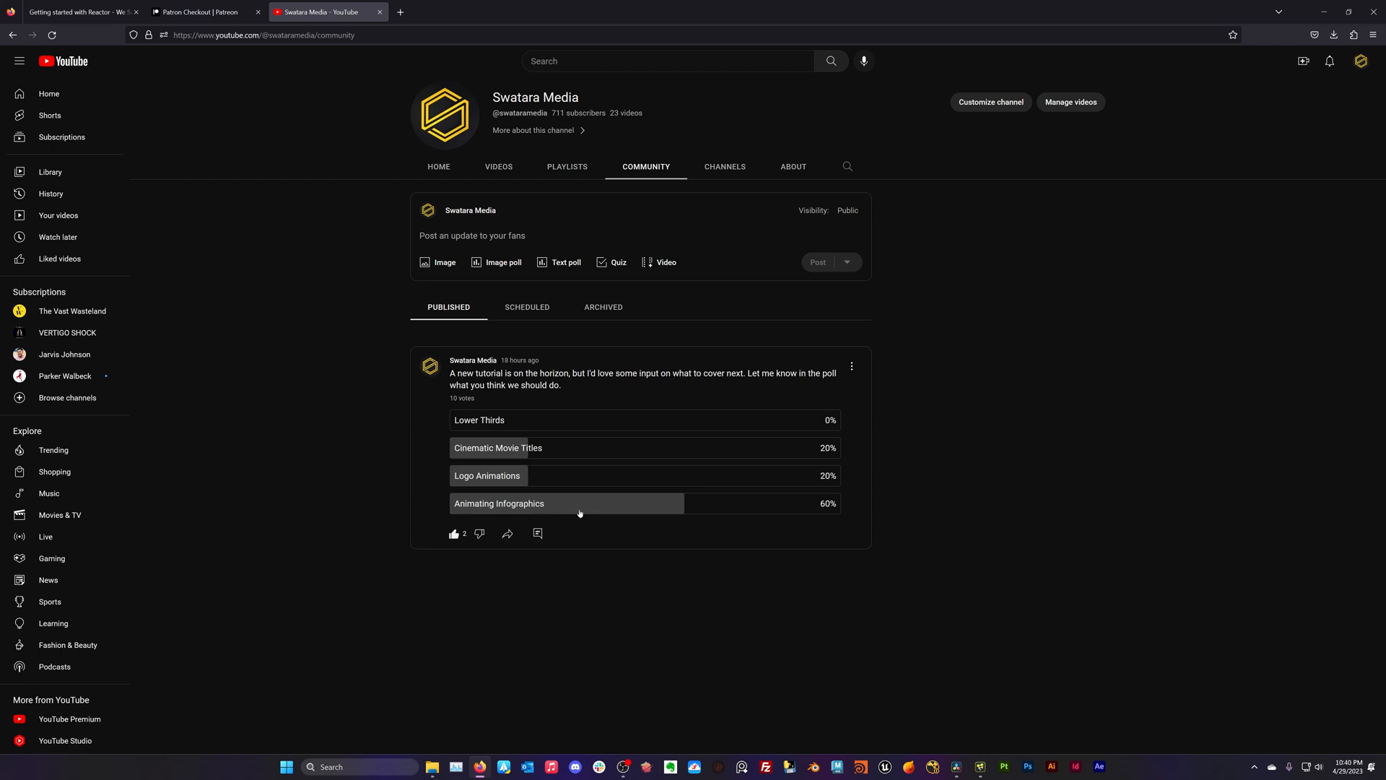
mouse_move(564, 527)
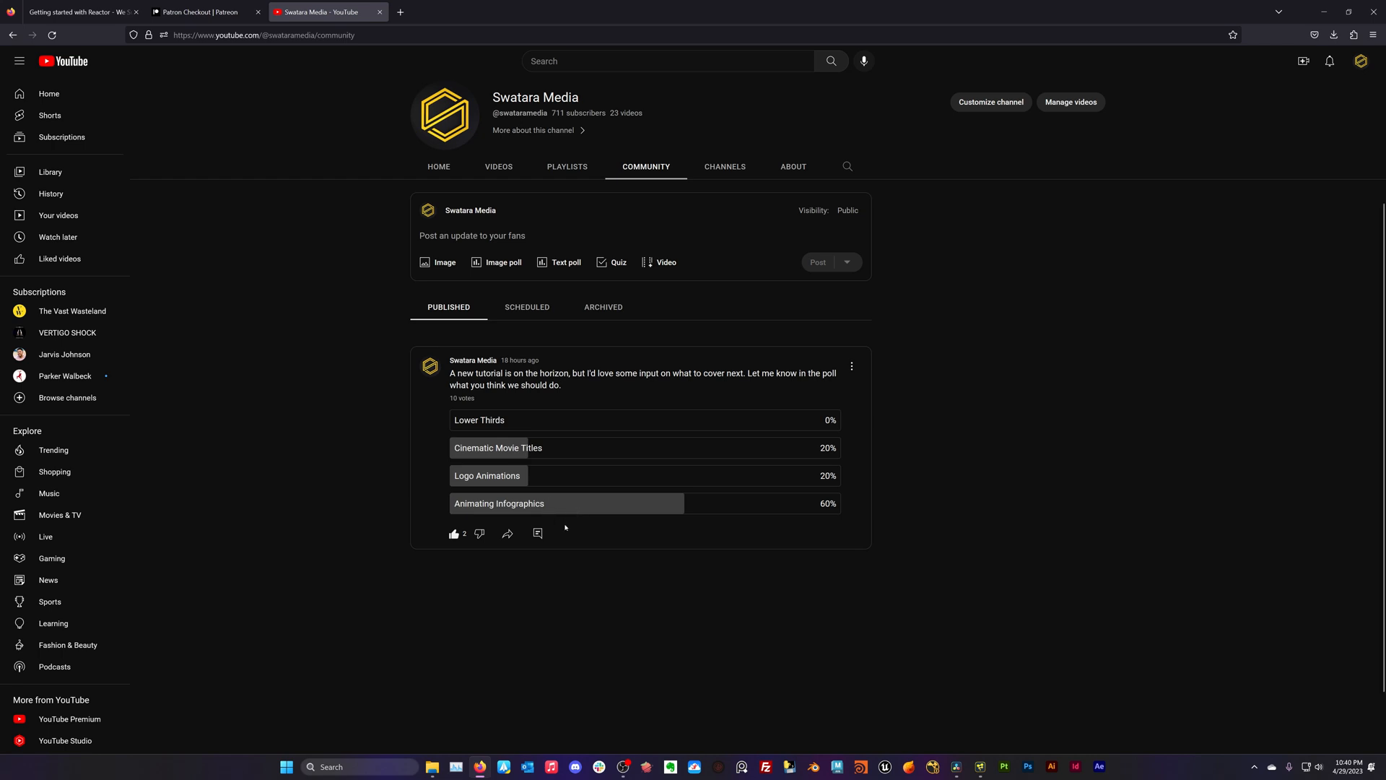
mouse_move(582, 475)
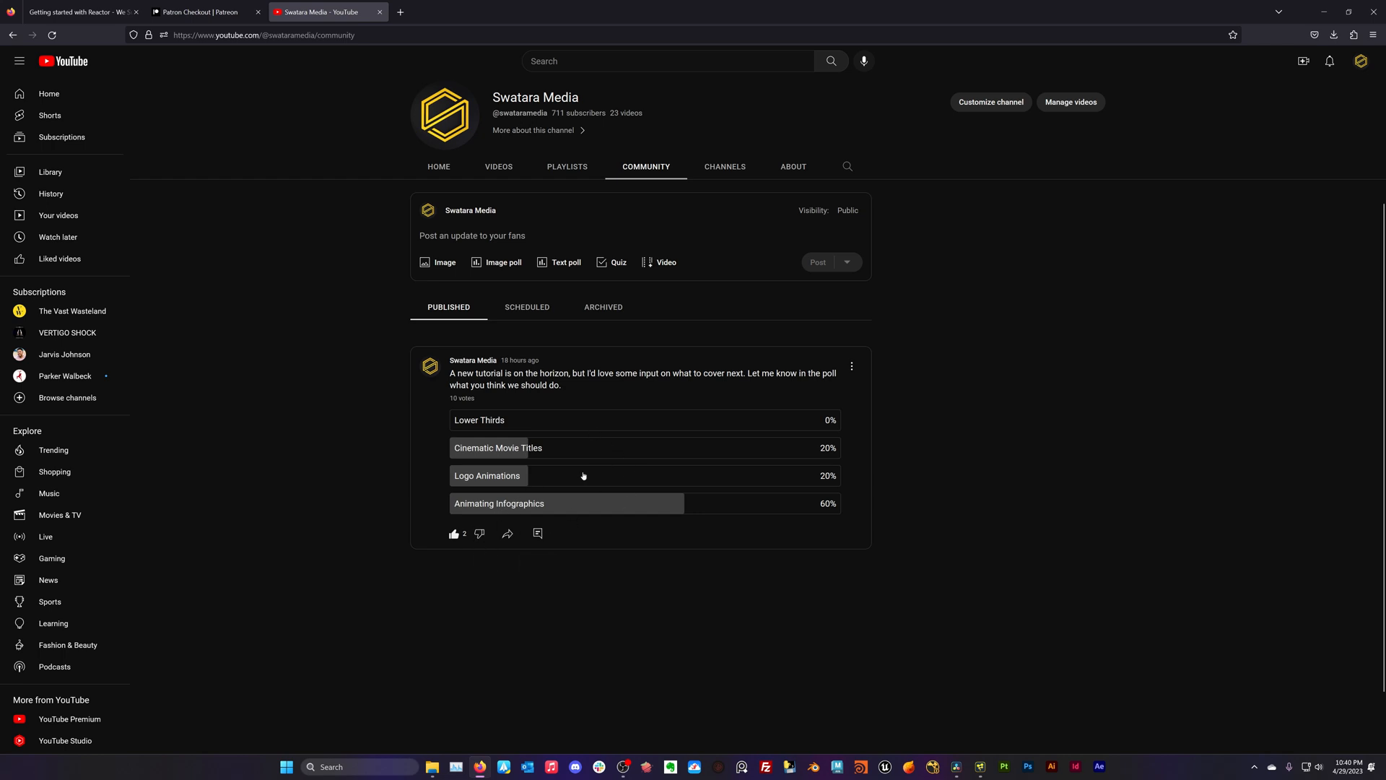
mouse_move(542, 484)
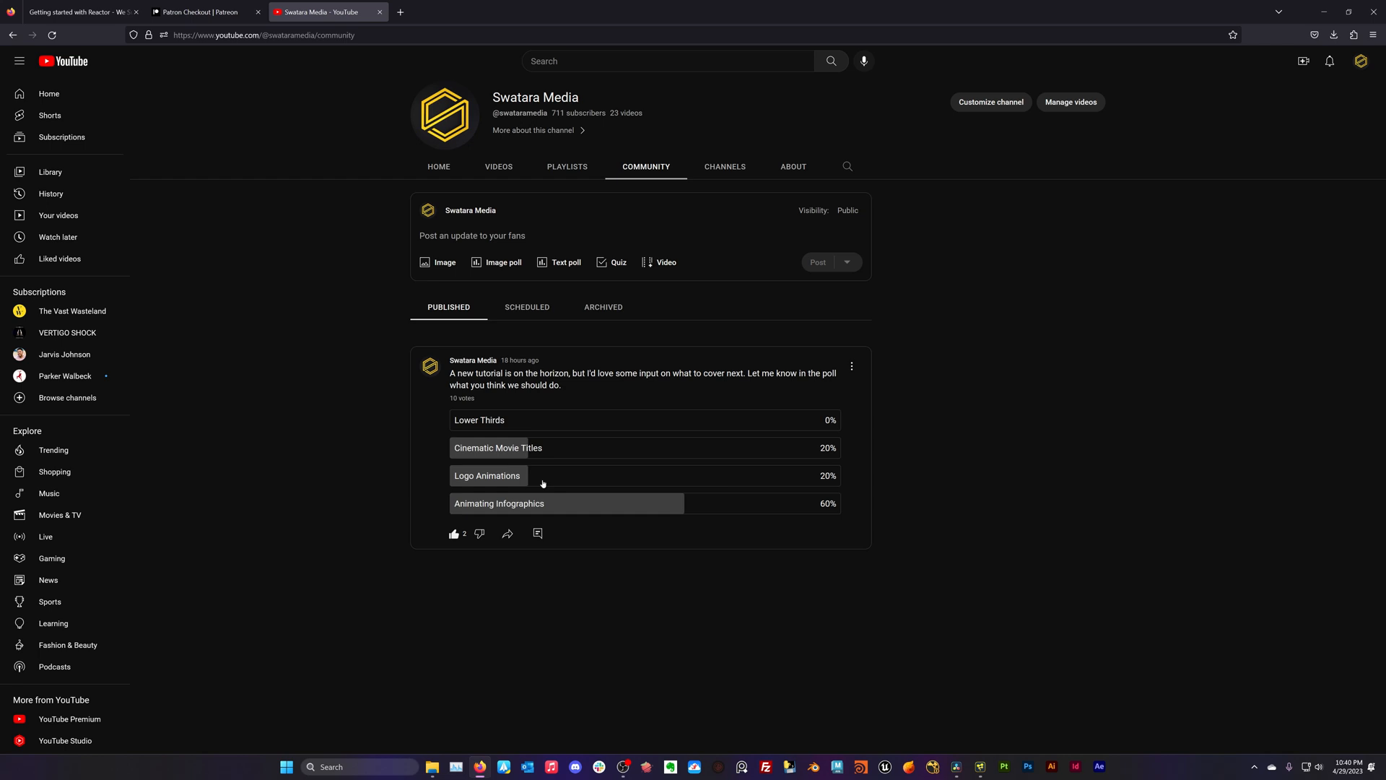
mouse_move(645, 411)
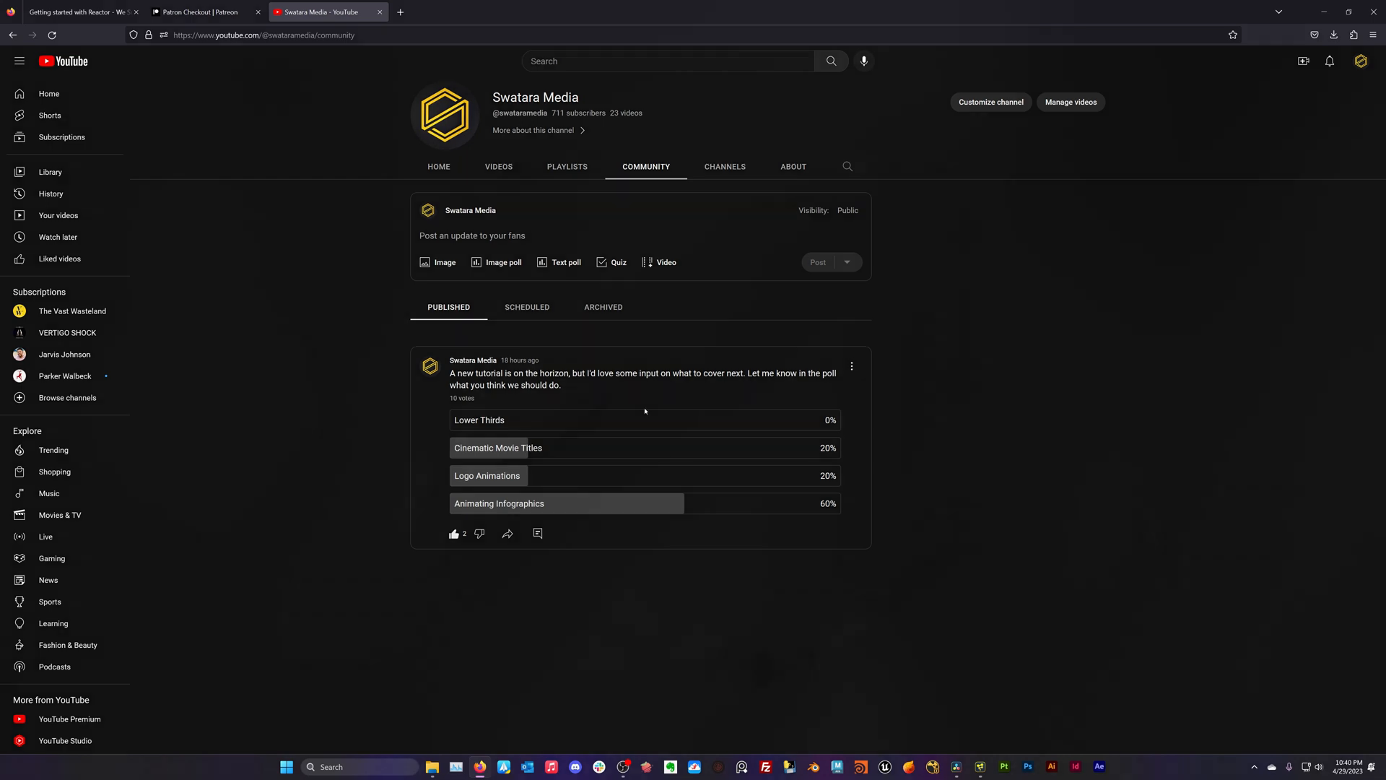